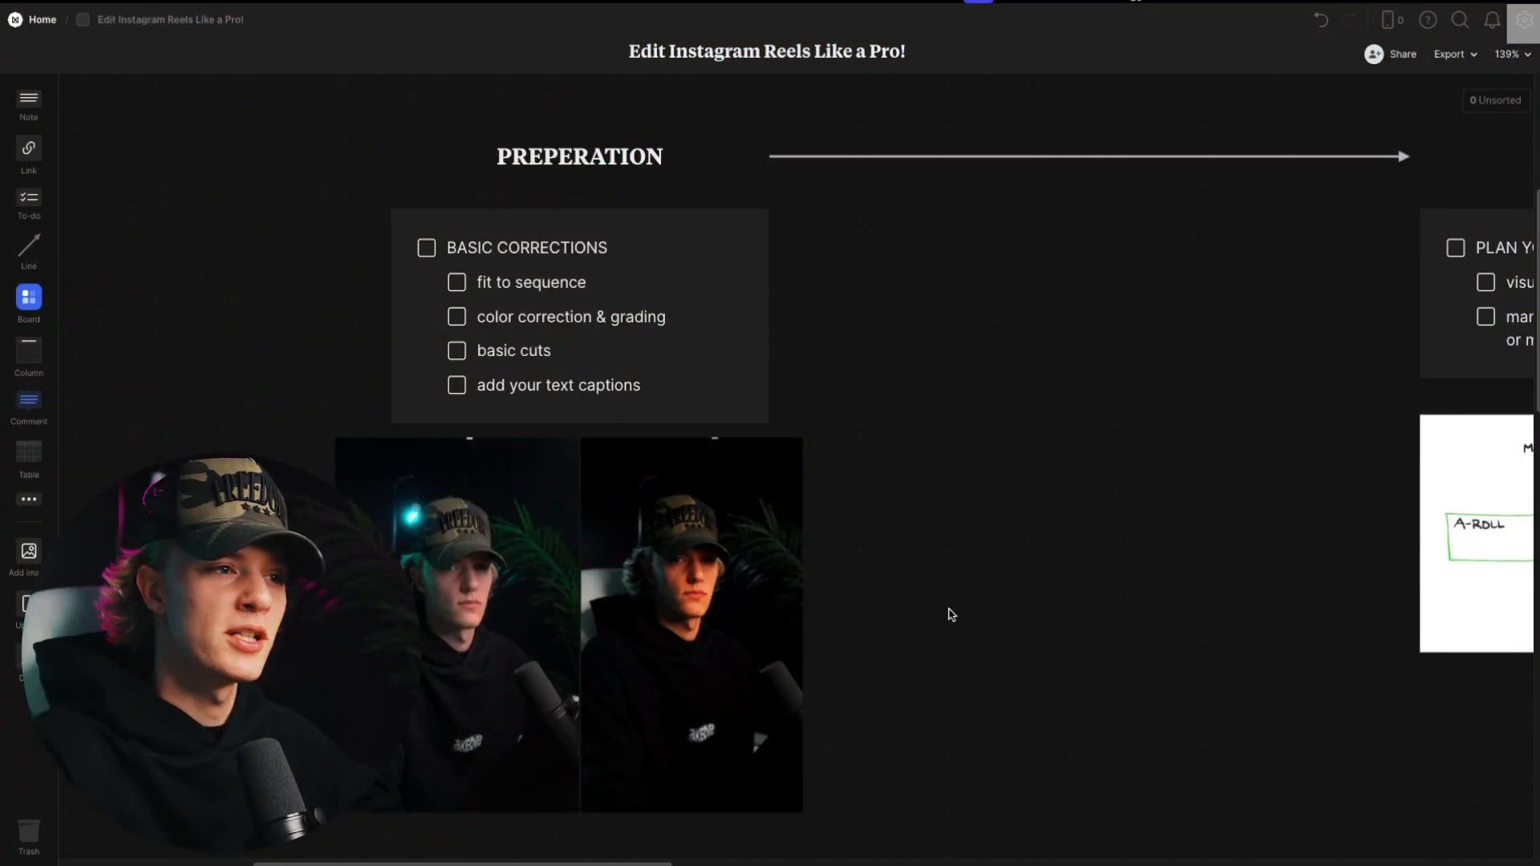
# Tick off BASIC CORRECTIONS, fit to sequence and color correction tasks on the Milanote checklist
pyautogui.click(425, 247)
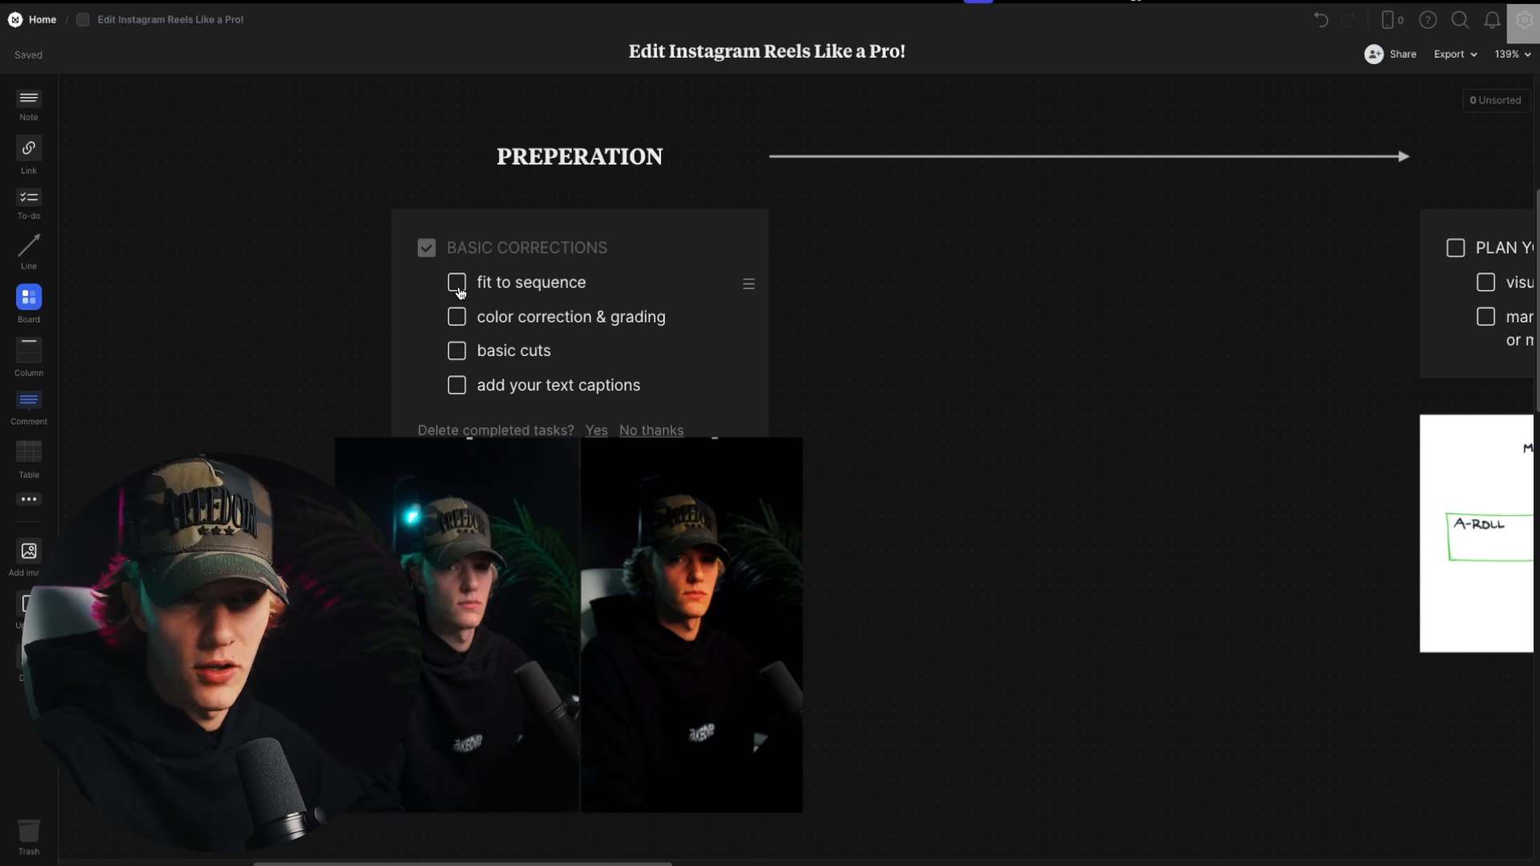
pyautogui.click(455, 282)
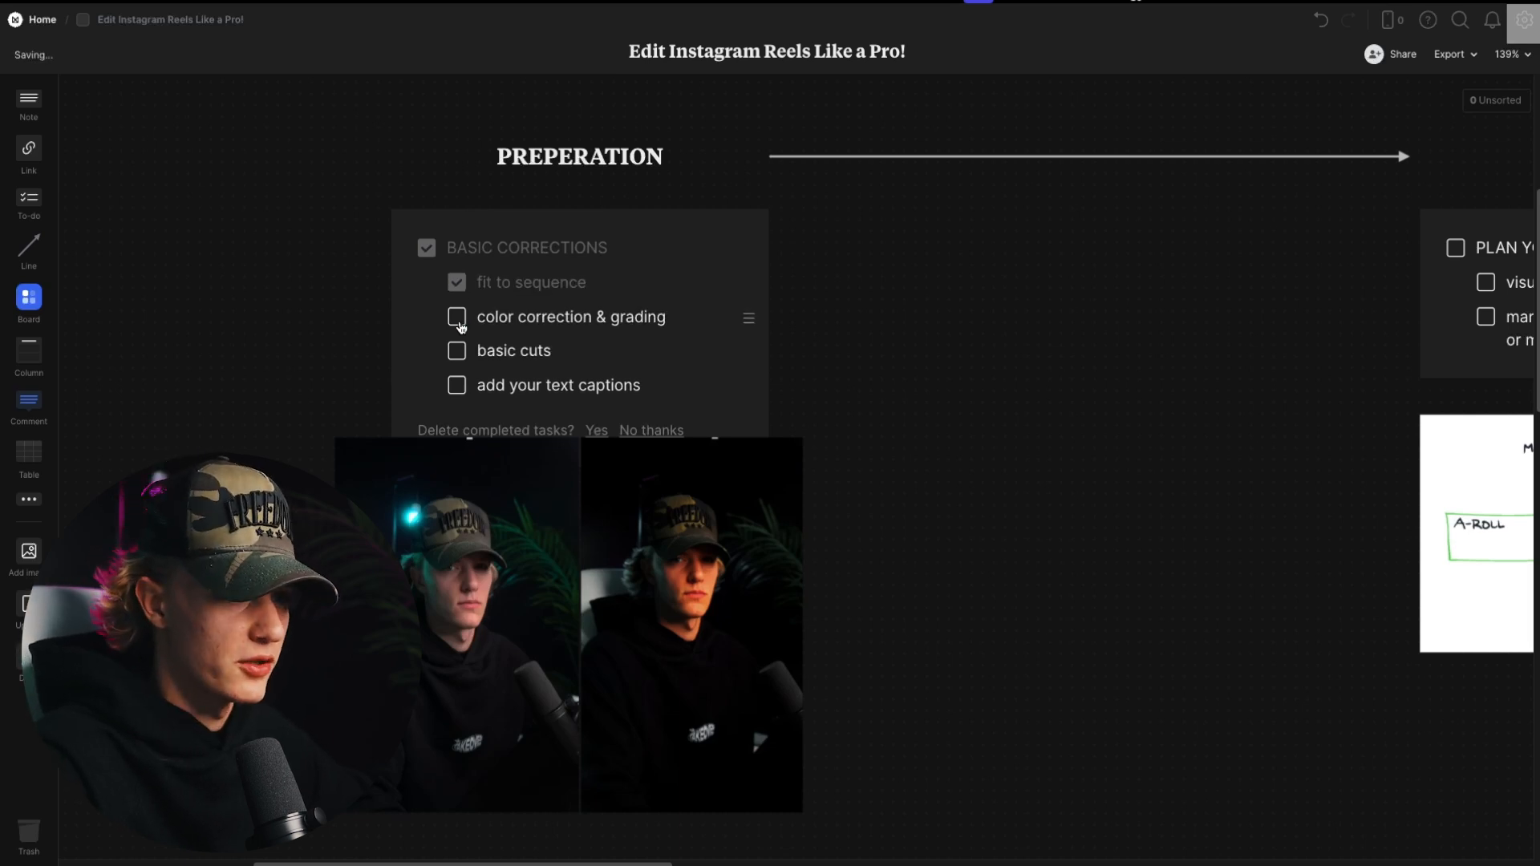
pyautogui.click(455, 316)
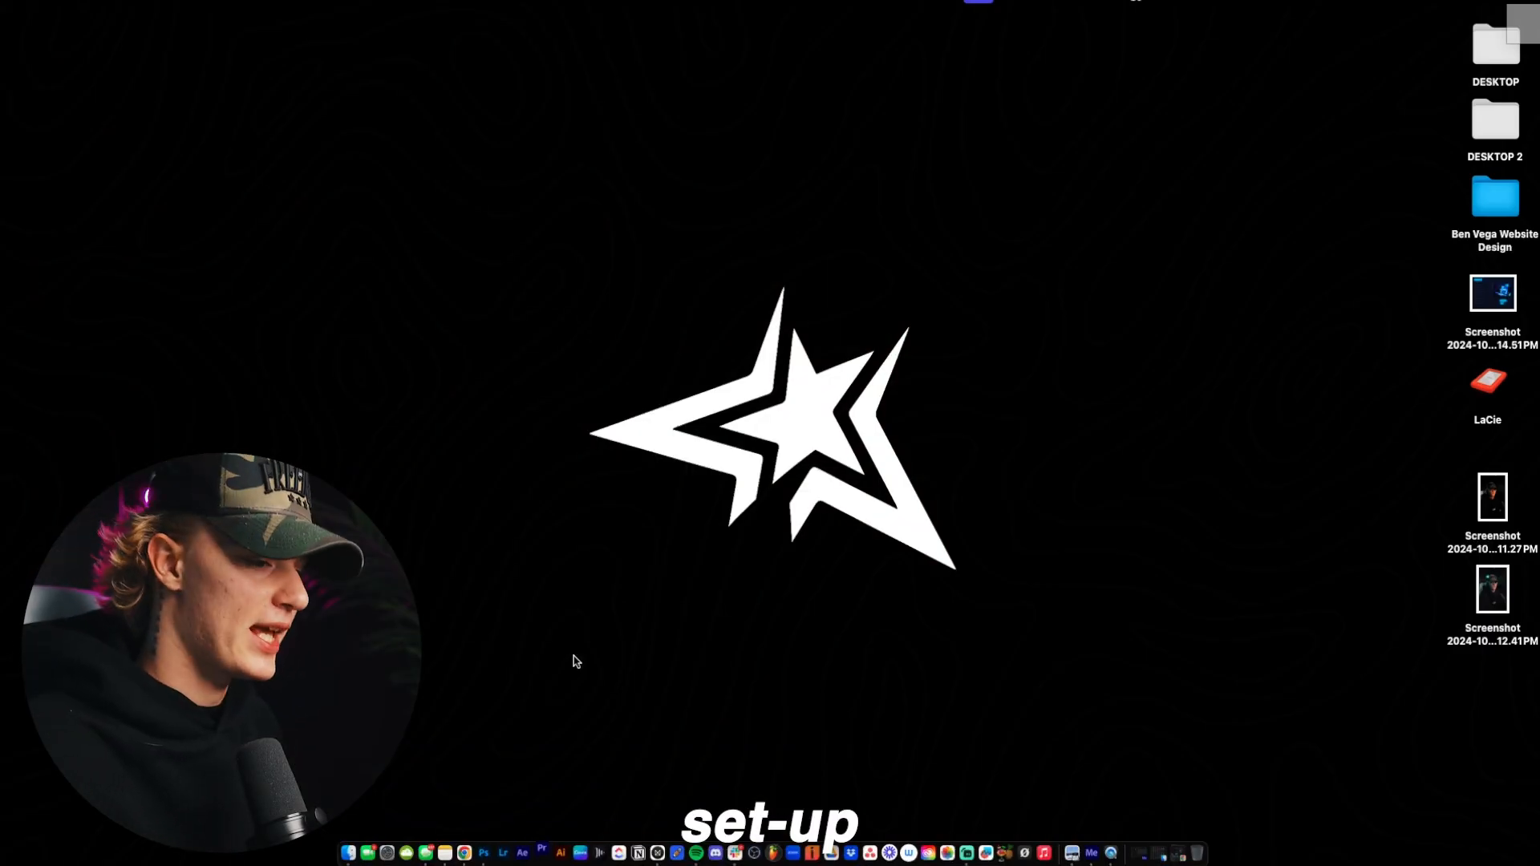
# Launch Premiere Pro and create a new empty project named 'Reel for Tut'
pyautogui.click(540, 851)
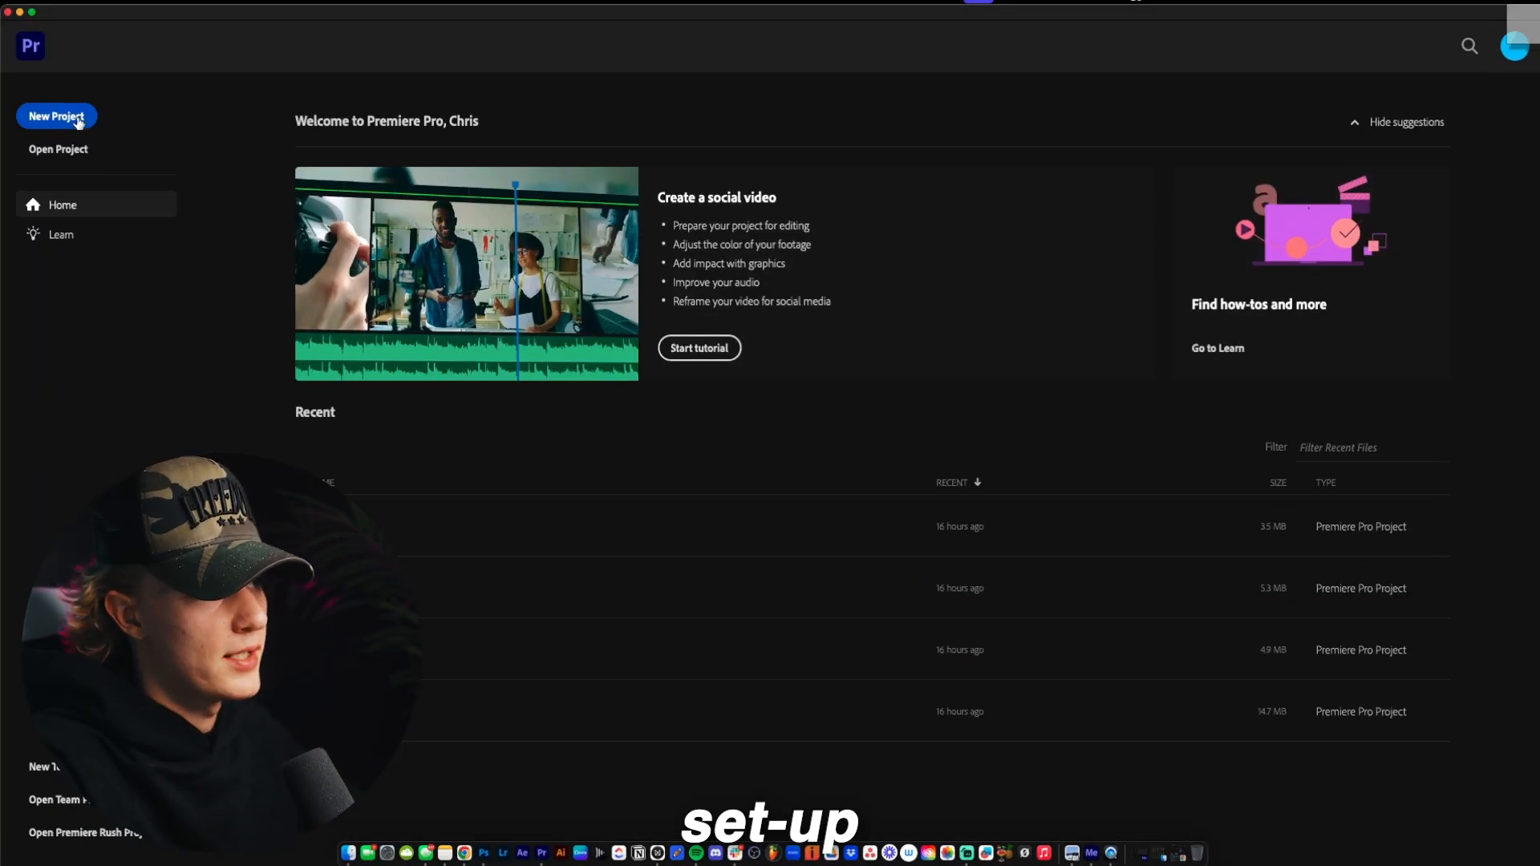
pyautogui.click(56, 116)
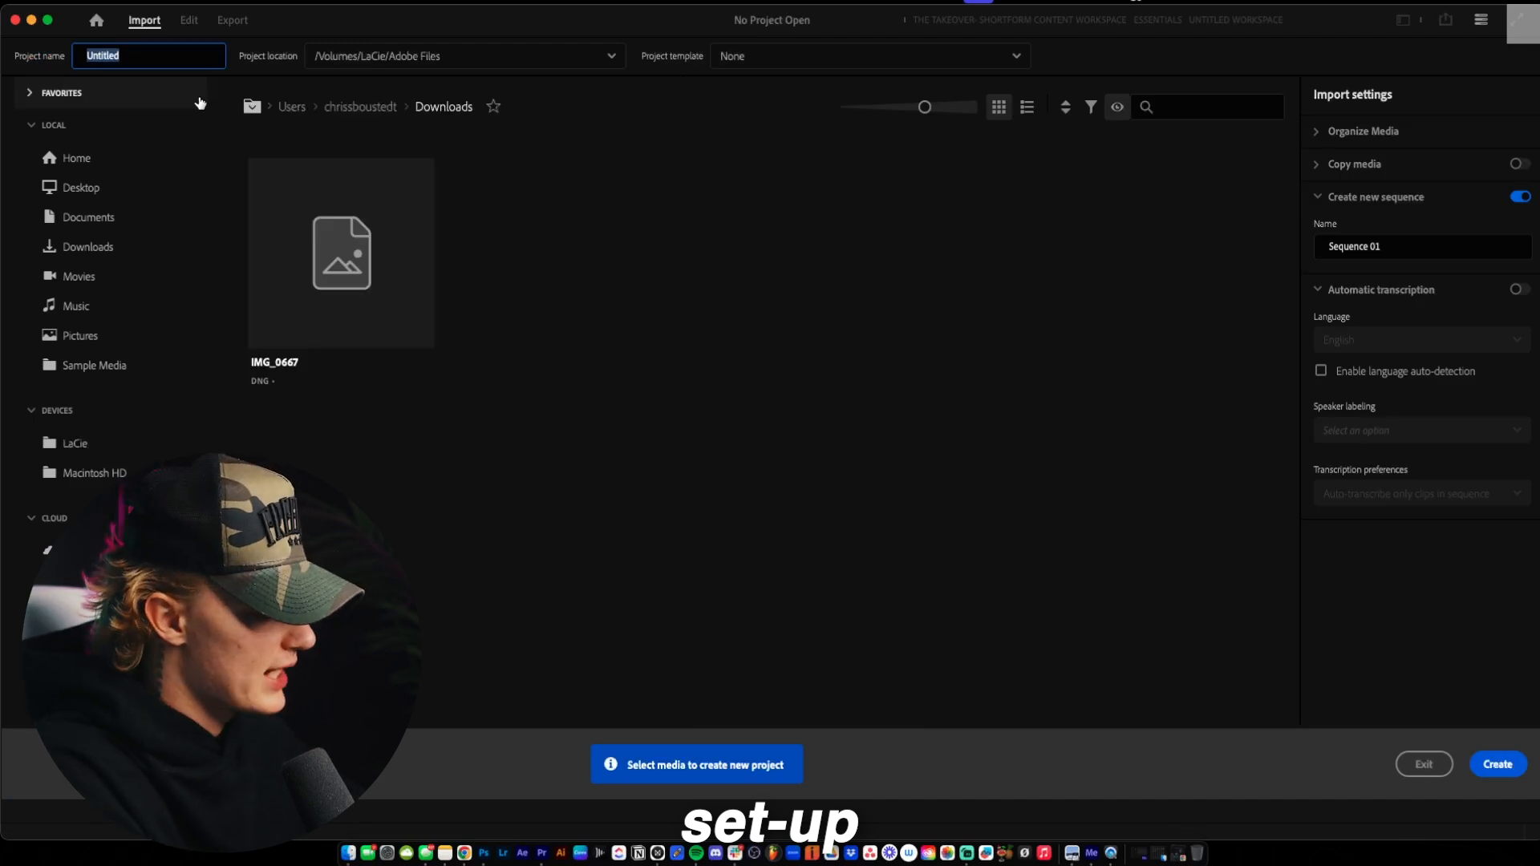
pyautogui.write('Reel for Tu')
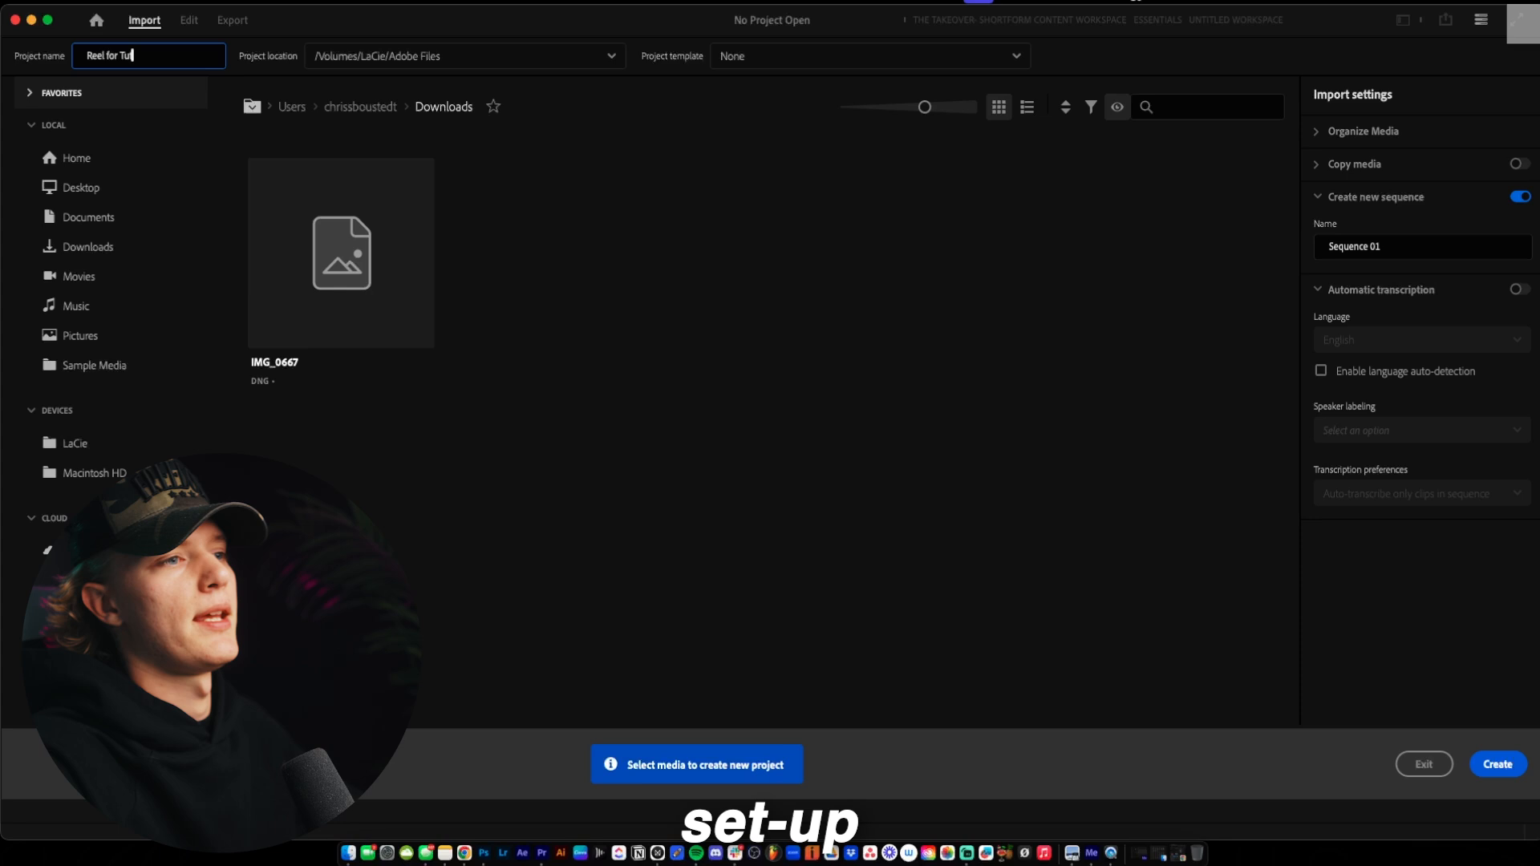
pyautogui.click(462, 54)
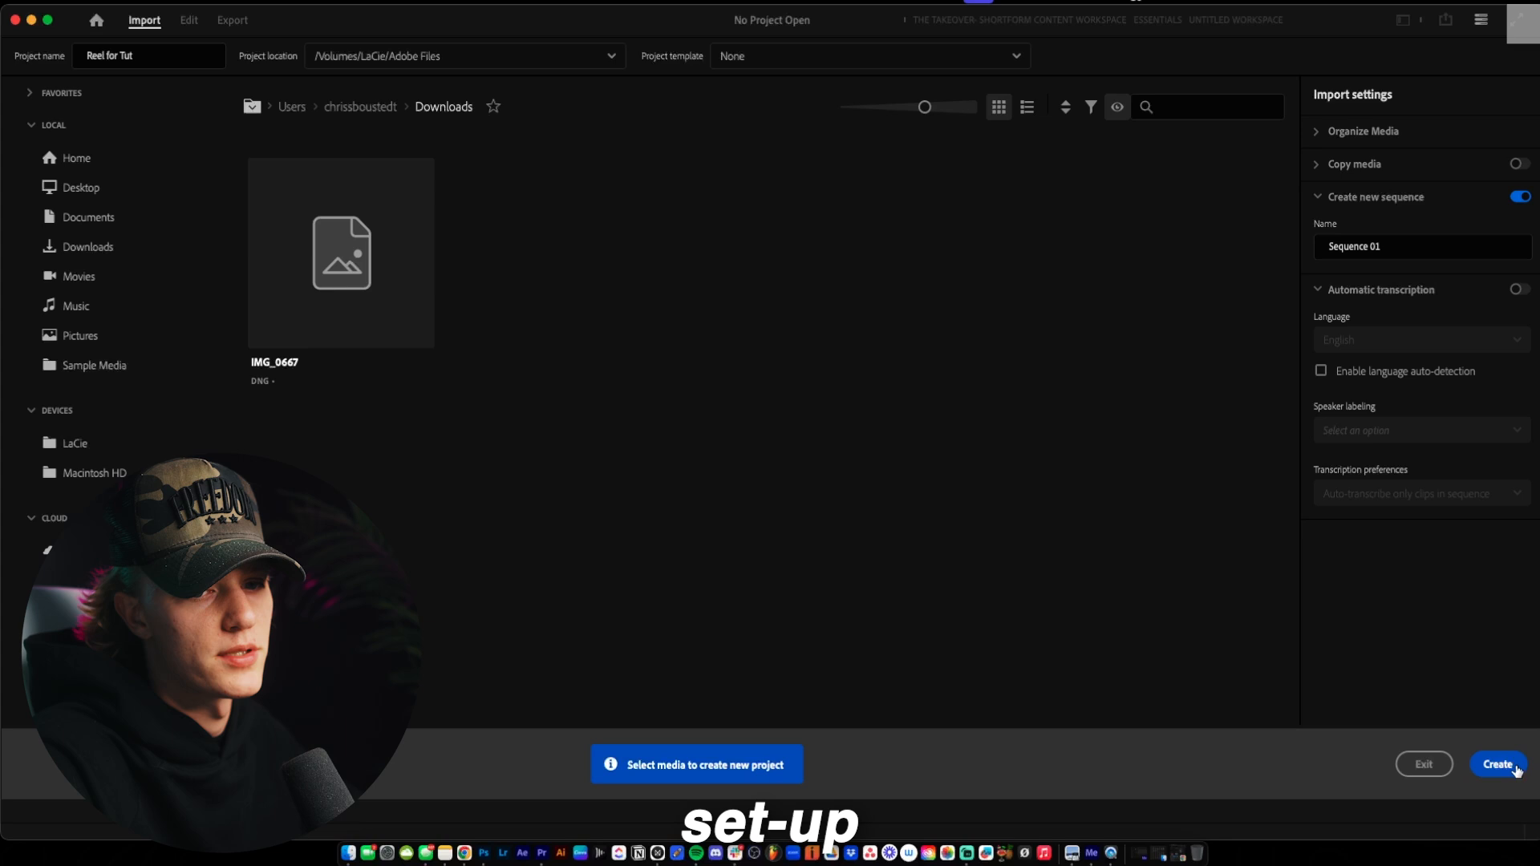
pyautogui.click(1496, 763)
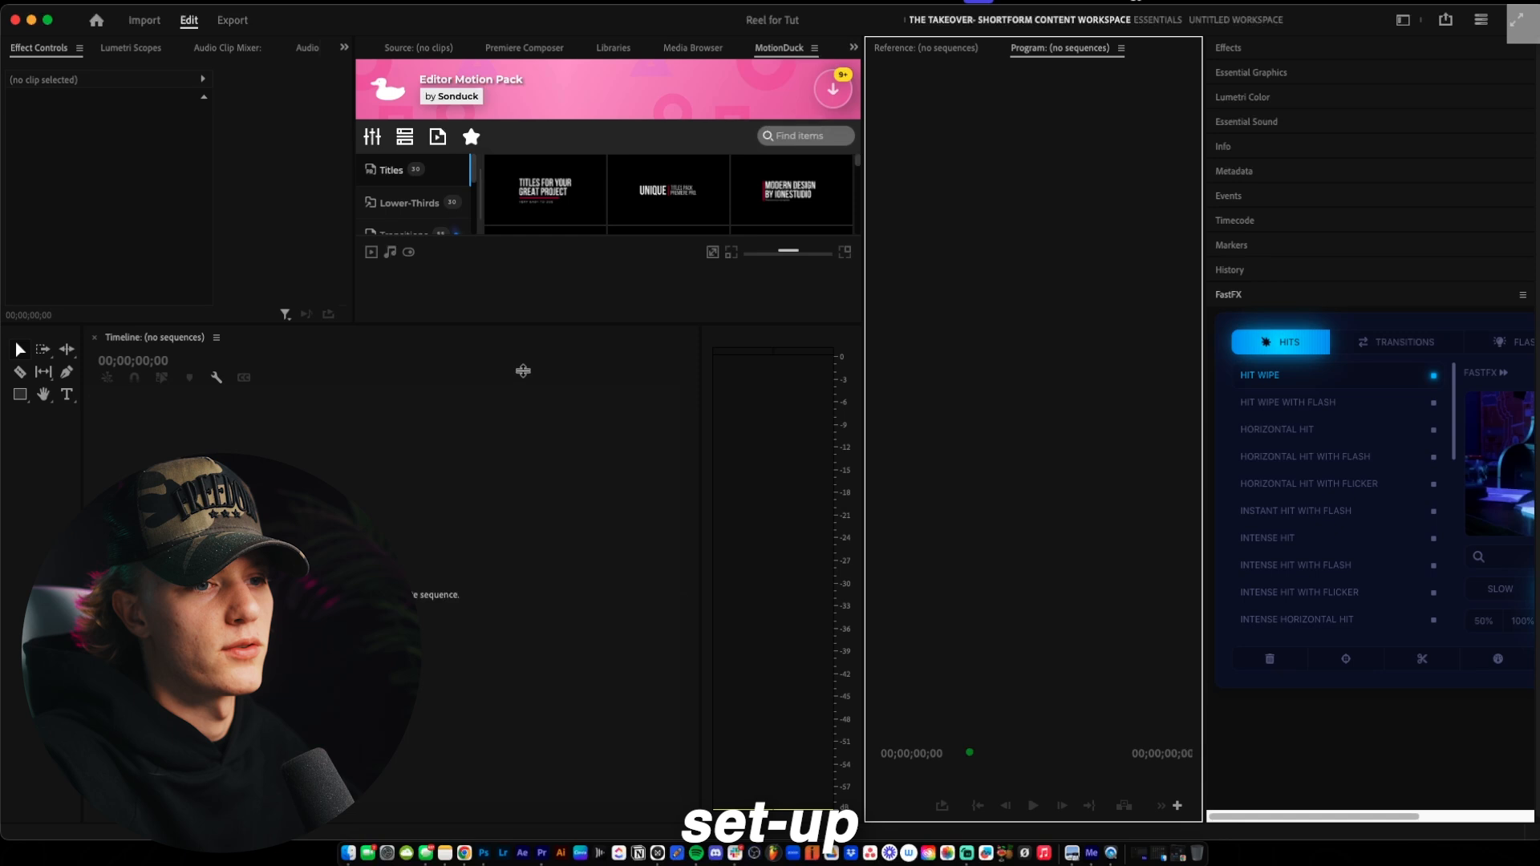
pyautogui.scroll(-3)
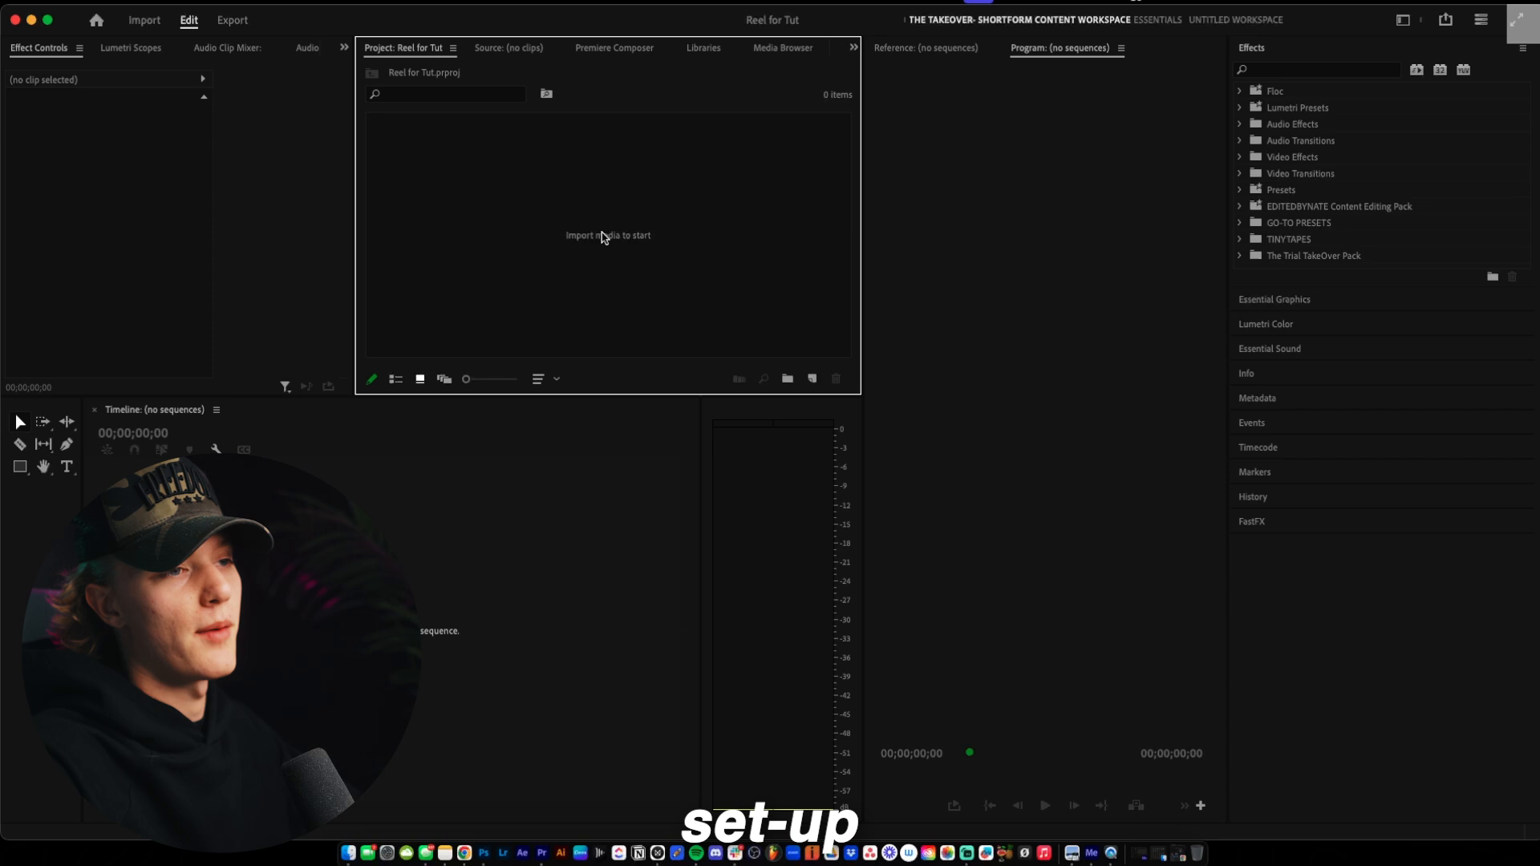
pyautogui.click(143, 20)
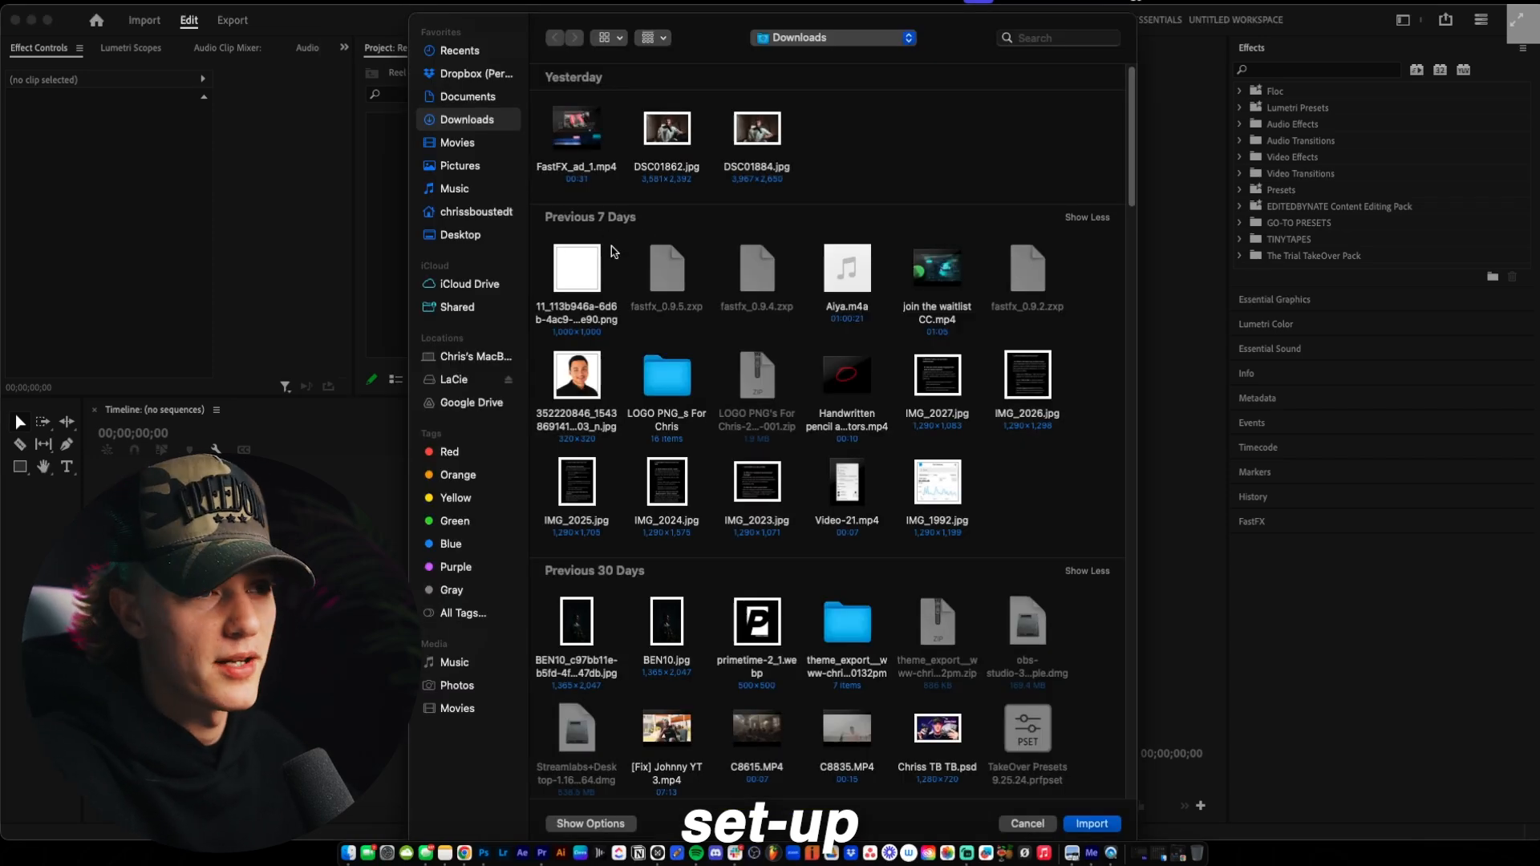
pyautogui.click(1091, 822)
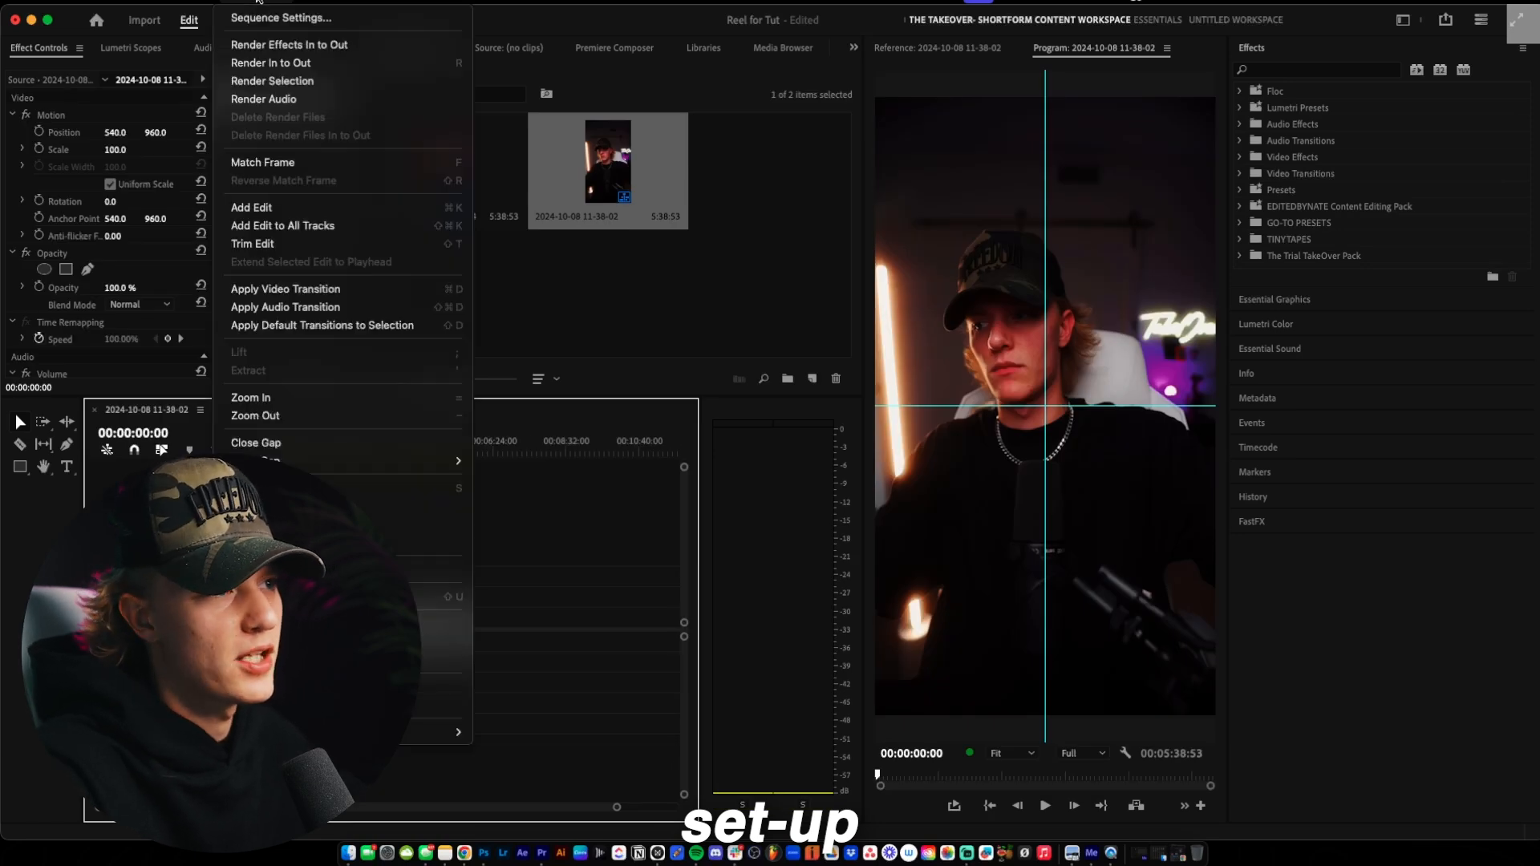
# Choose a new timebase for the 1080×1920 sequence in Sequence Settings
pyautogui.click(282, 16)
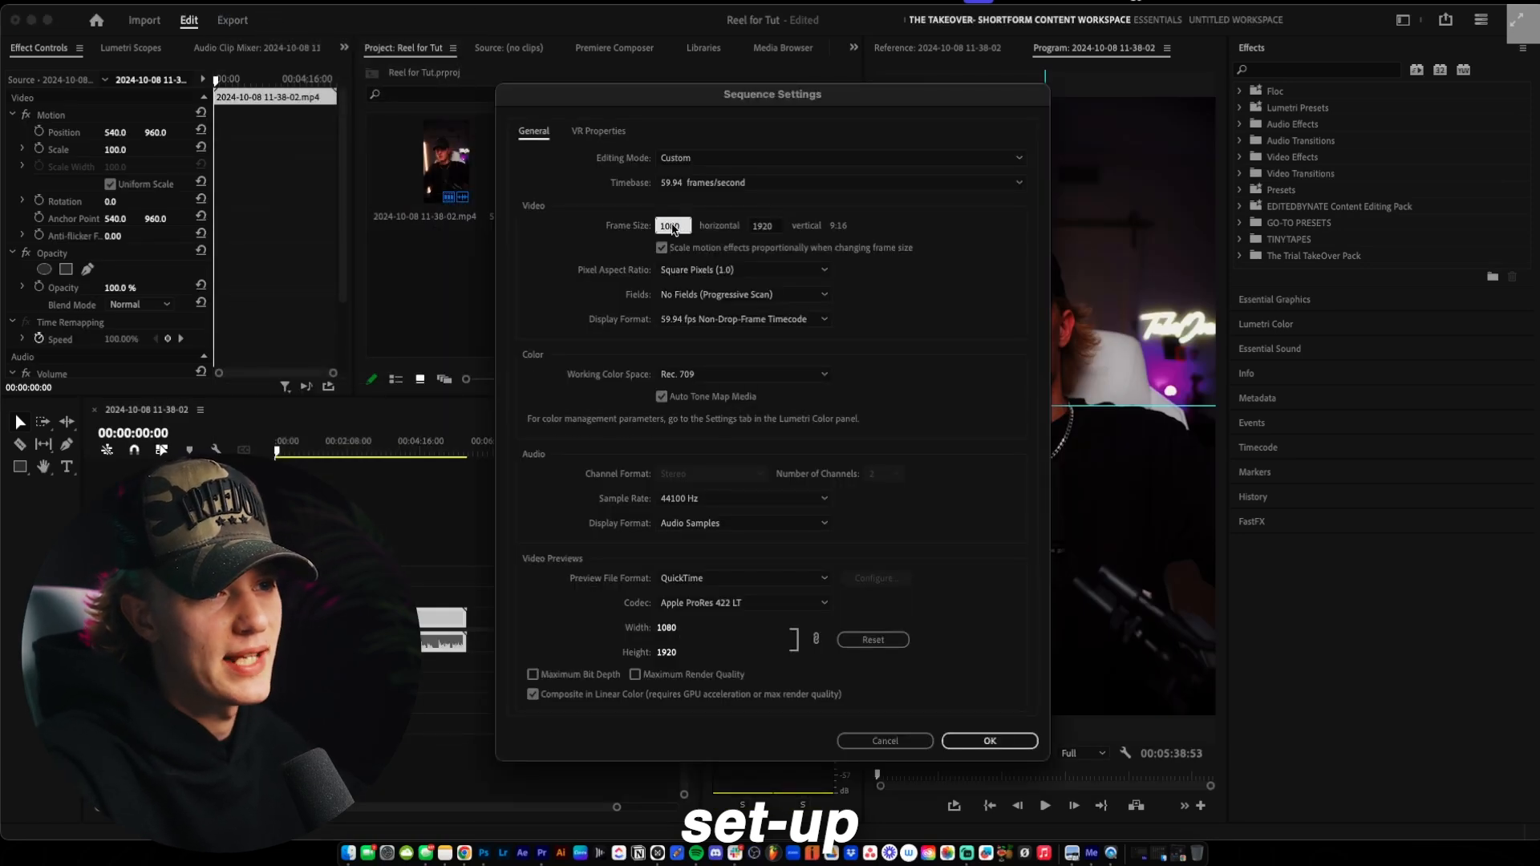
pyautogui.click(1018, 181)
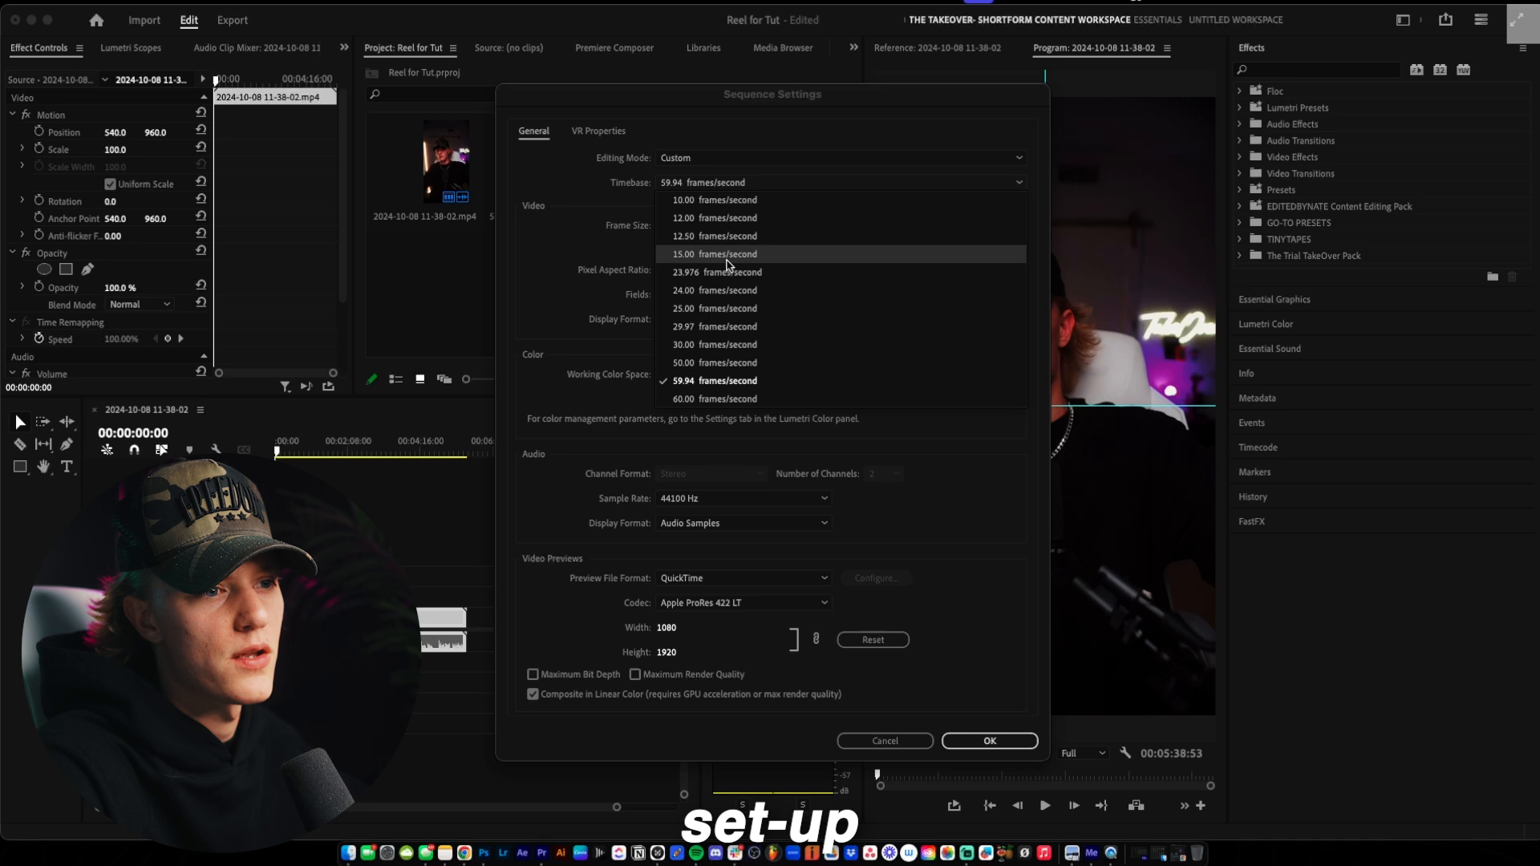
pyautogui.click(715, 343)
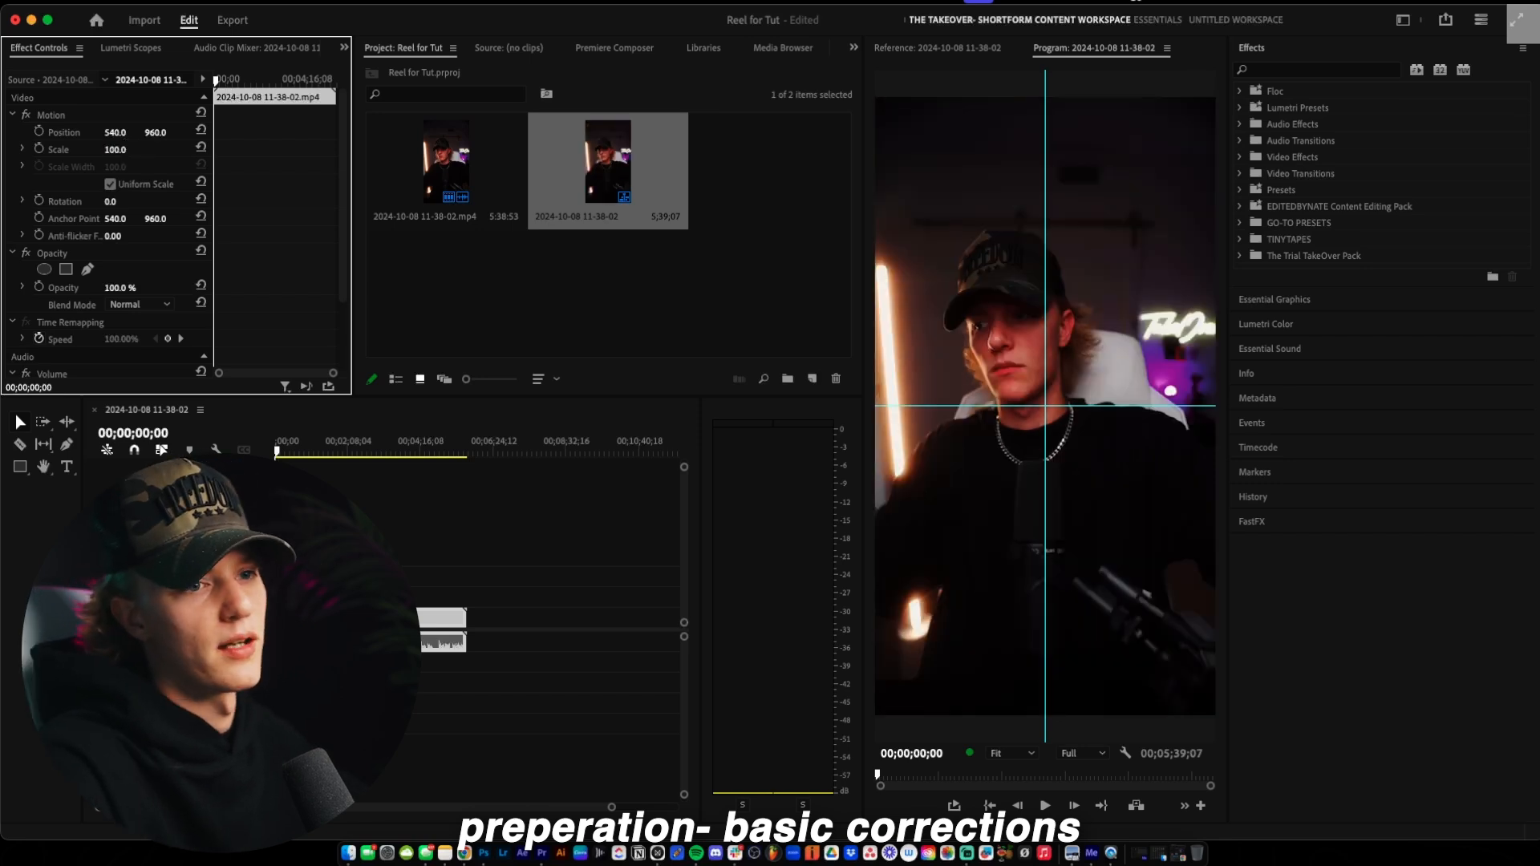
# Try Scale 50 on the clip, then scale it to the sequence frame size
pyautogui.click(116, 149)
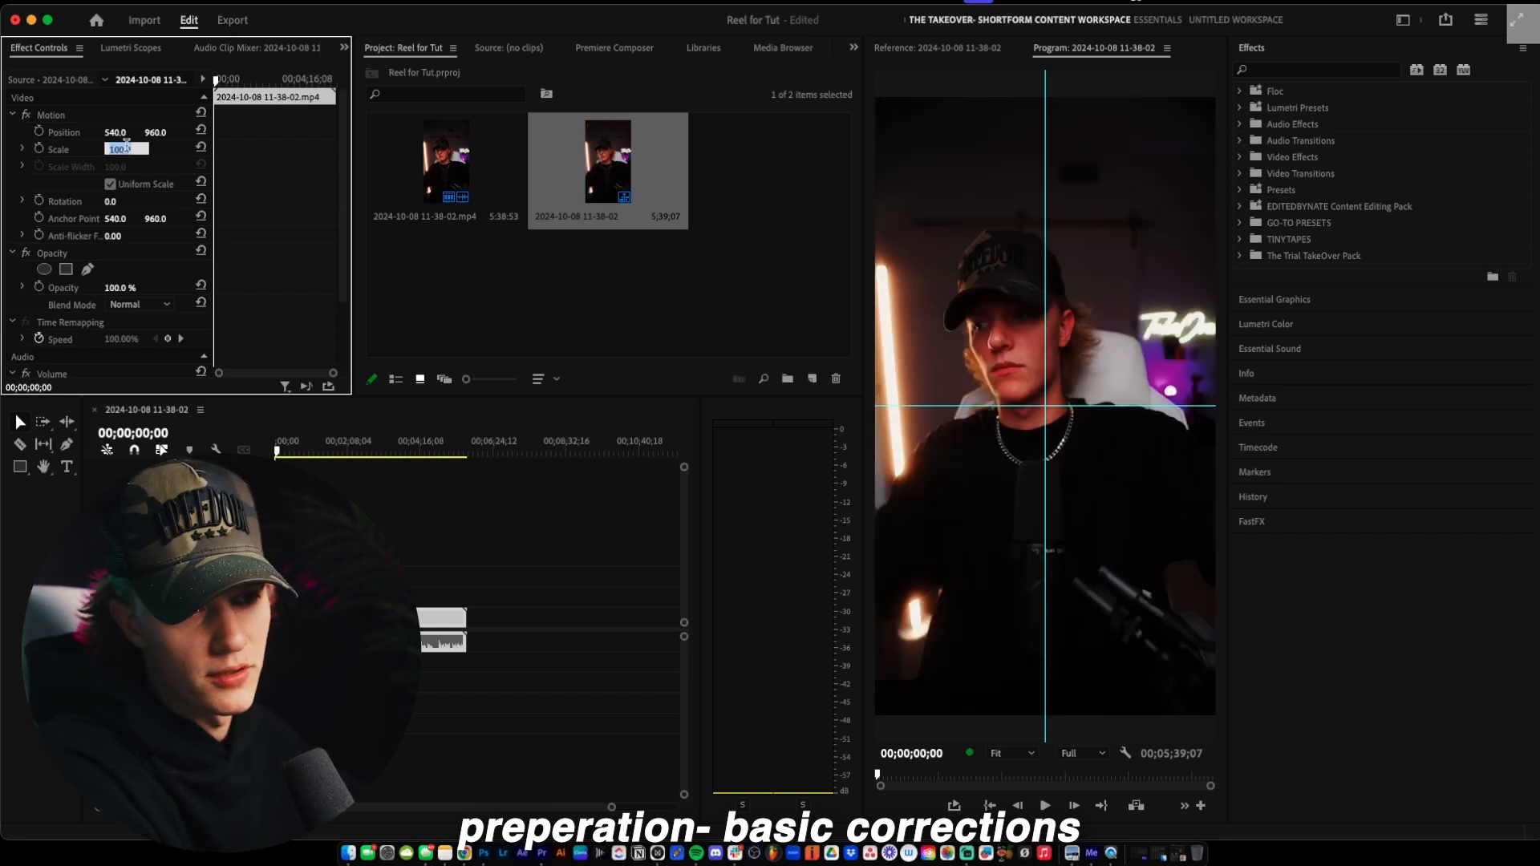
pyautogui.write('50.0')
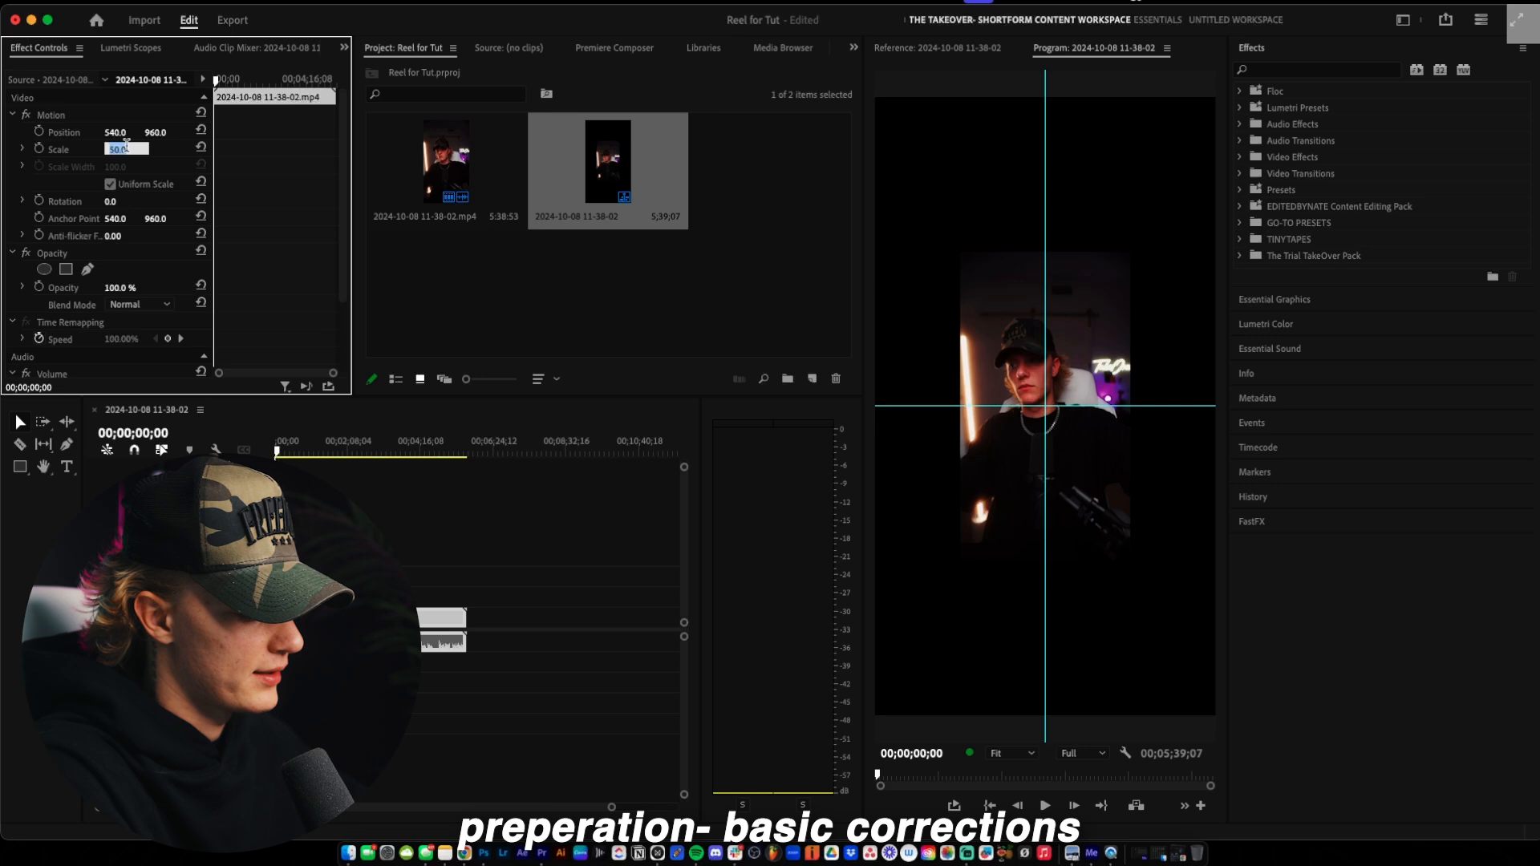
pyautogui.rightClick(442, 638)
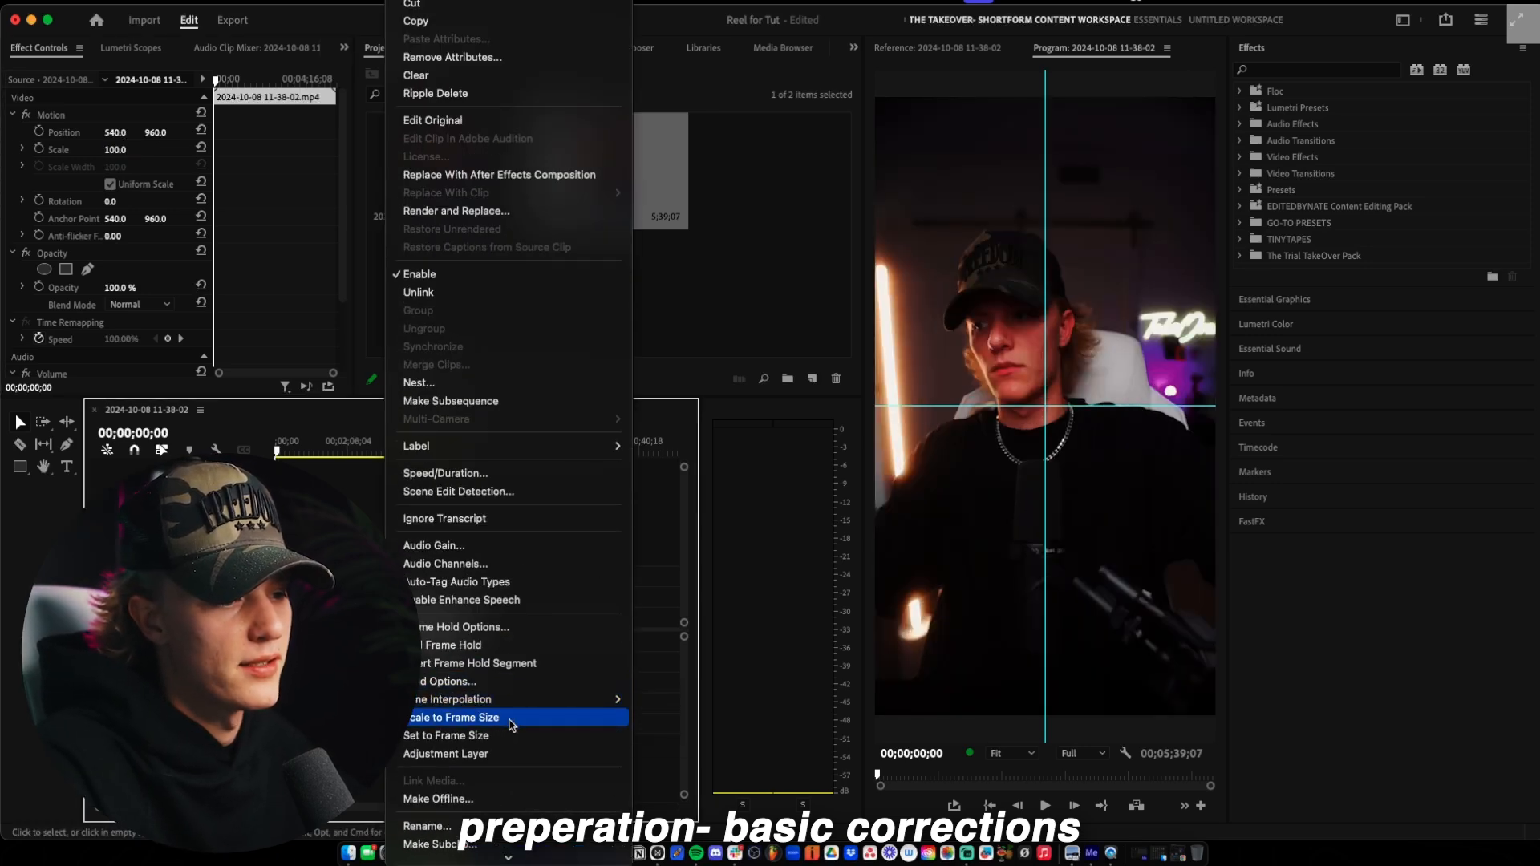
pyautogui.click(452, 717)
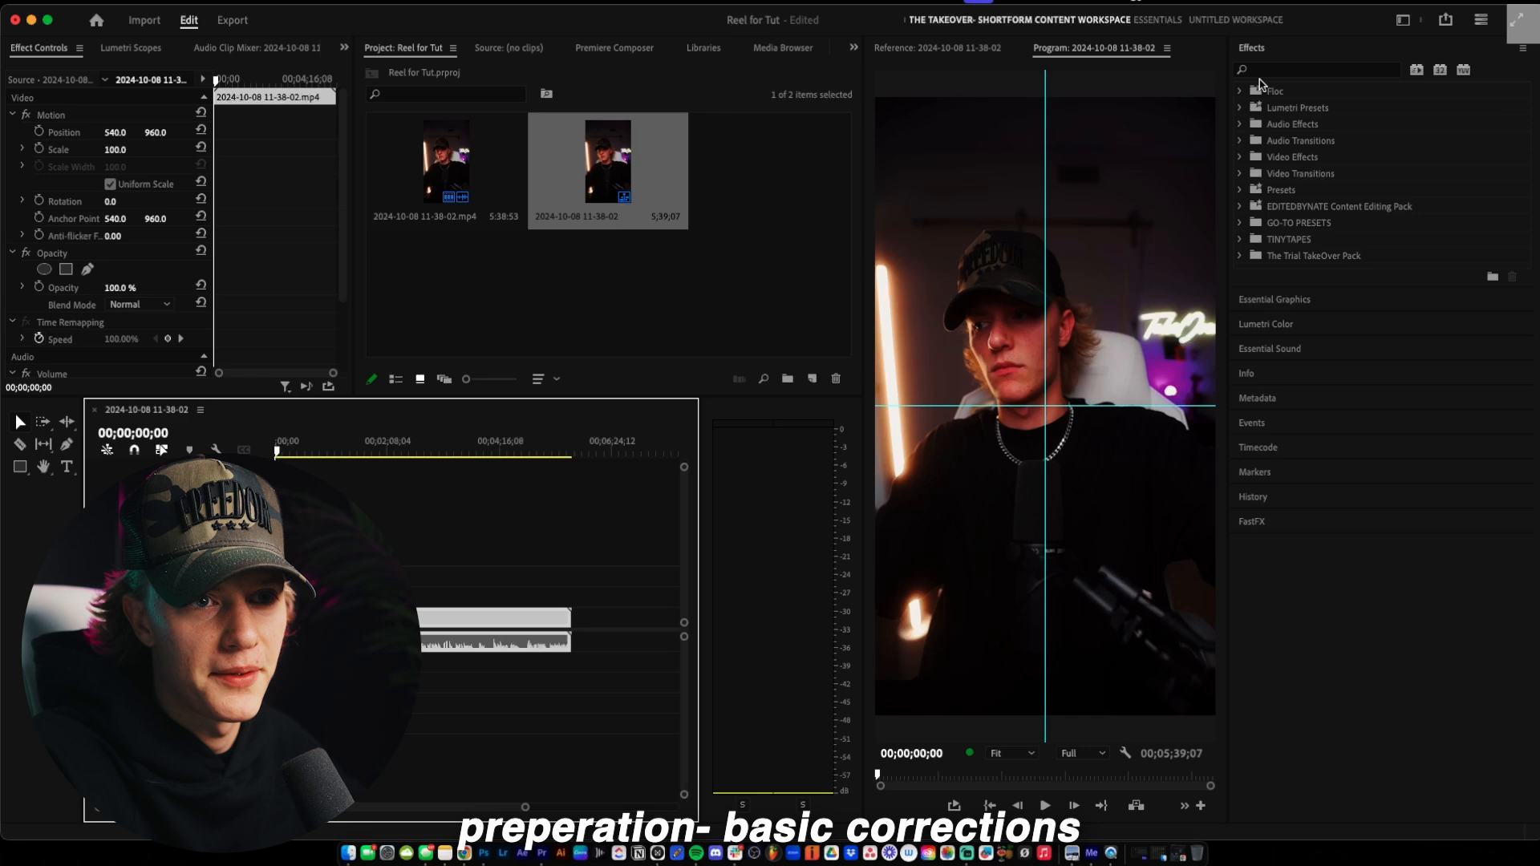
# Search the Effects panel for the TakeOver presets
pyautogui.write('takeover')
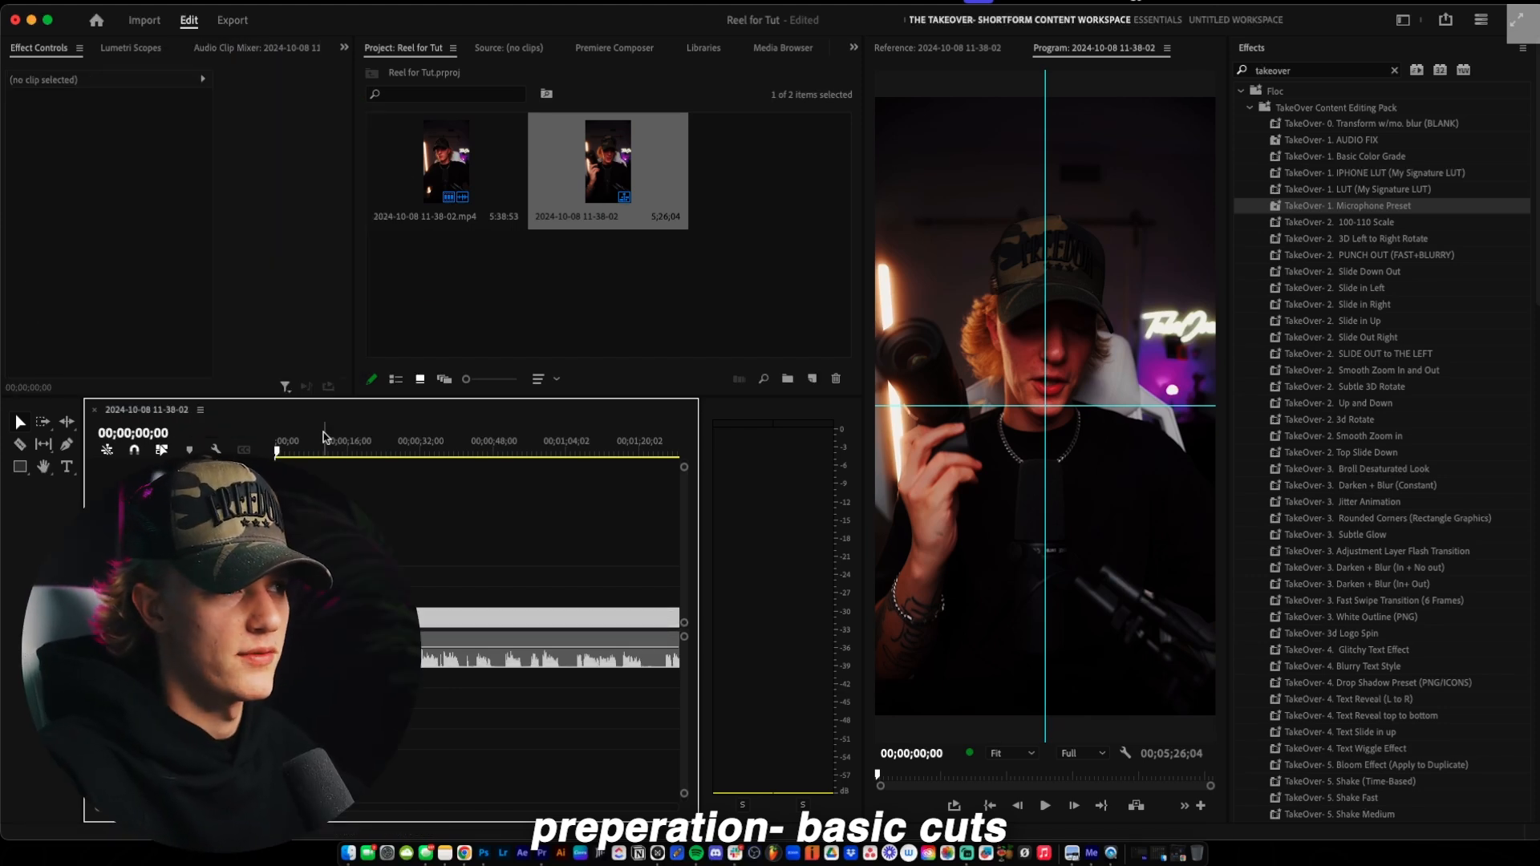
pyautogui.click(60, 8)
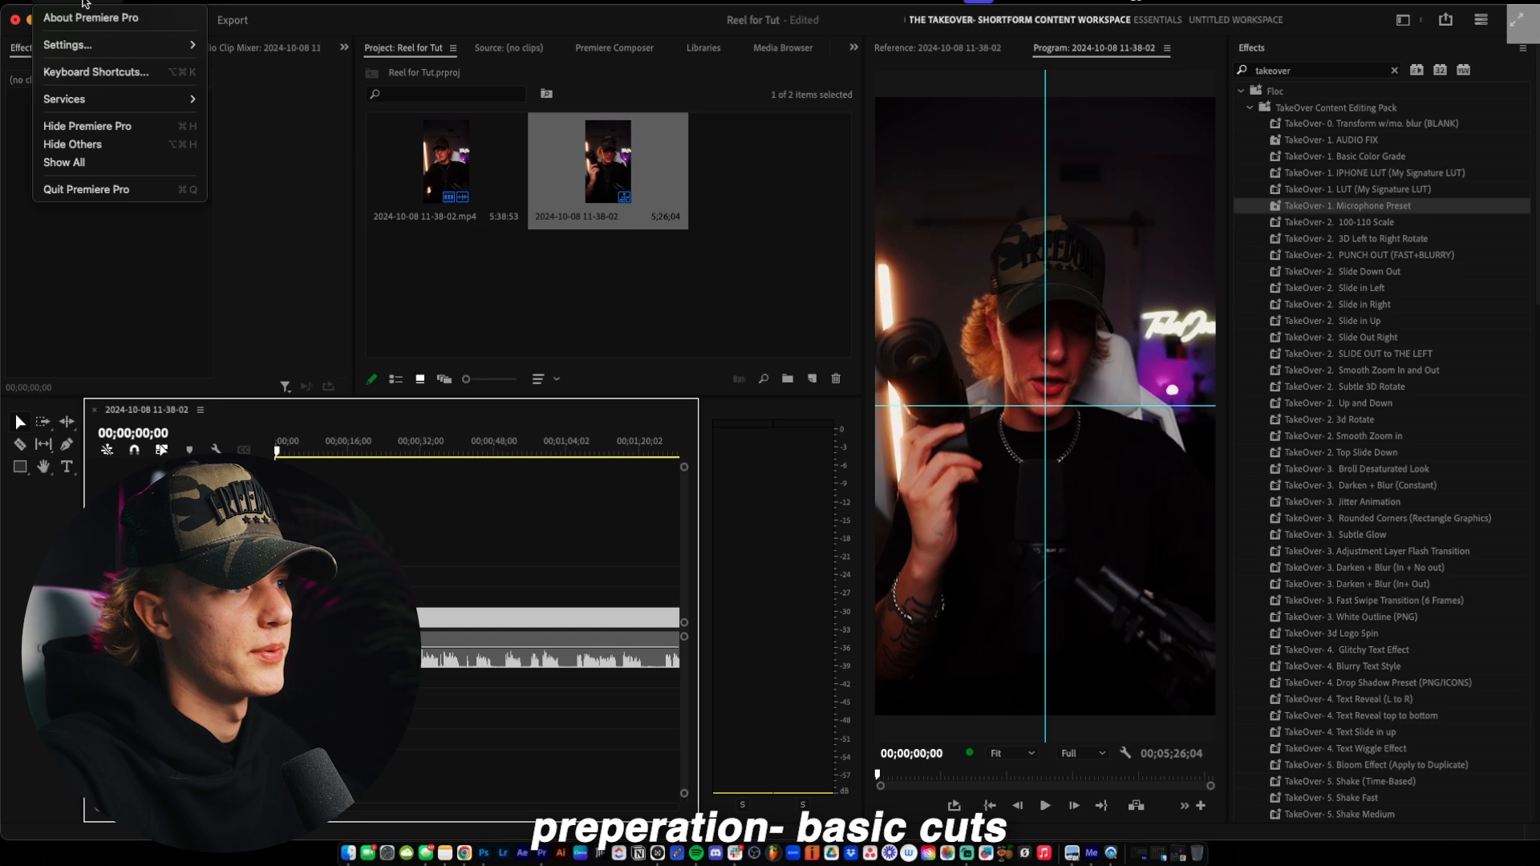
pyautogui.click(95, 72)
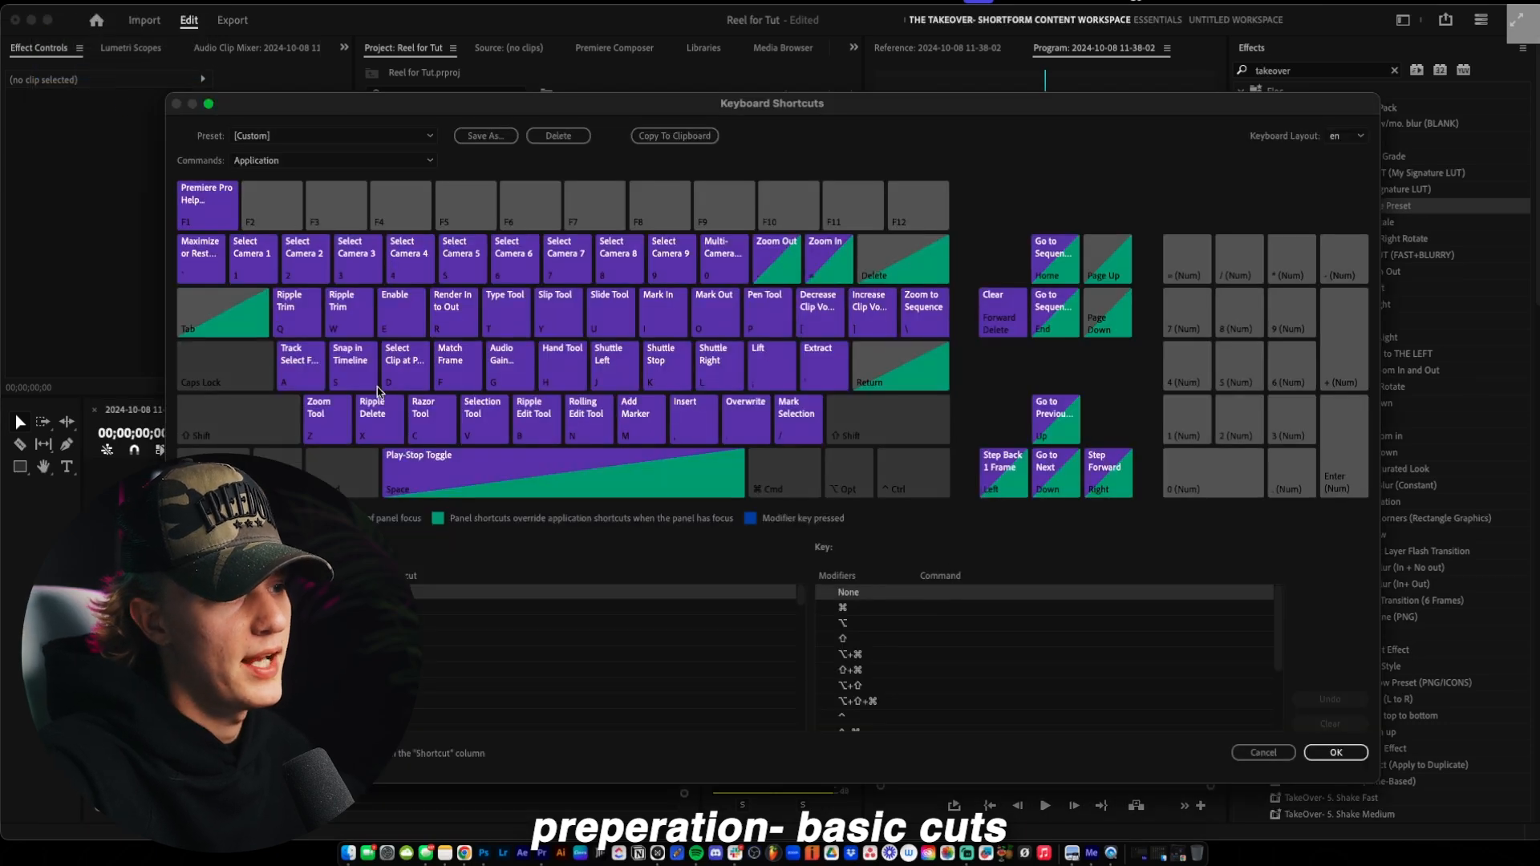
pyautogui.click(371, 417)
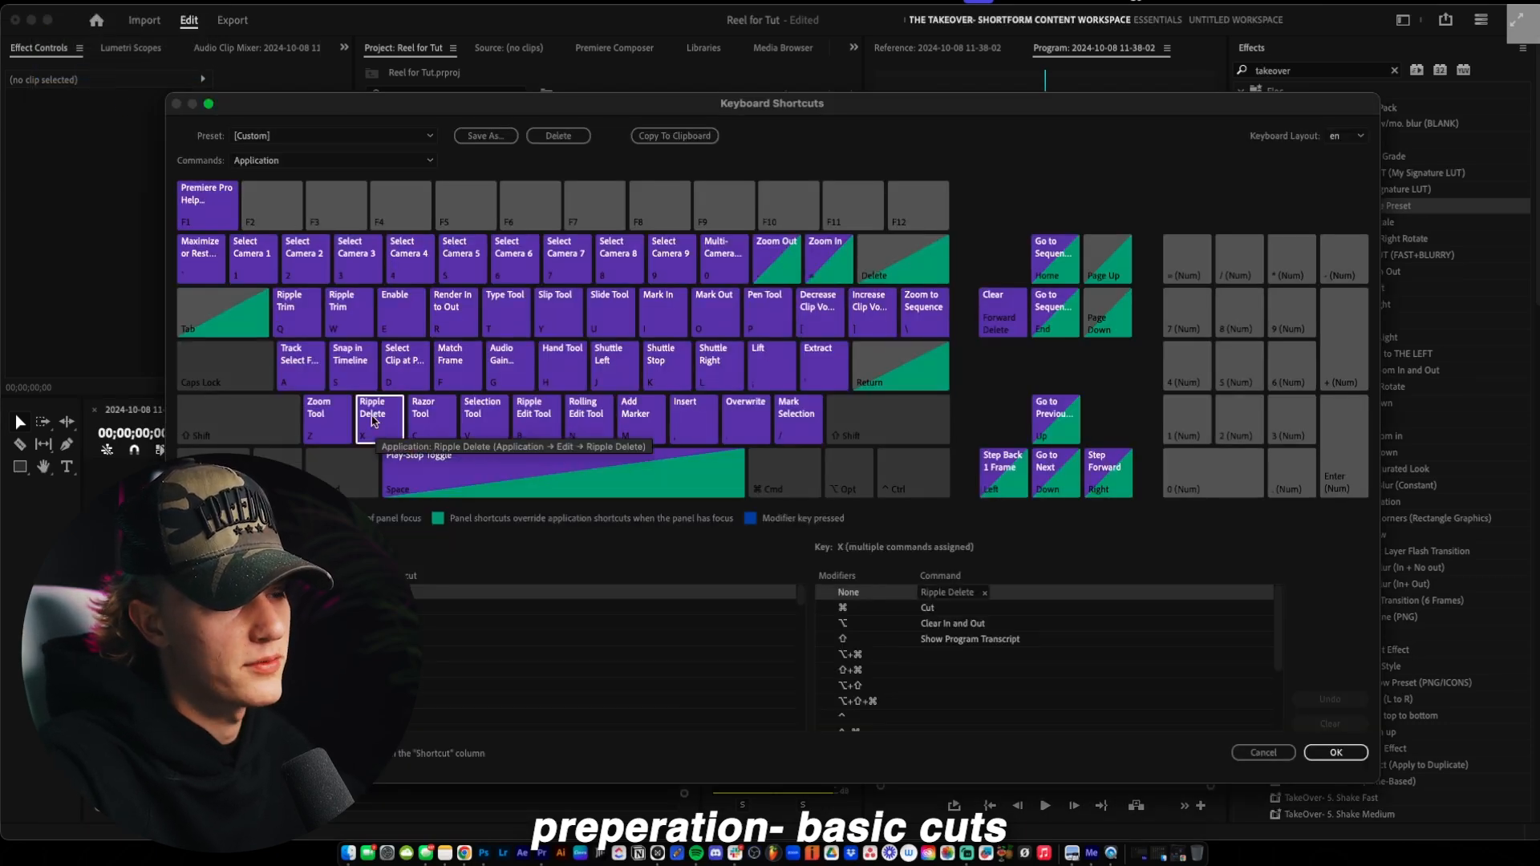
pyautogui.click(430, 417)
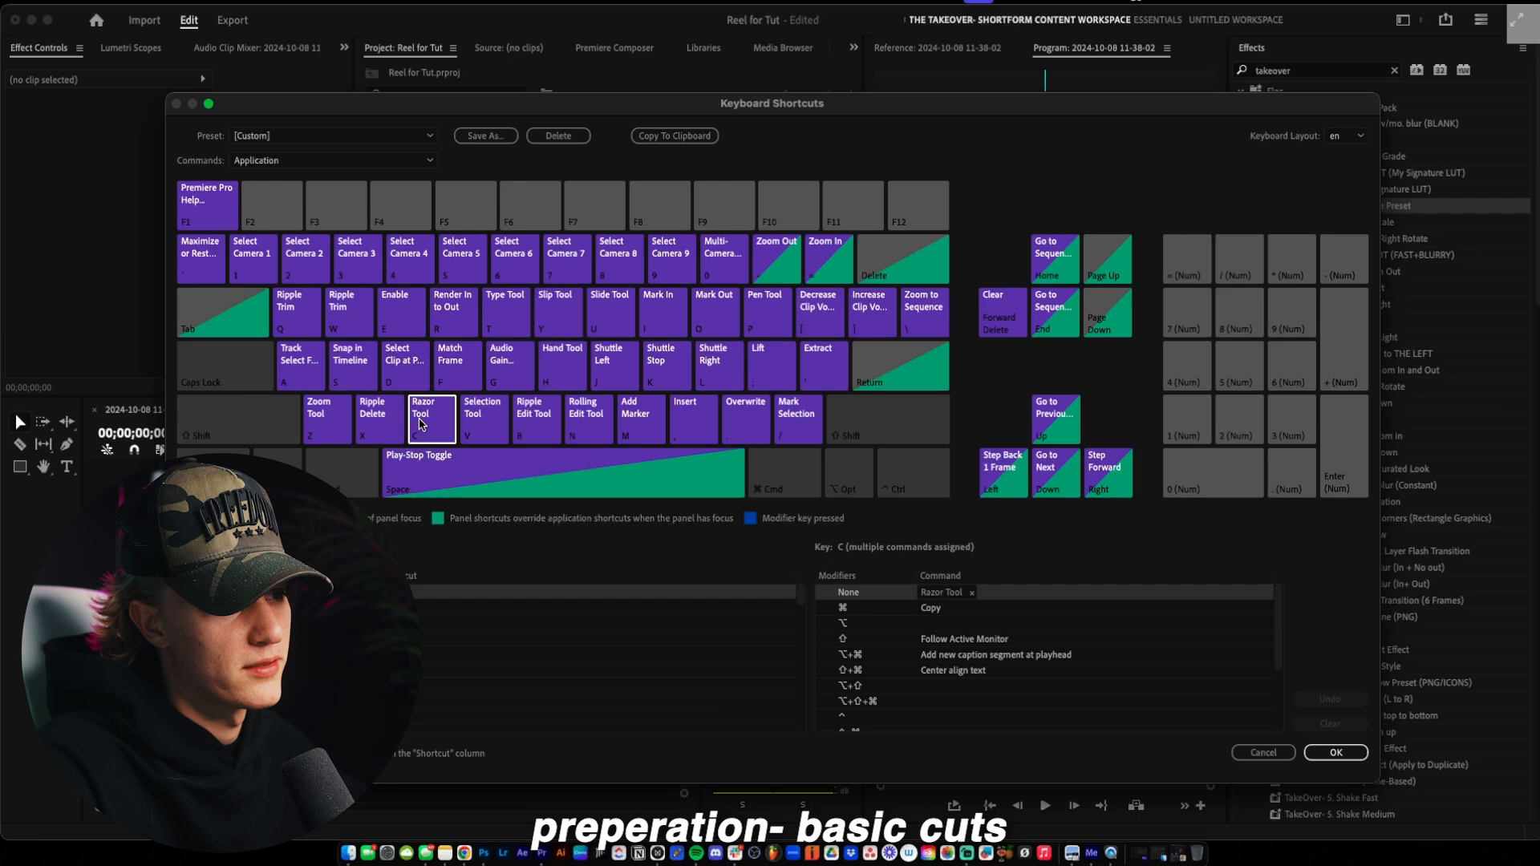
pyautogui.click(483, 417)
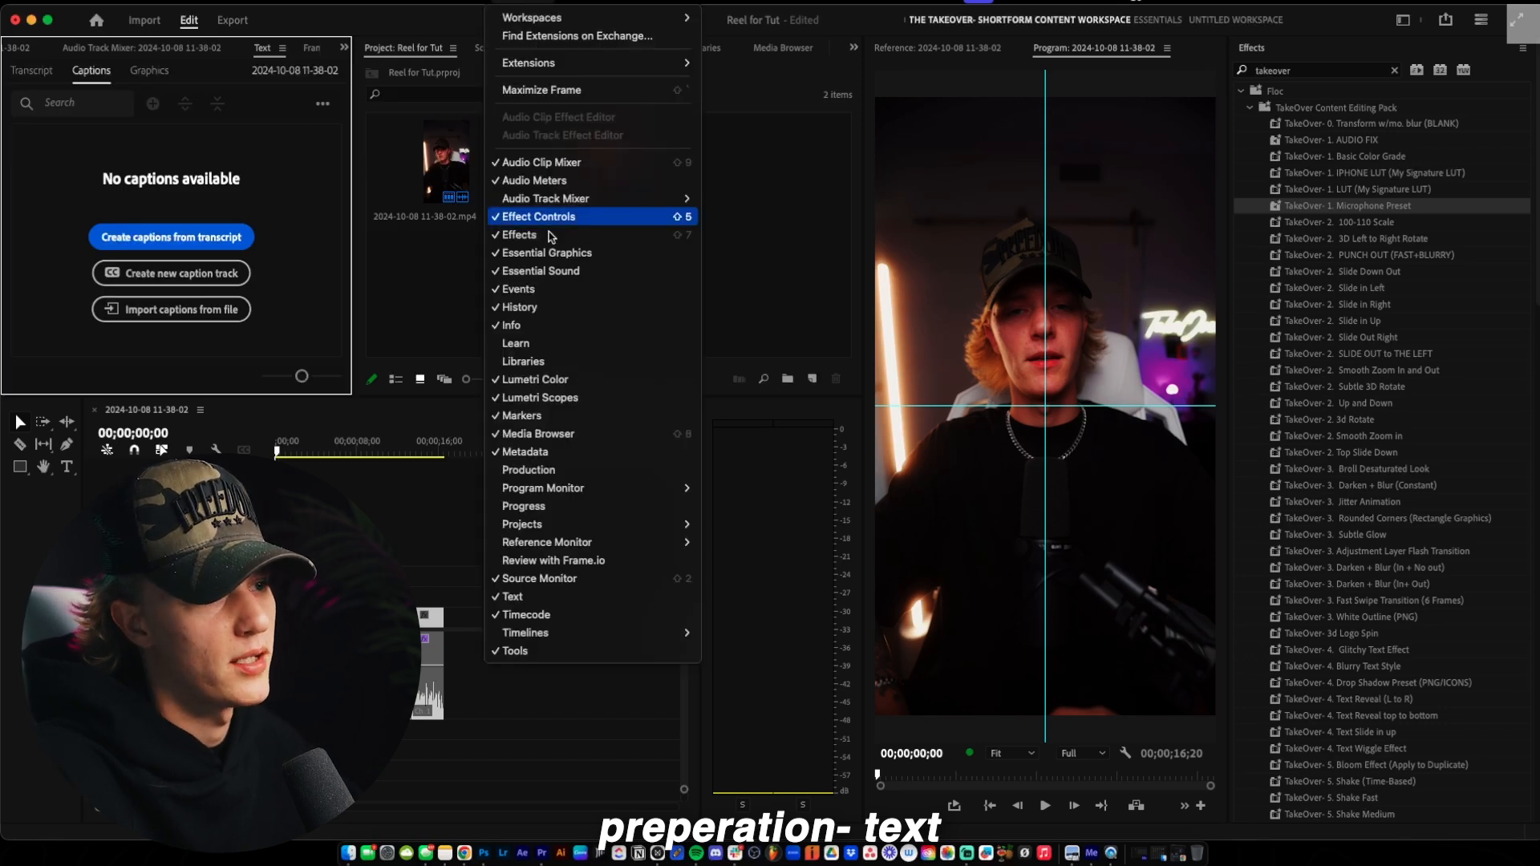
pyautogui.moveTo(309, 162)
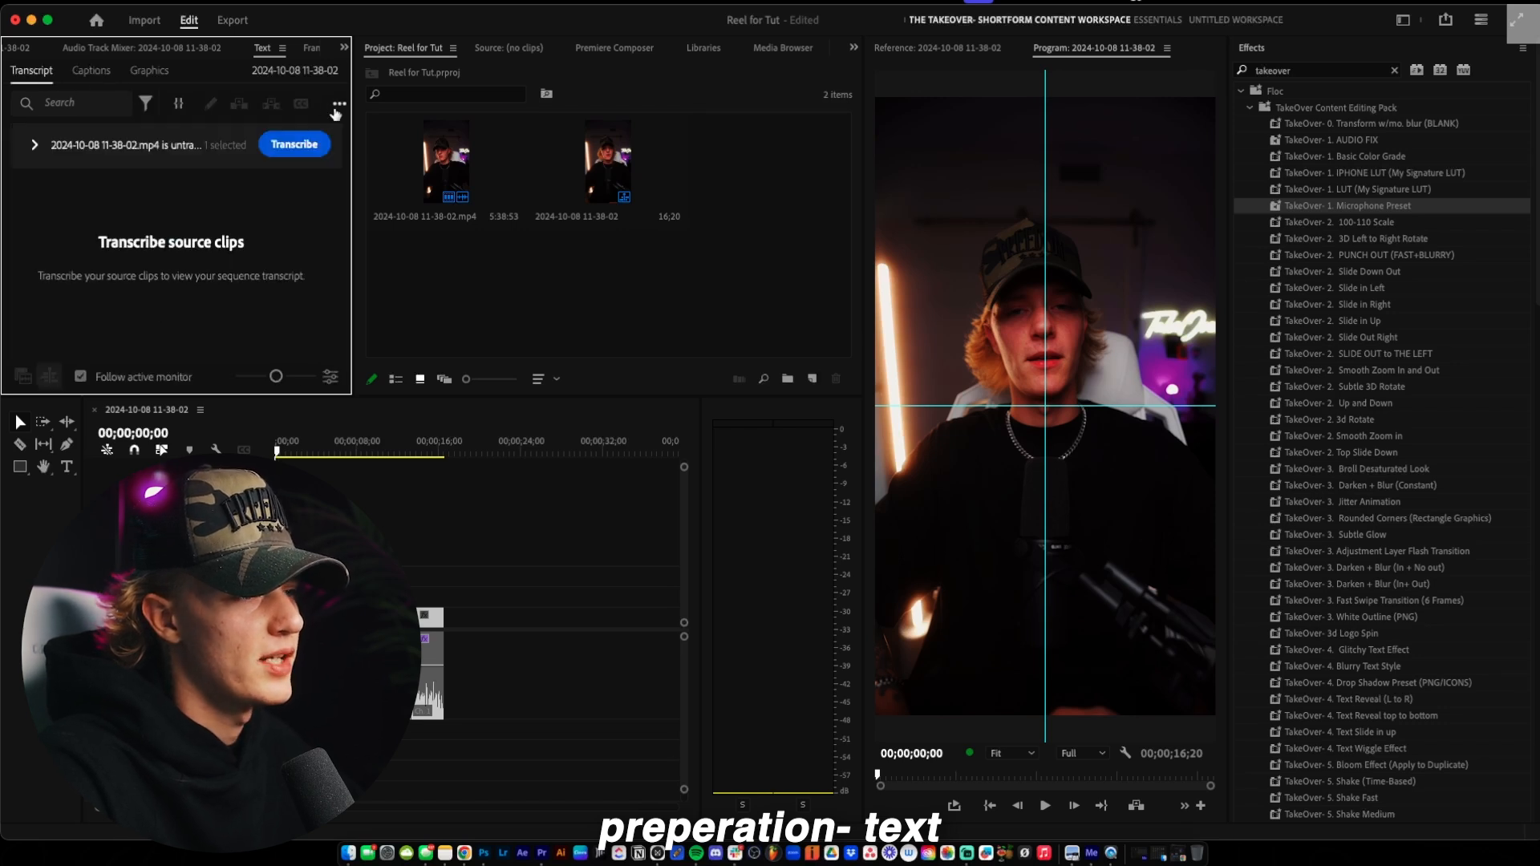
# Generate a static transcript of the clip's speech
pyautogui.click(338, 103)
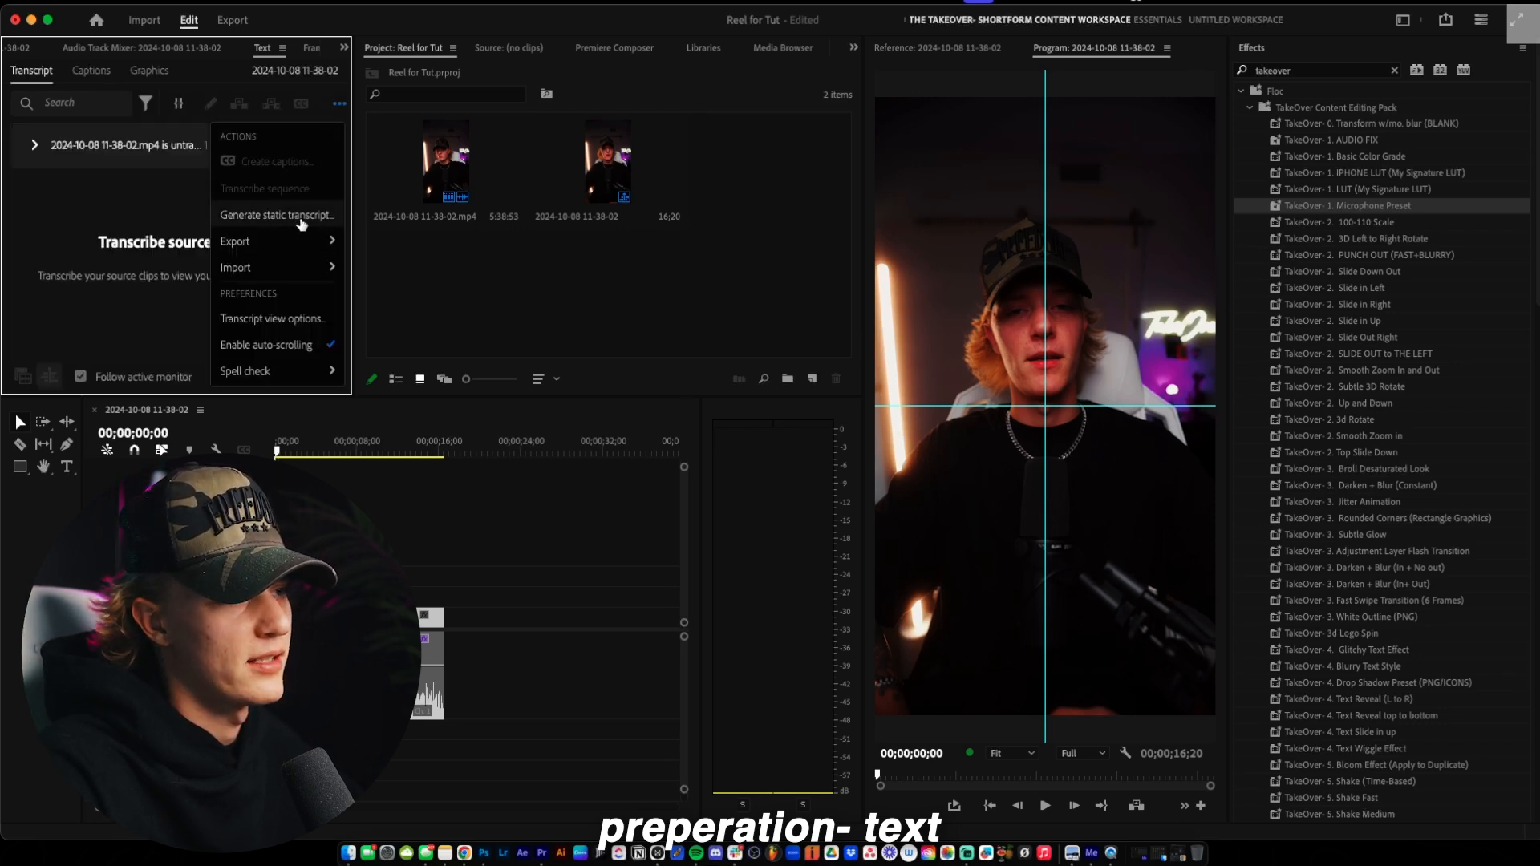
pyautogui.click(278, 215)
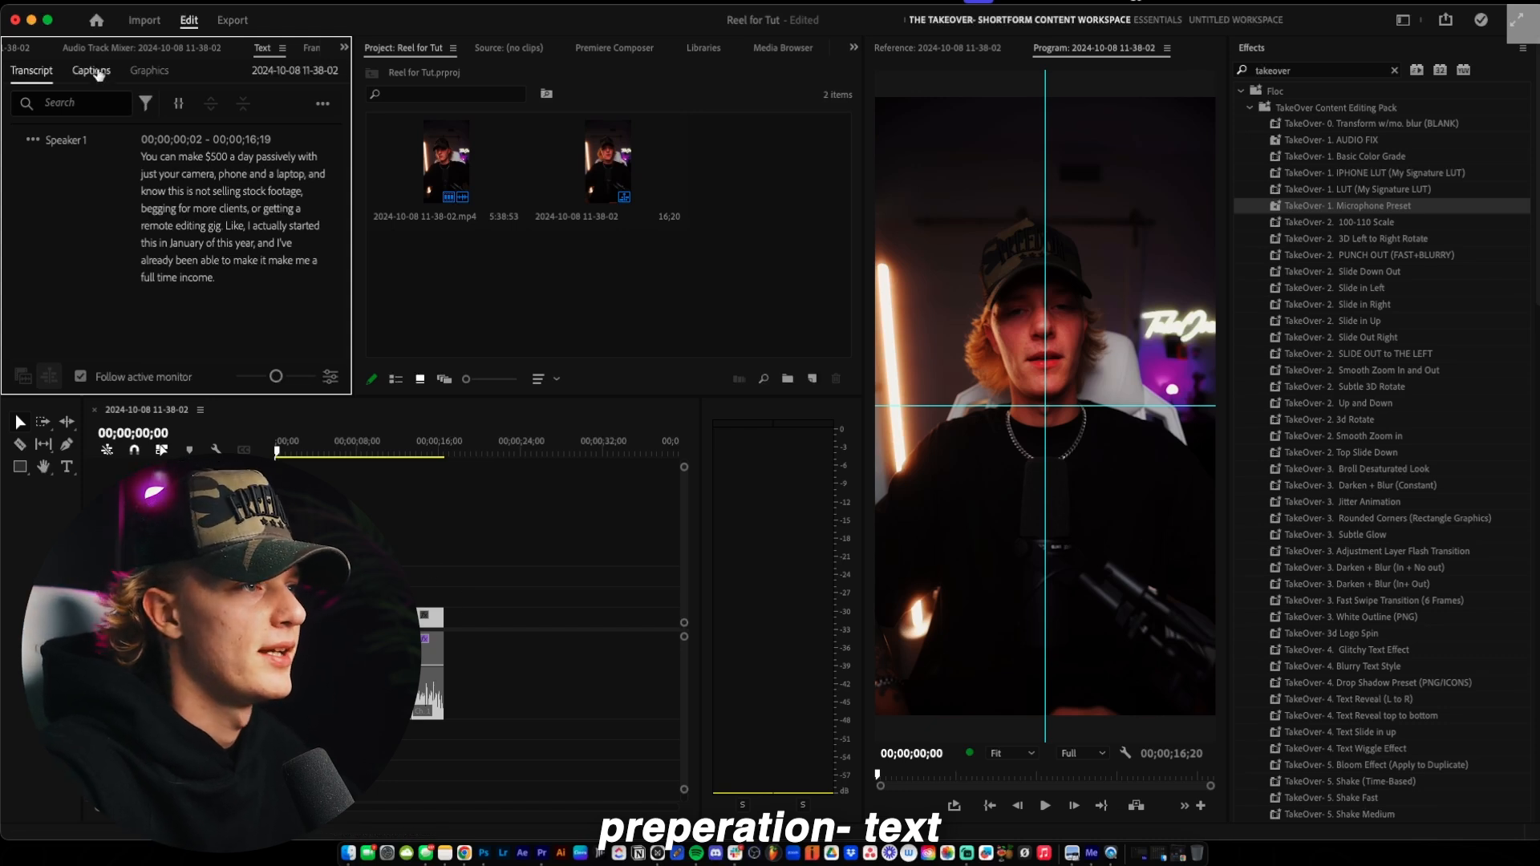
pyautogui.click(89, 69)
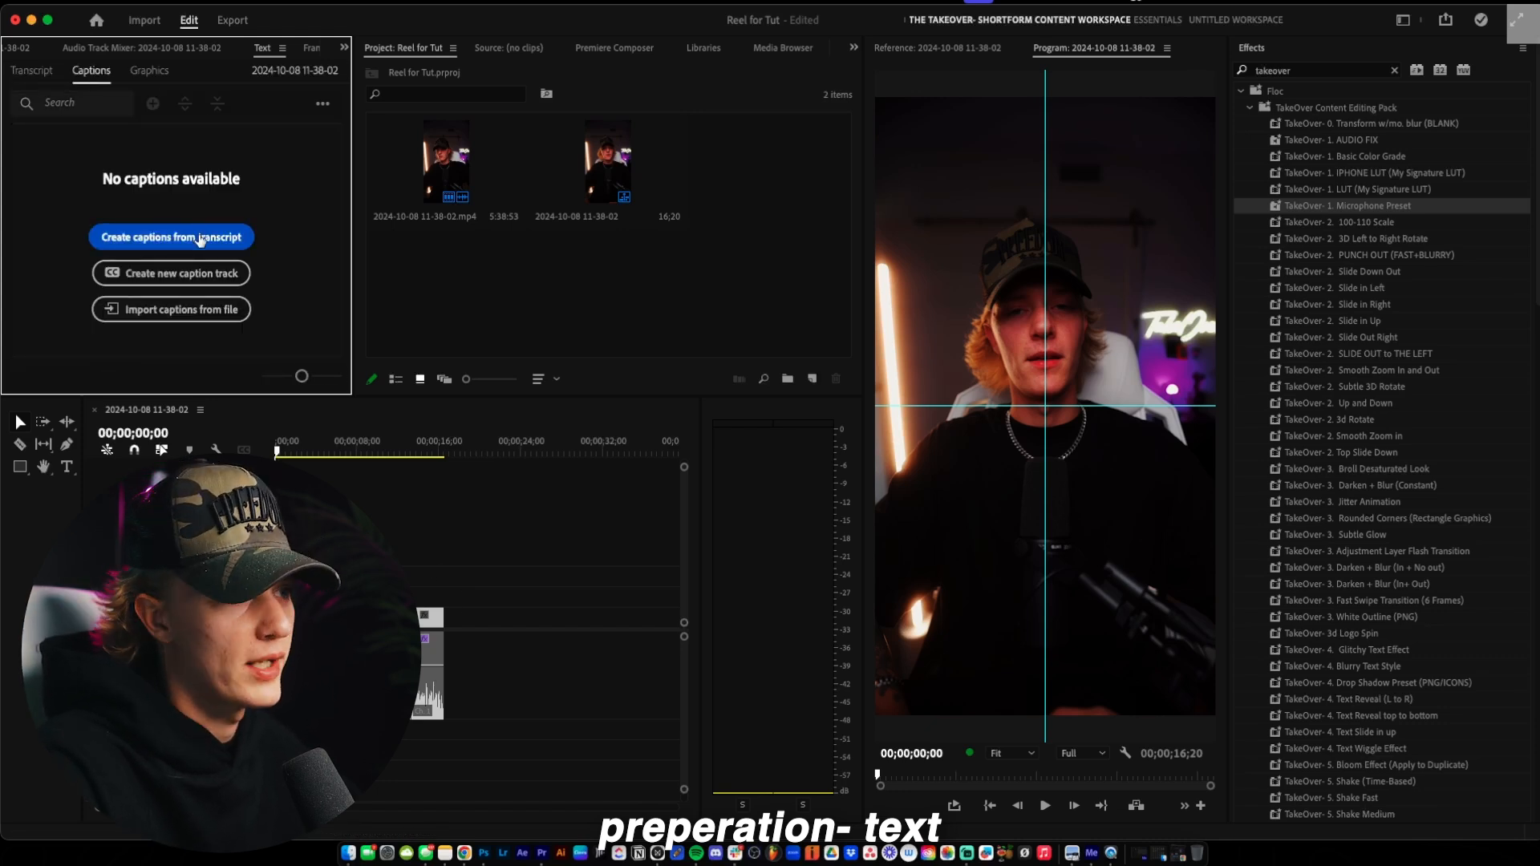
# Create single-line captions of only a few characters each from the transcript
pyautogui.click(170, 237)
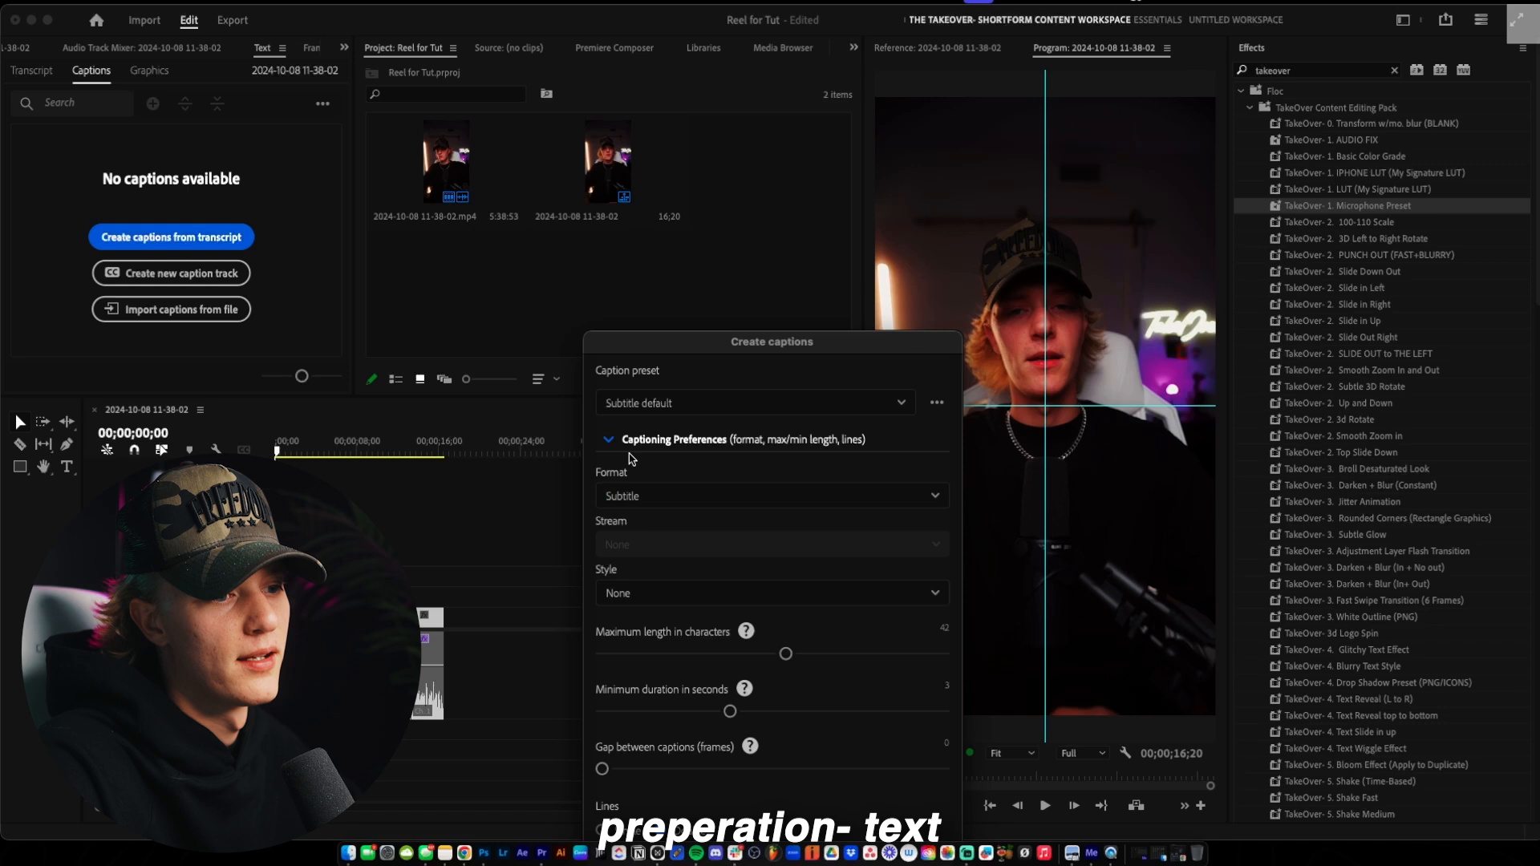
pyautogui.moveTo(784, 653); pyautogui.dragTo(616, 652)
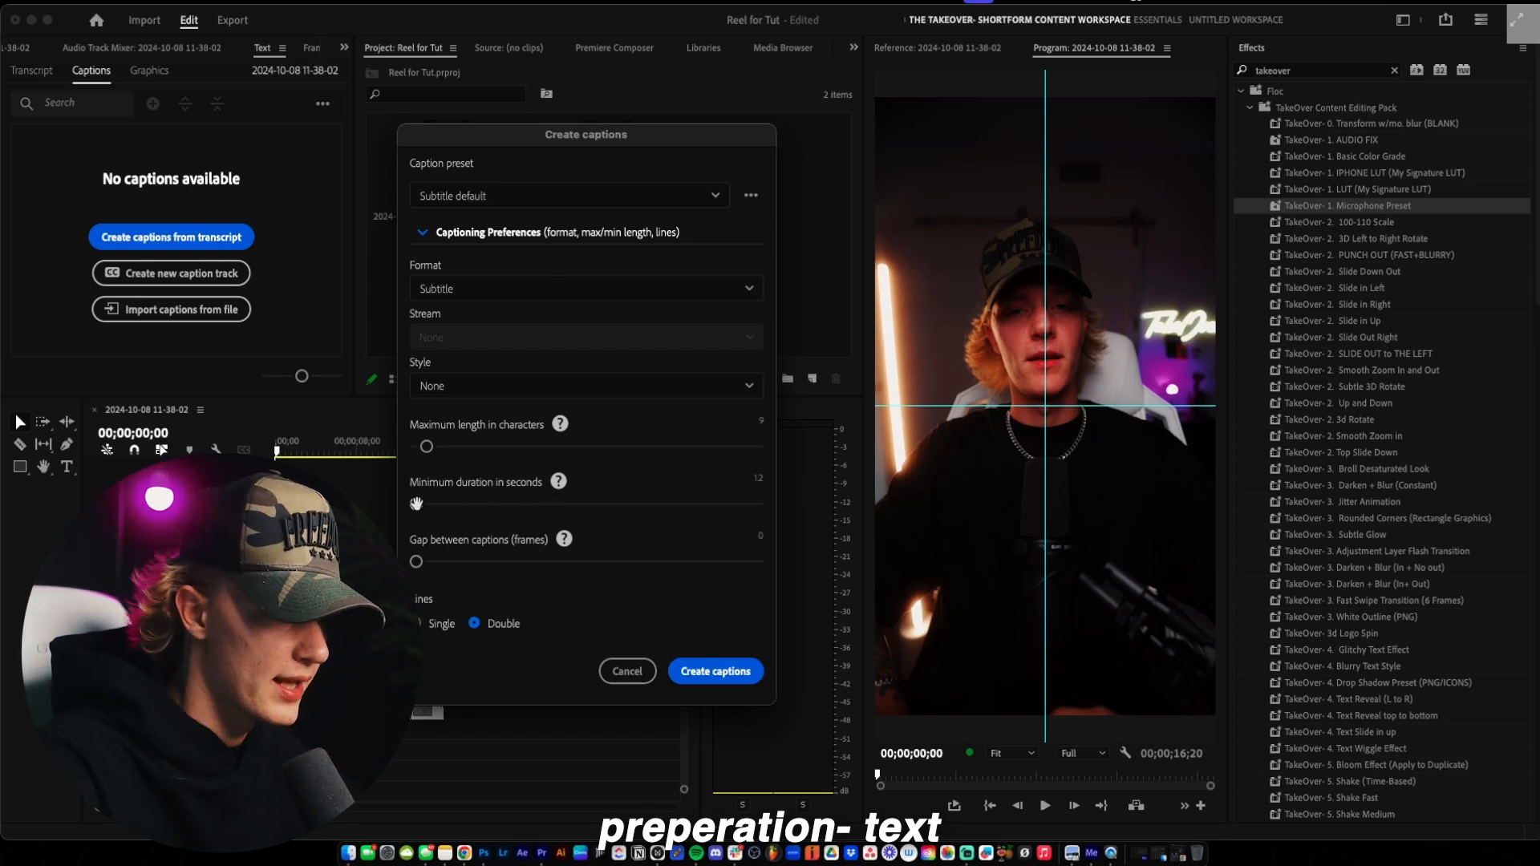
pyautogui.click(418, 622)
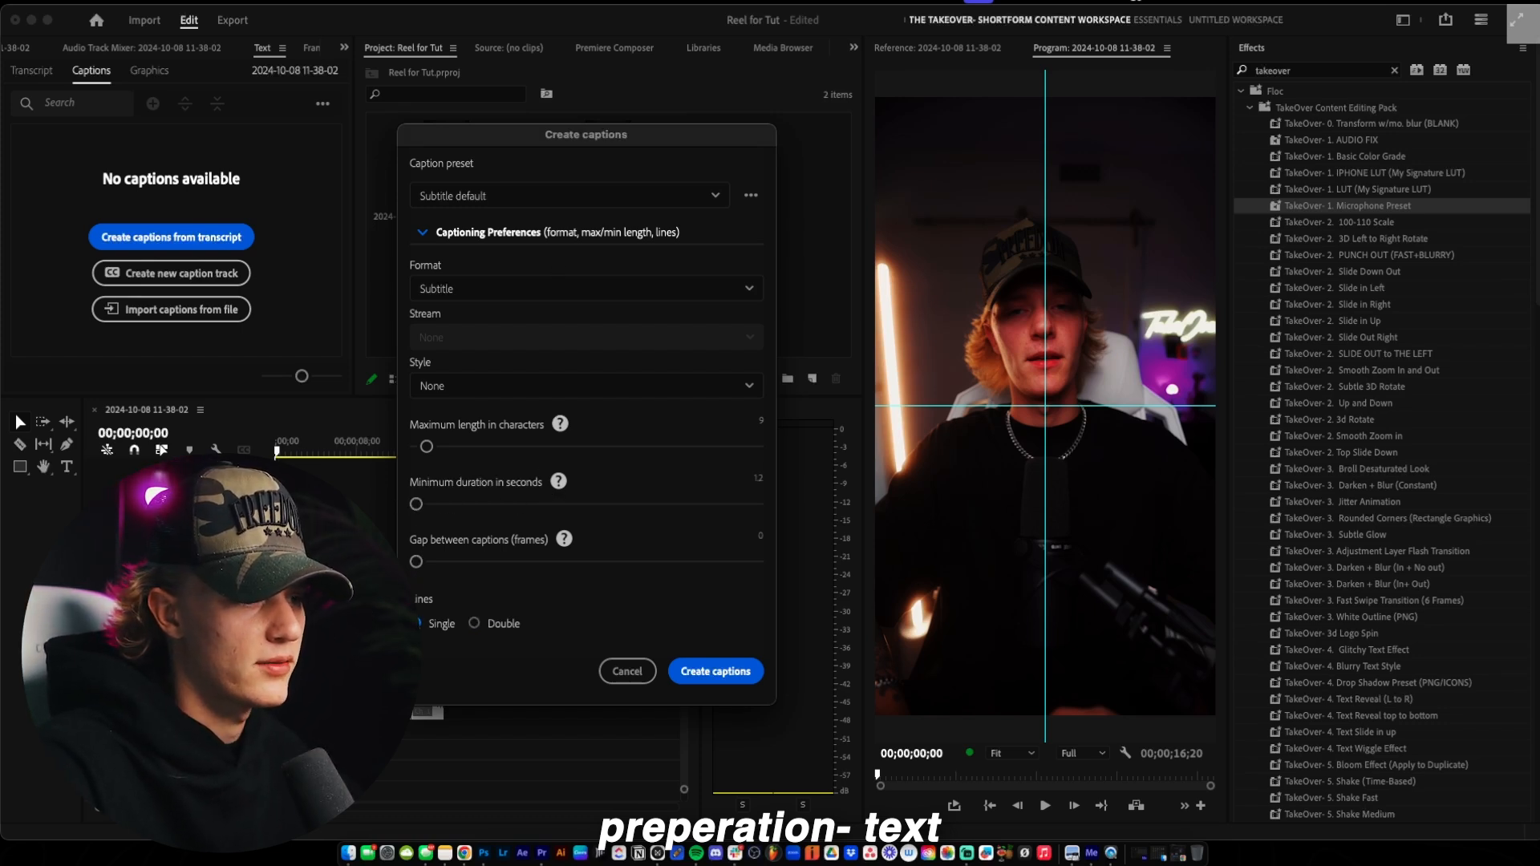
pyautogui.click(715, 671)
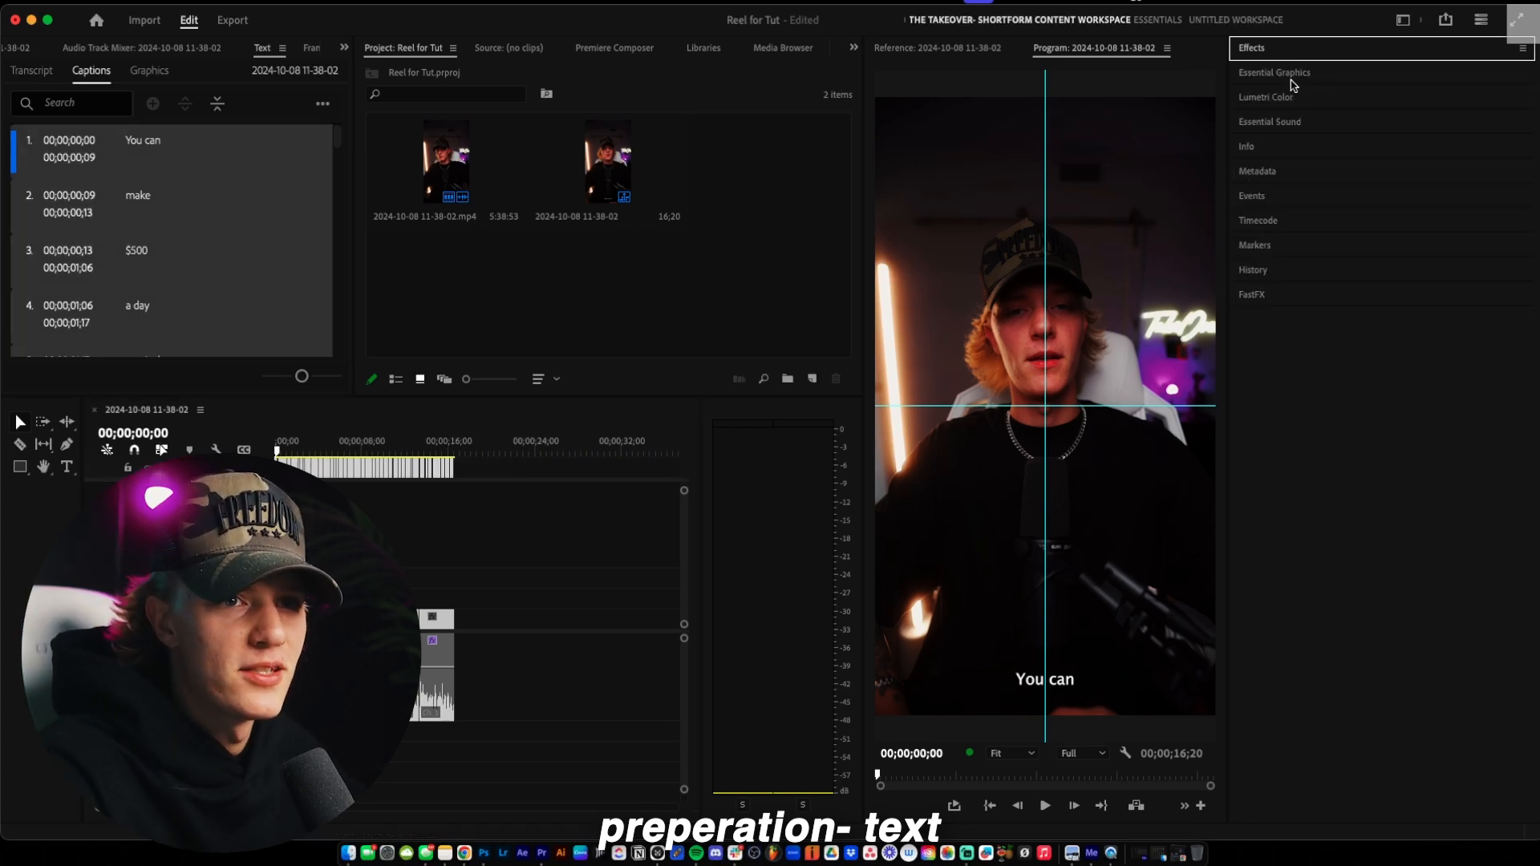
# Set the caption font to Akira Expanded Super Bold in Essential Graphics
pyautogui.click(1274, 72)
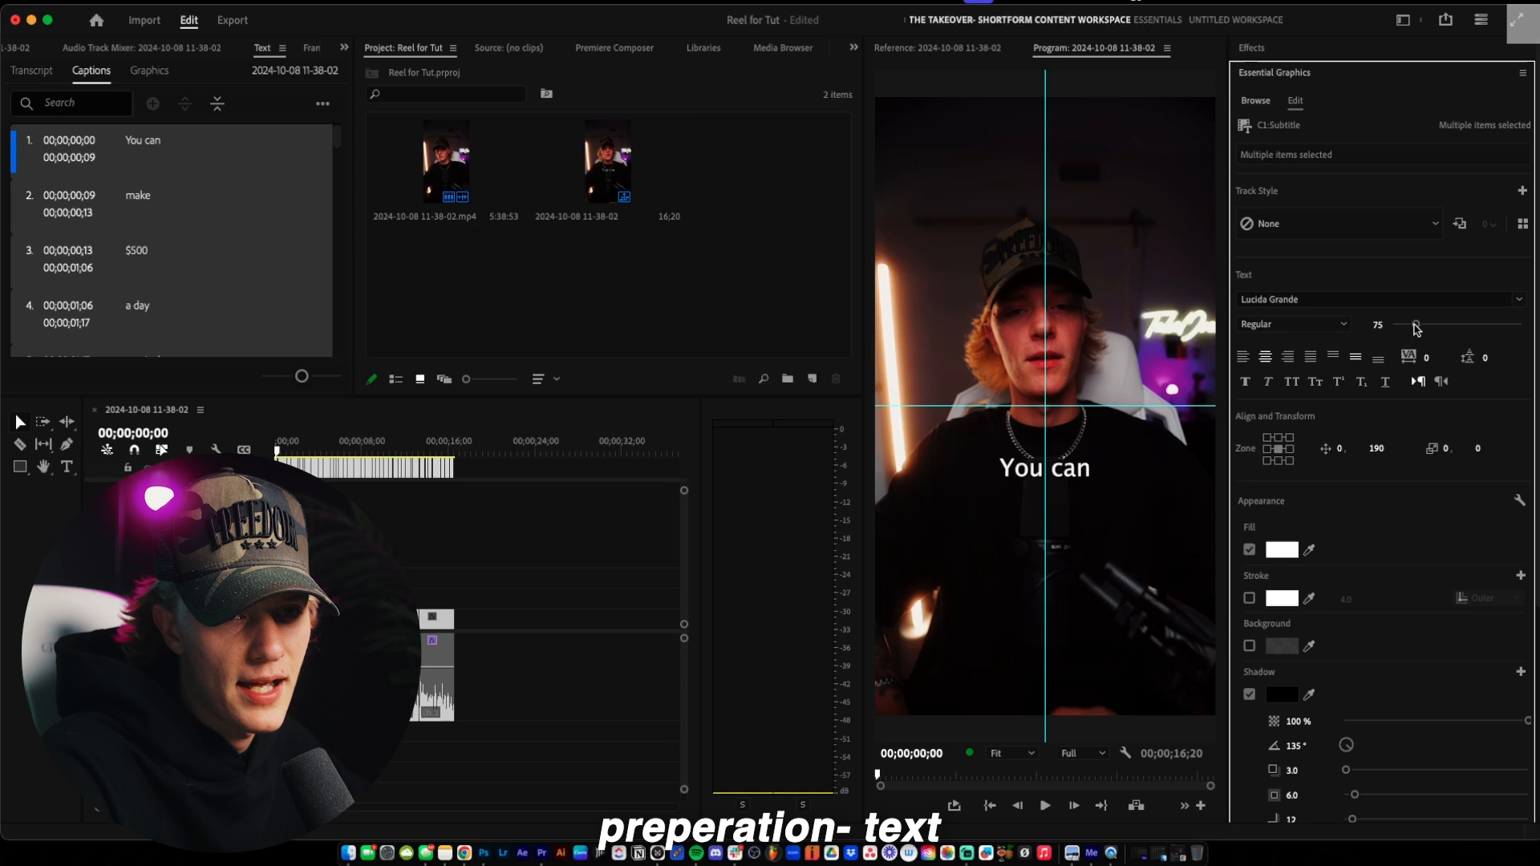
pyautogui.write('akira')
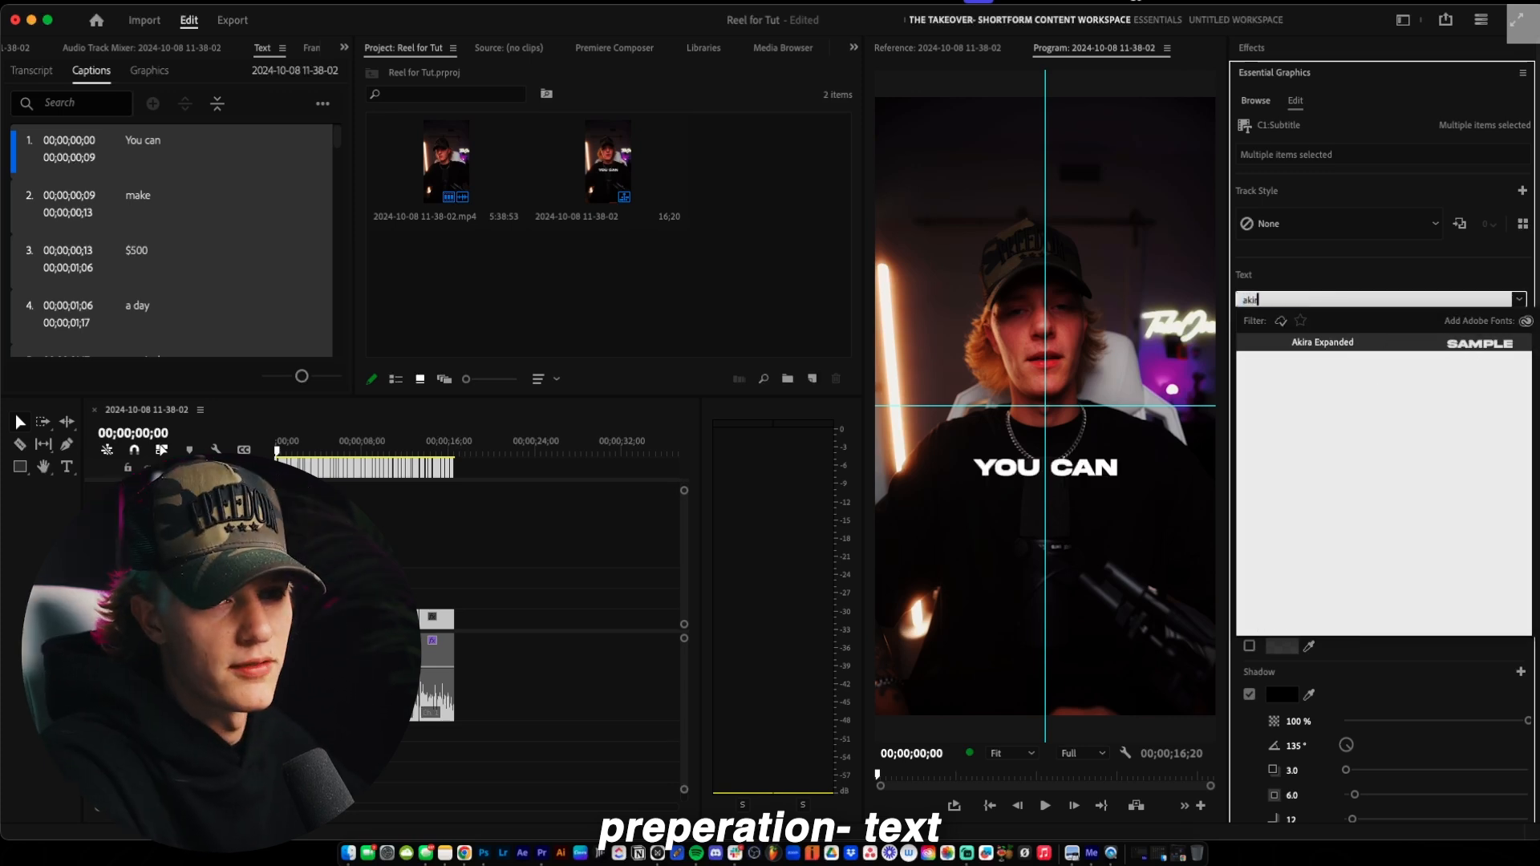
pyautogui.click(1320, 341)
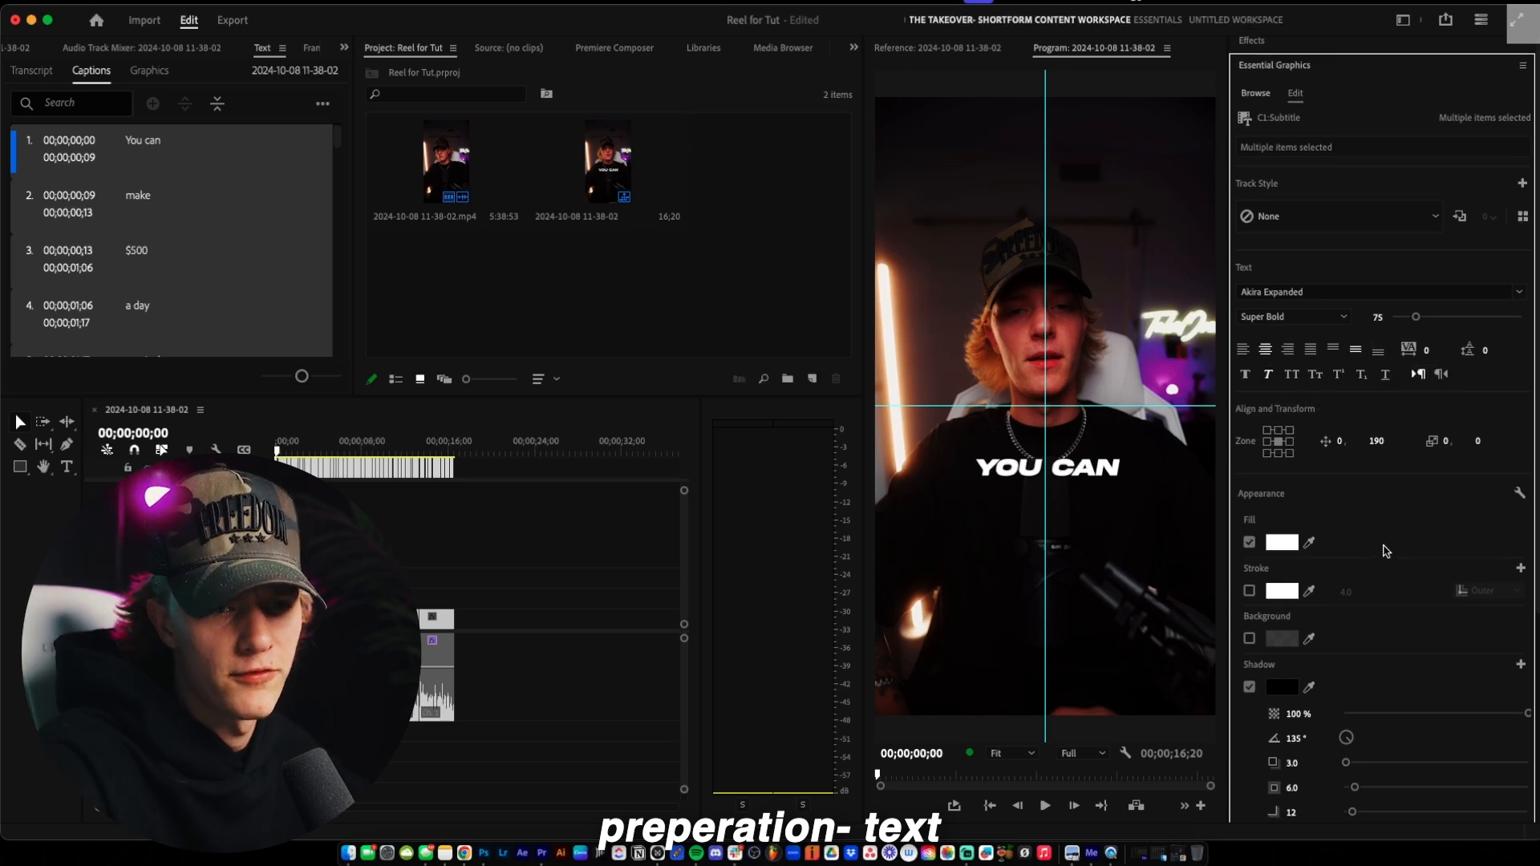
pyautogui.moveTo(1244, 374)
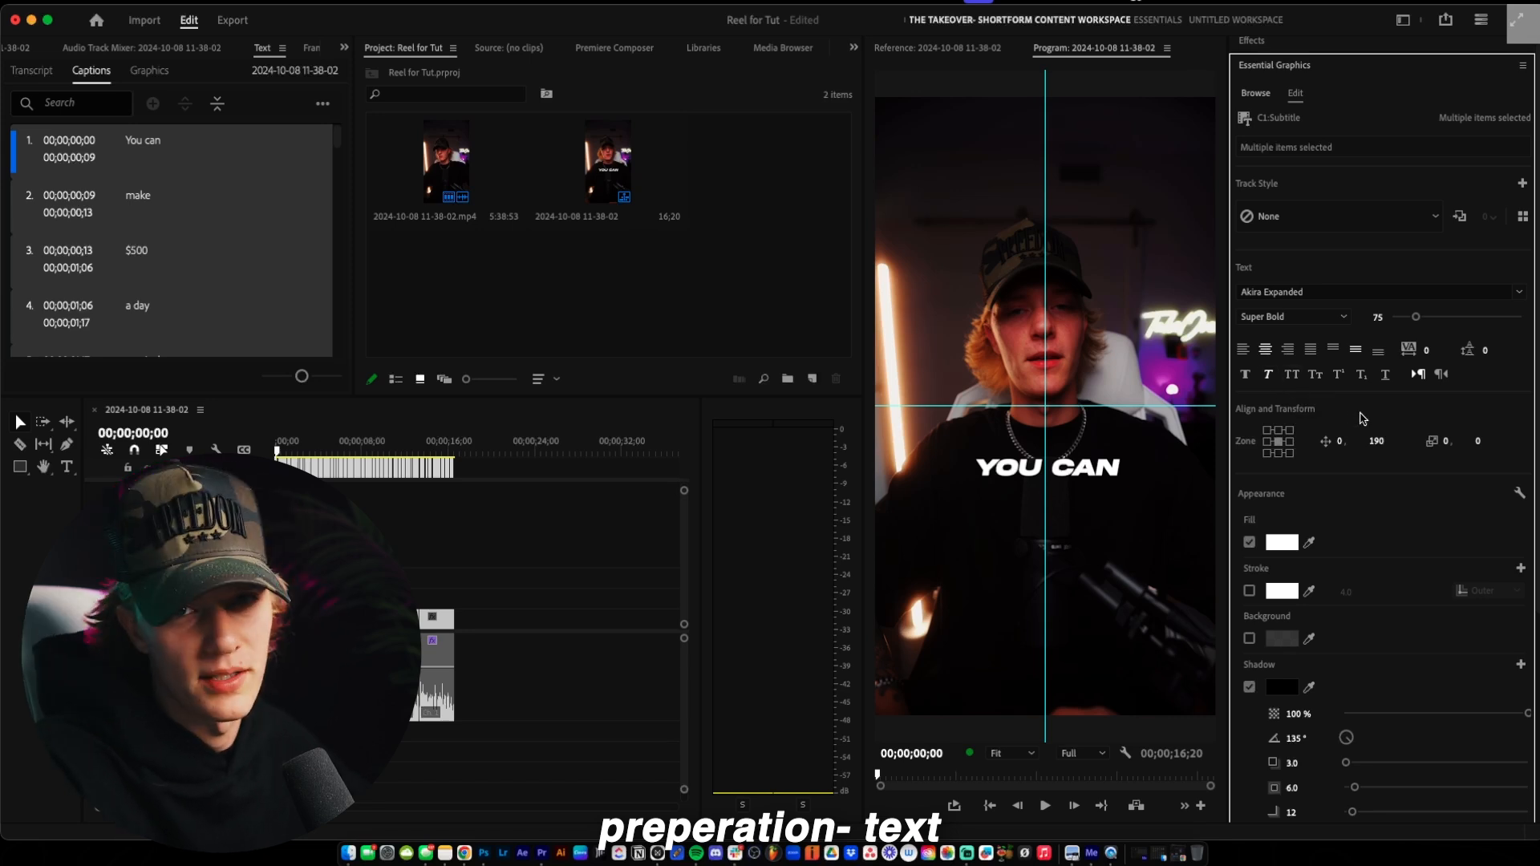
# Toggle the caption fill off and on and adjust its shadow
pyautogui.click(1249, 541)
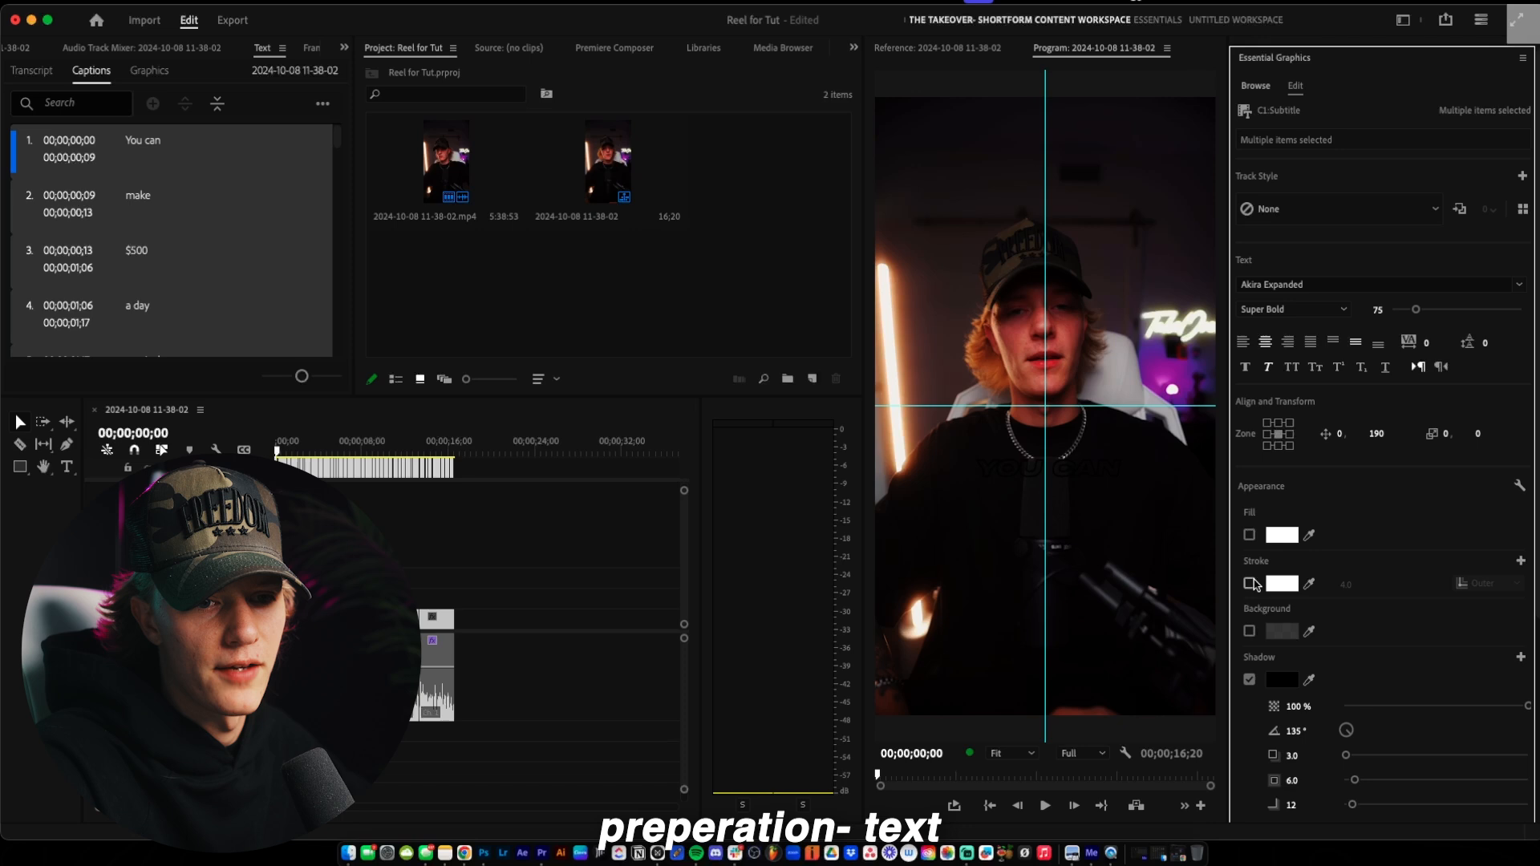
pyautogui.click(1248, 534)
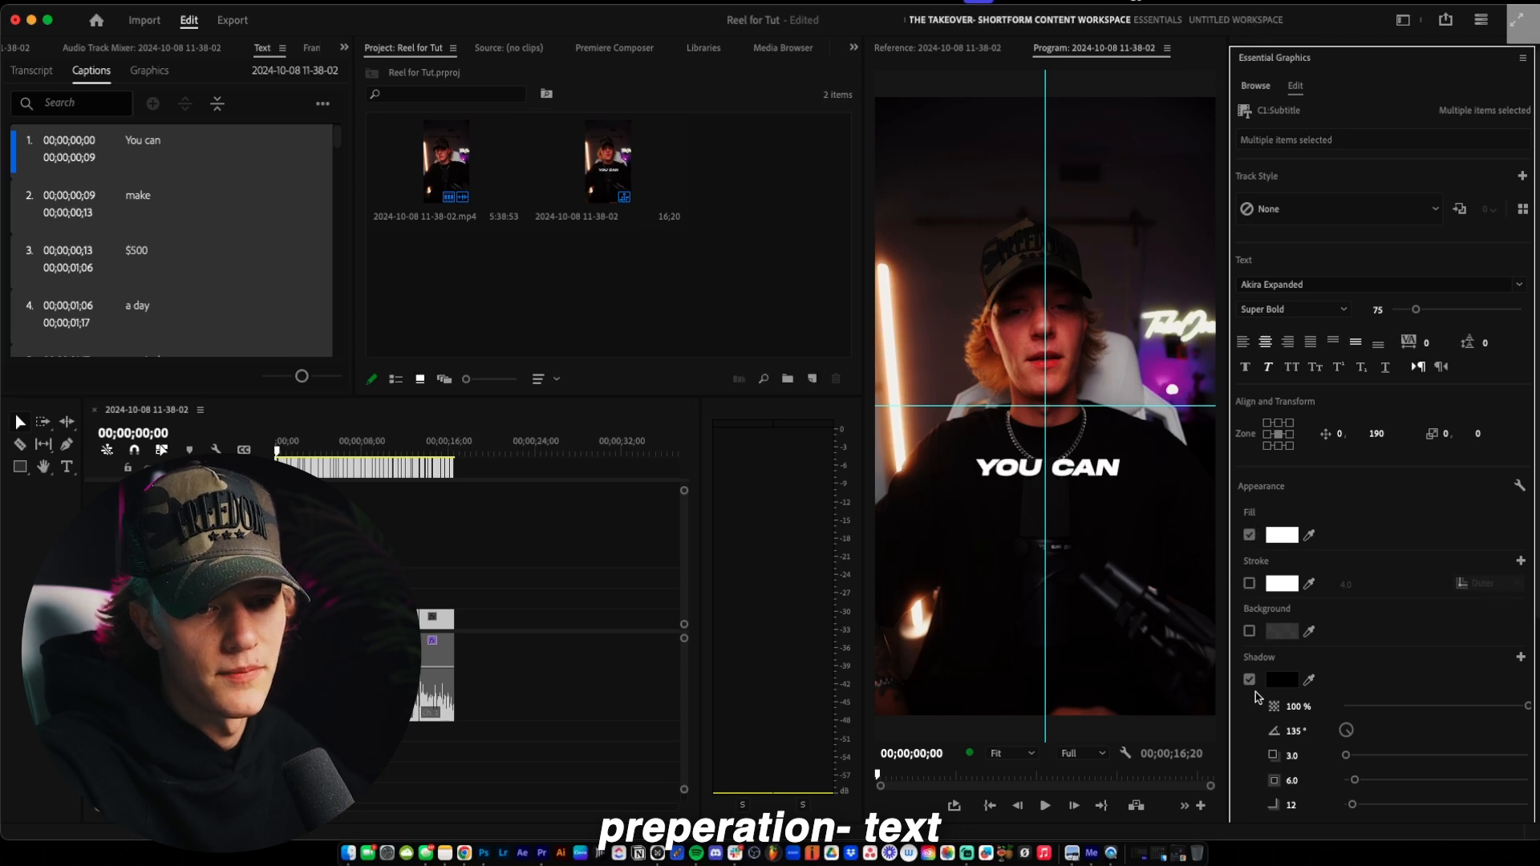
pyautogui.moveTo(1354, 804); pyautogui.dragTo(1428, 804)
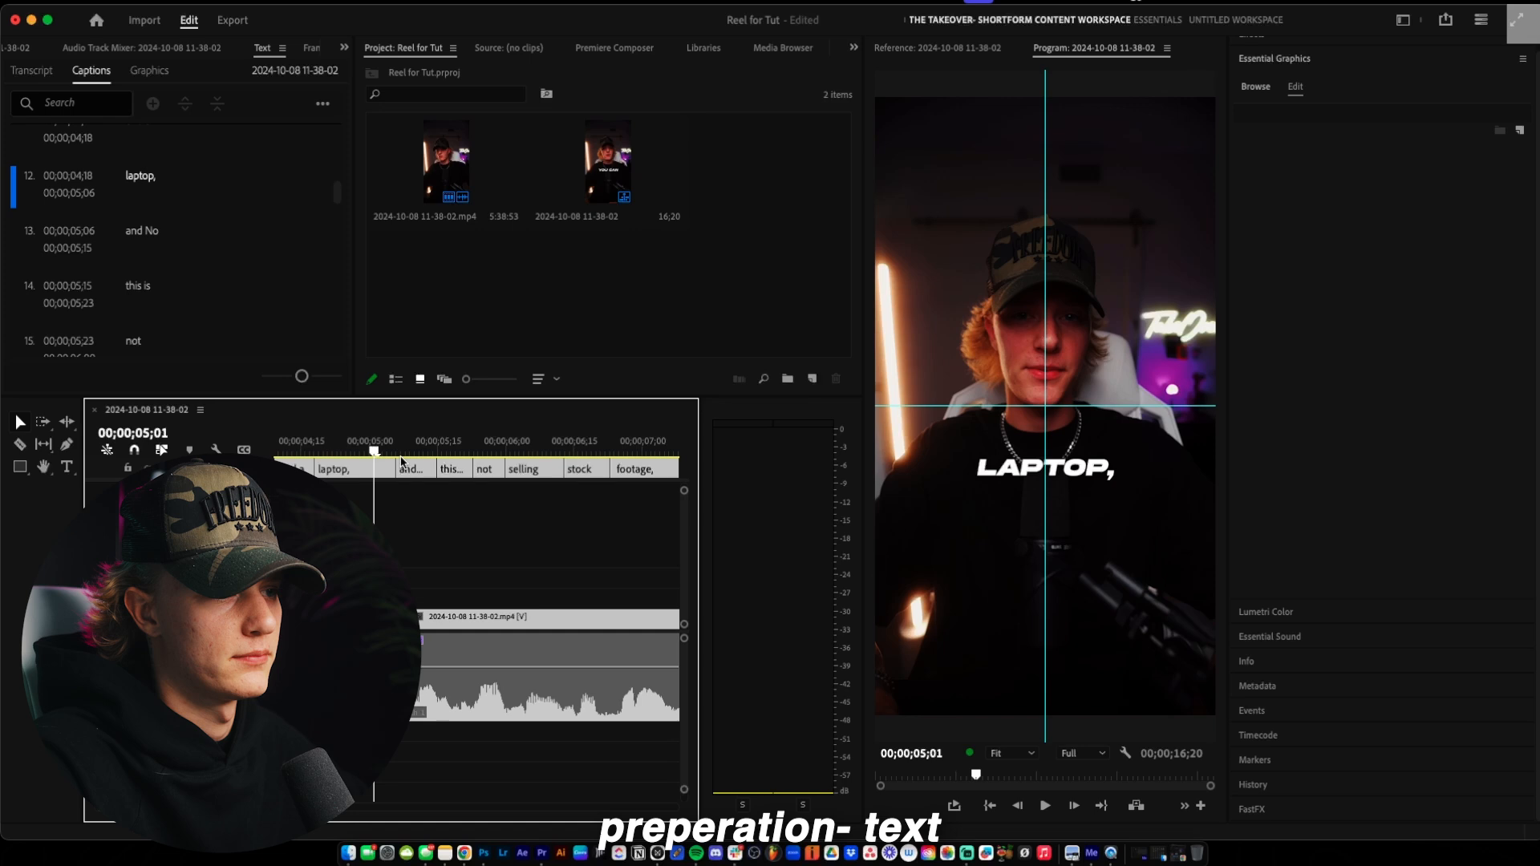
pyautogui.moveTo(421, 469); pyautogui.dragTo(405, 468)
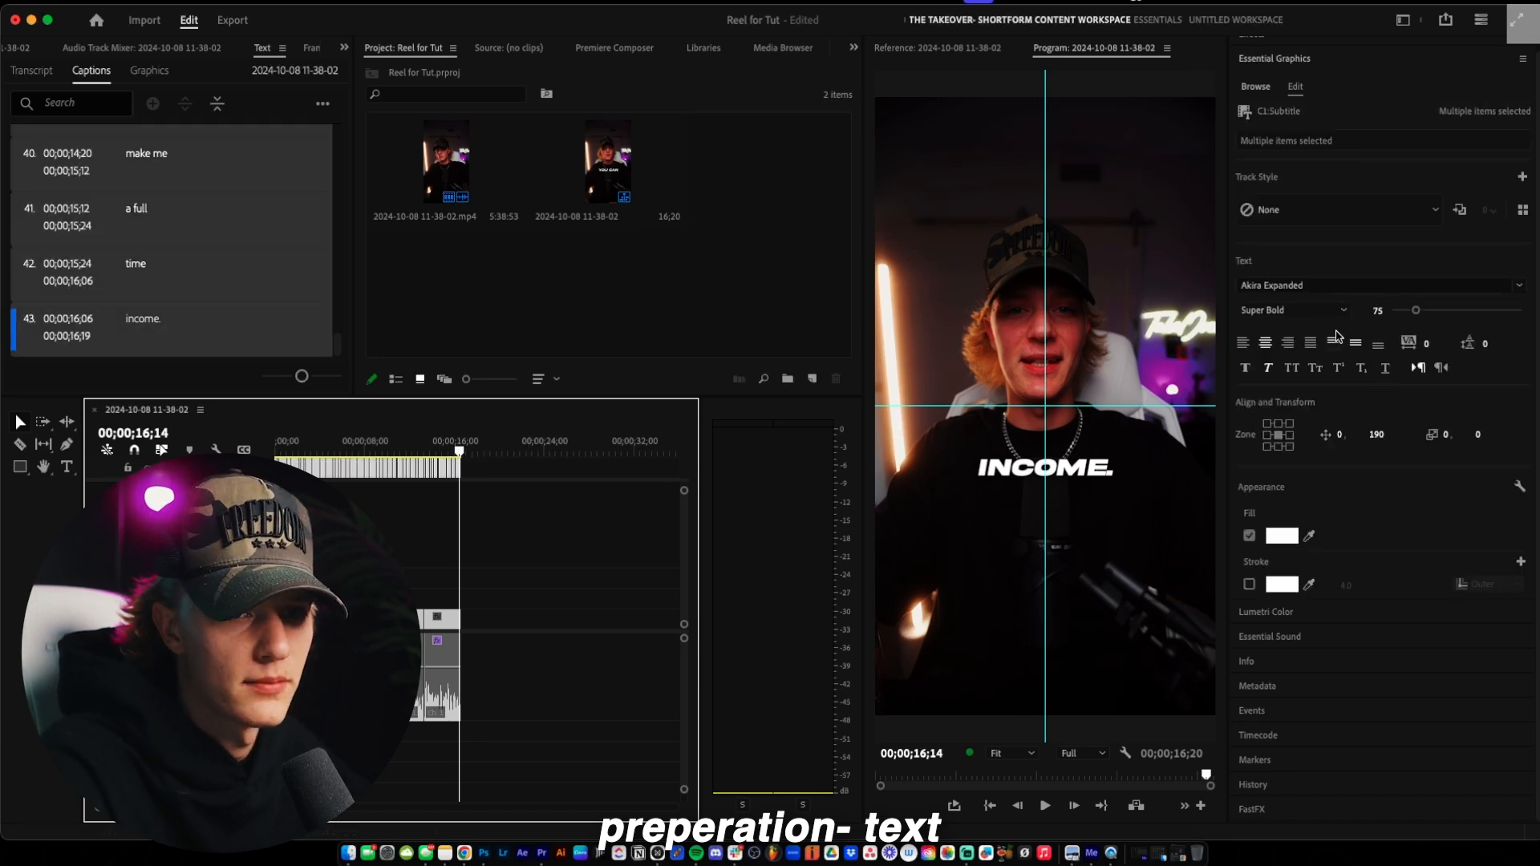
pyautogui.moveTo(1415, 310); pyautogui.dragTo(1394, 310)
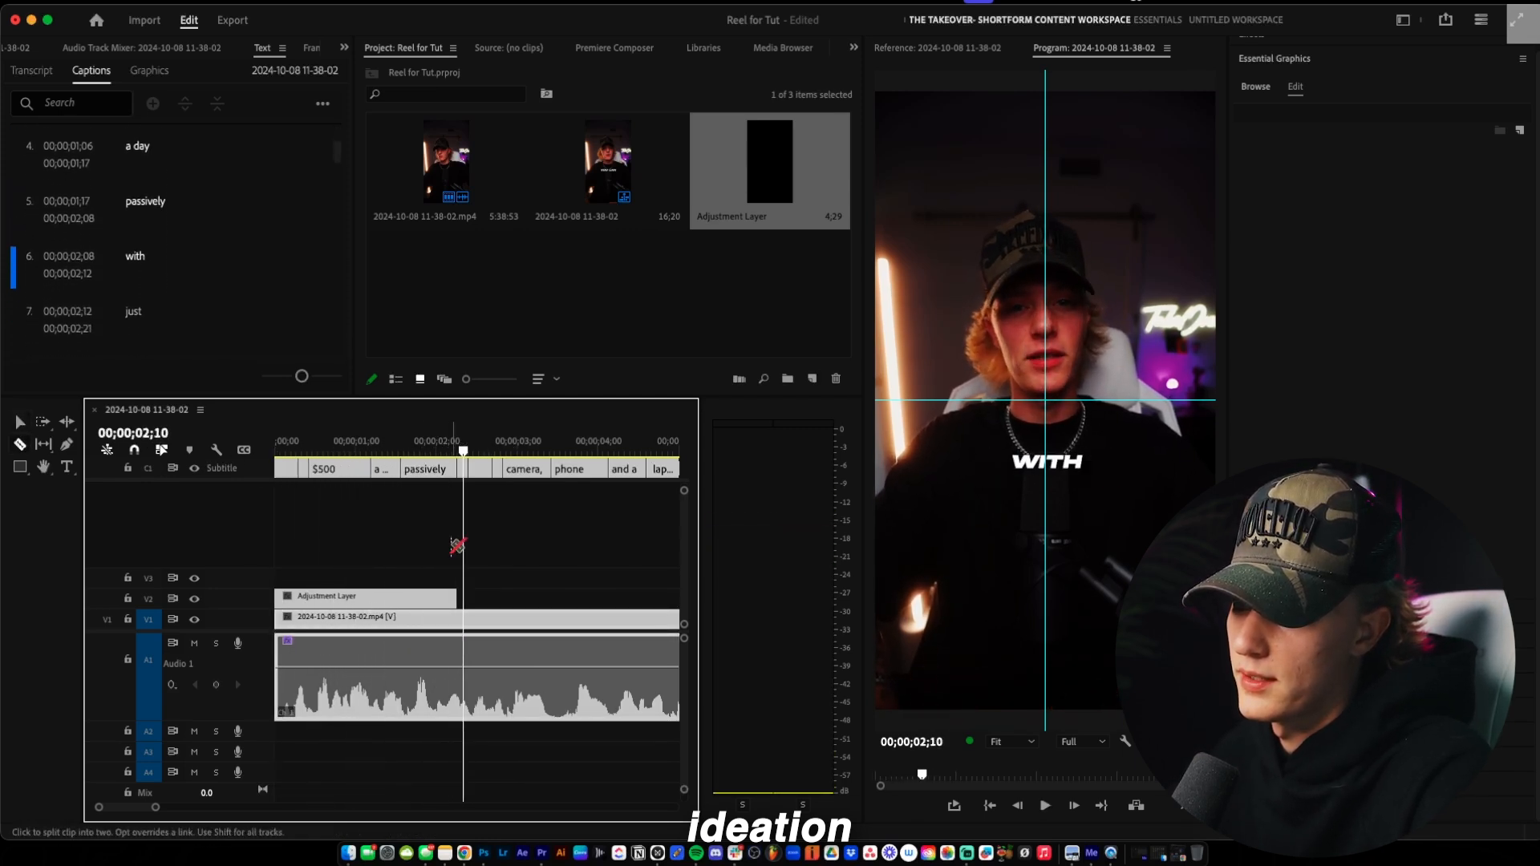
# Place adjustment layers over the cuts on V2 and label them Forest
pyautogui.click(1044, 806)
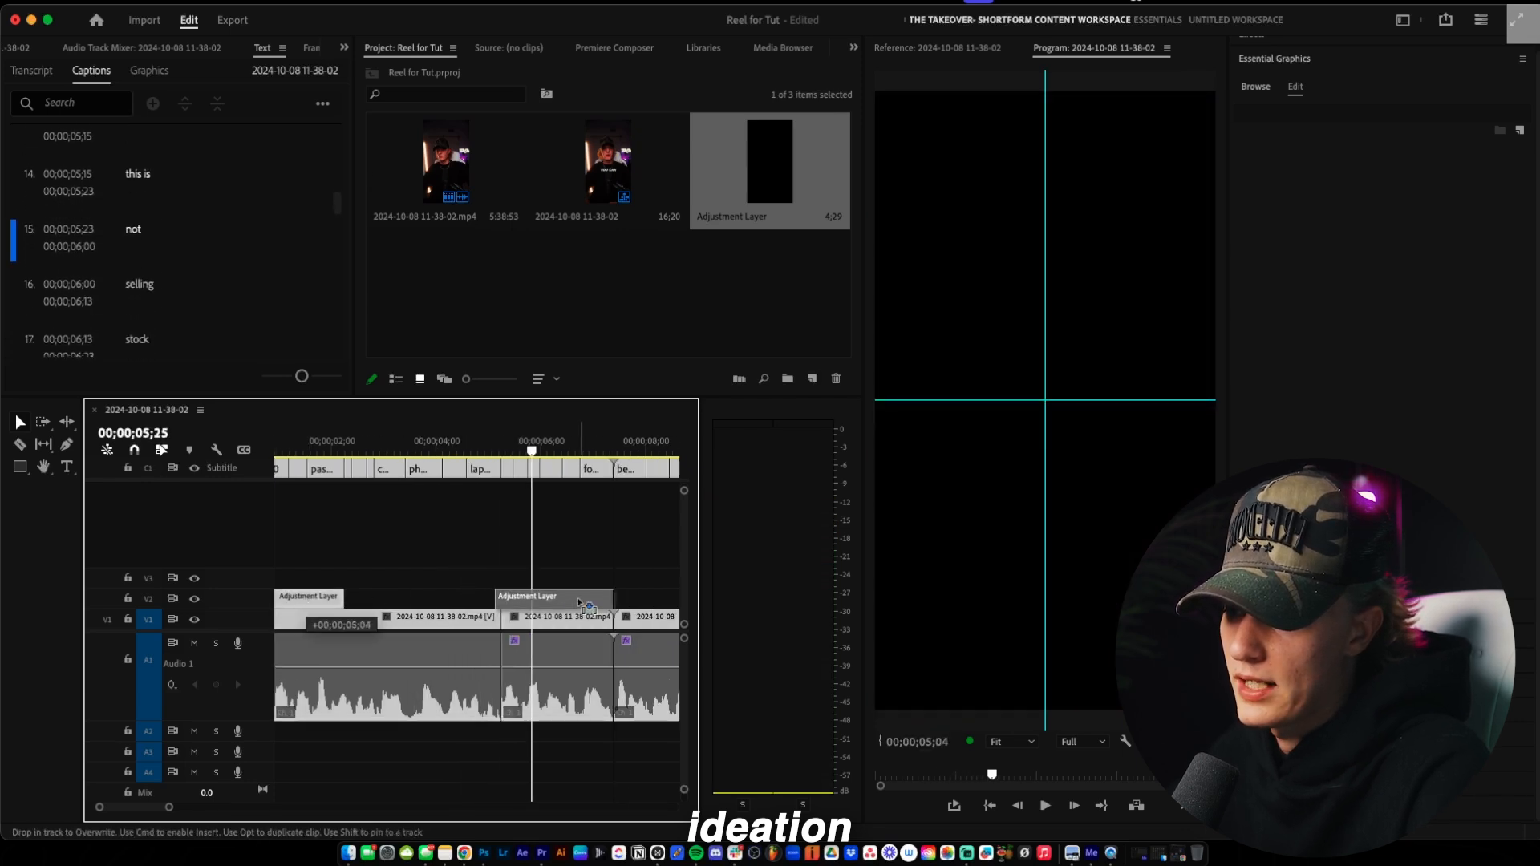
pyautogui.click(1044, 805)
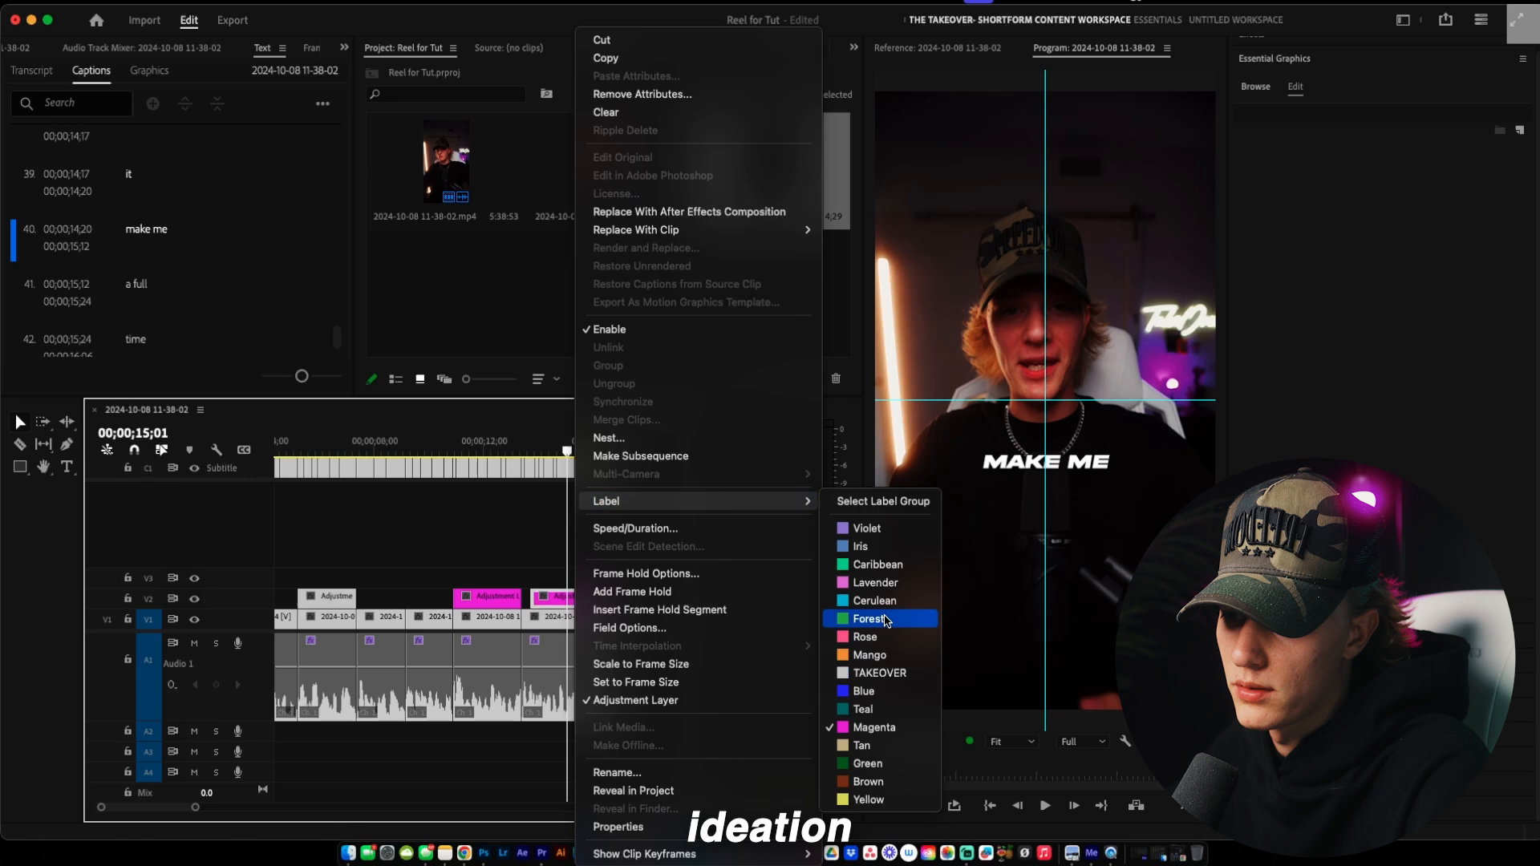
pyautogui.click(867, 619)
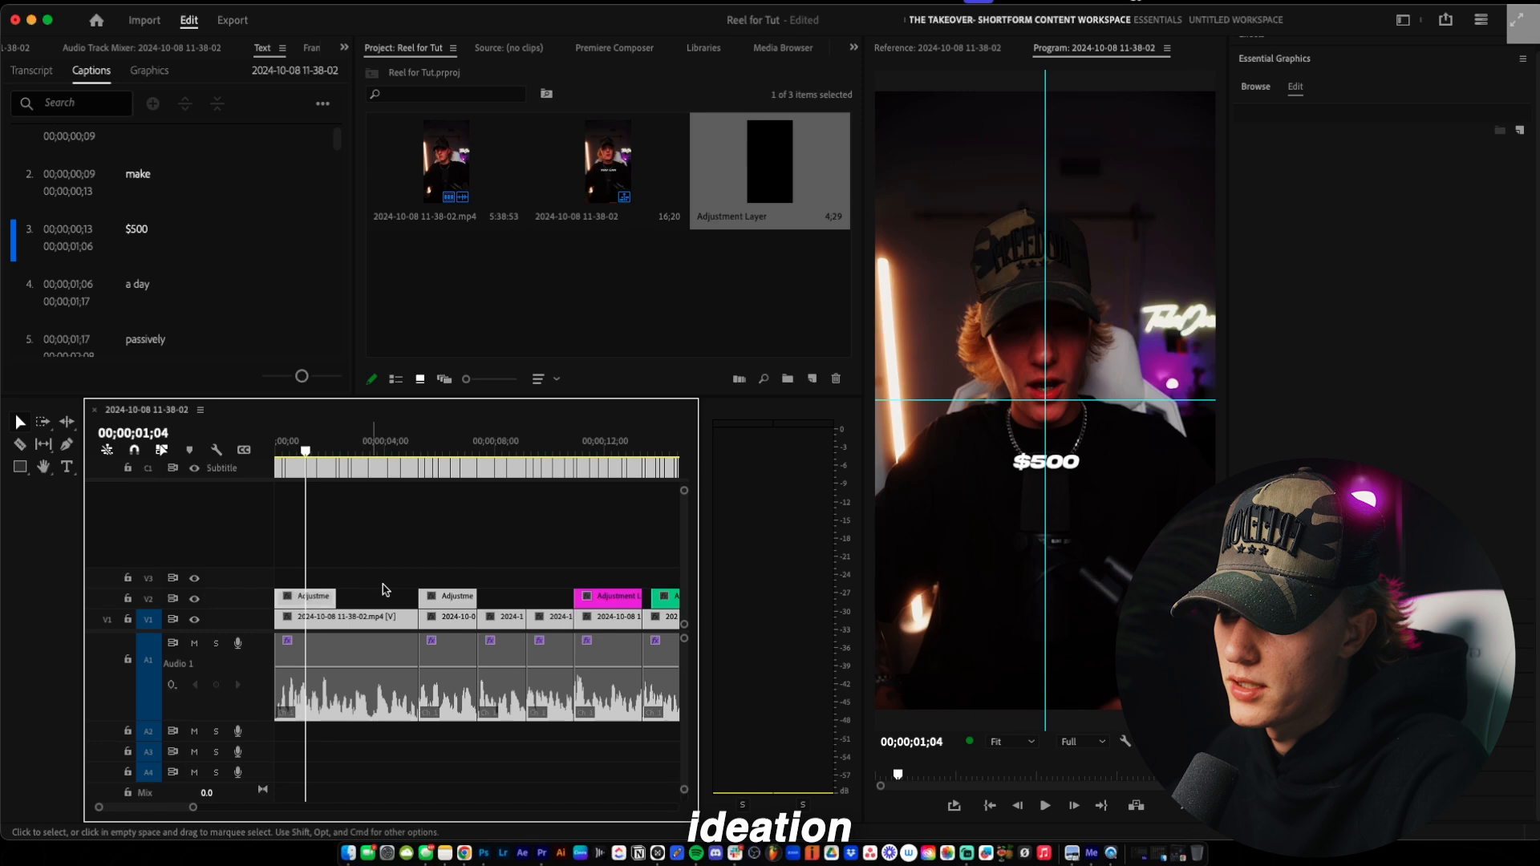
pyautogui.click(1044, 805)
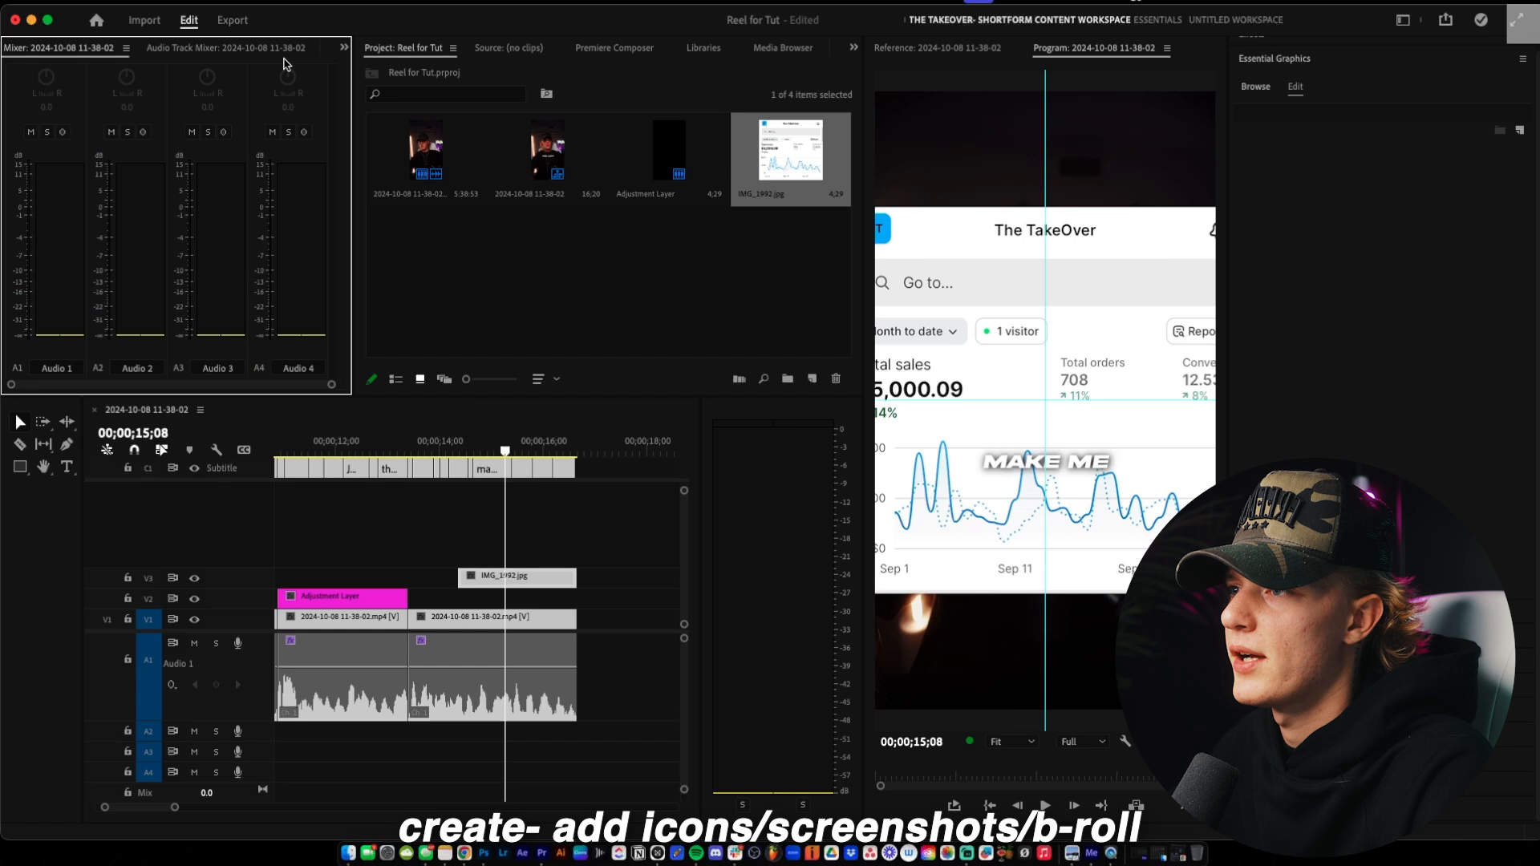
# Show the screenshot clip's Motion settings to scale it to 51%
pyautogui.click(39, 46)
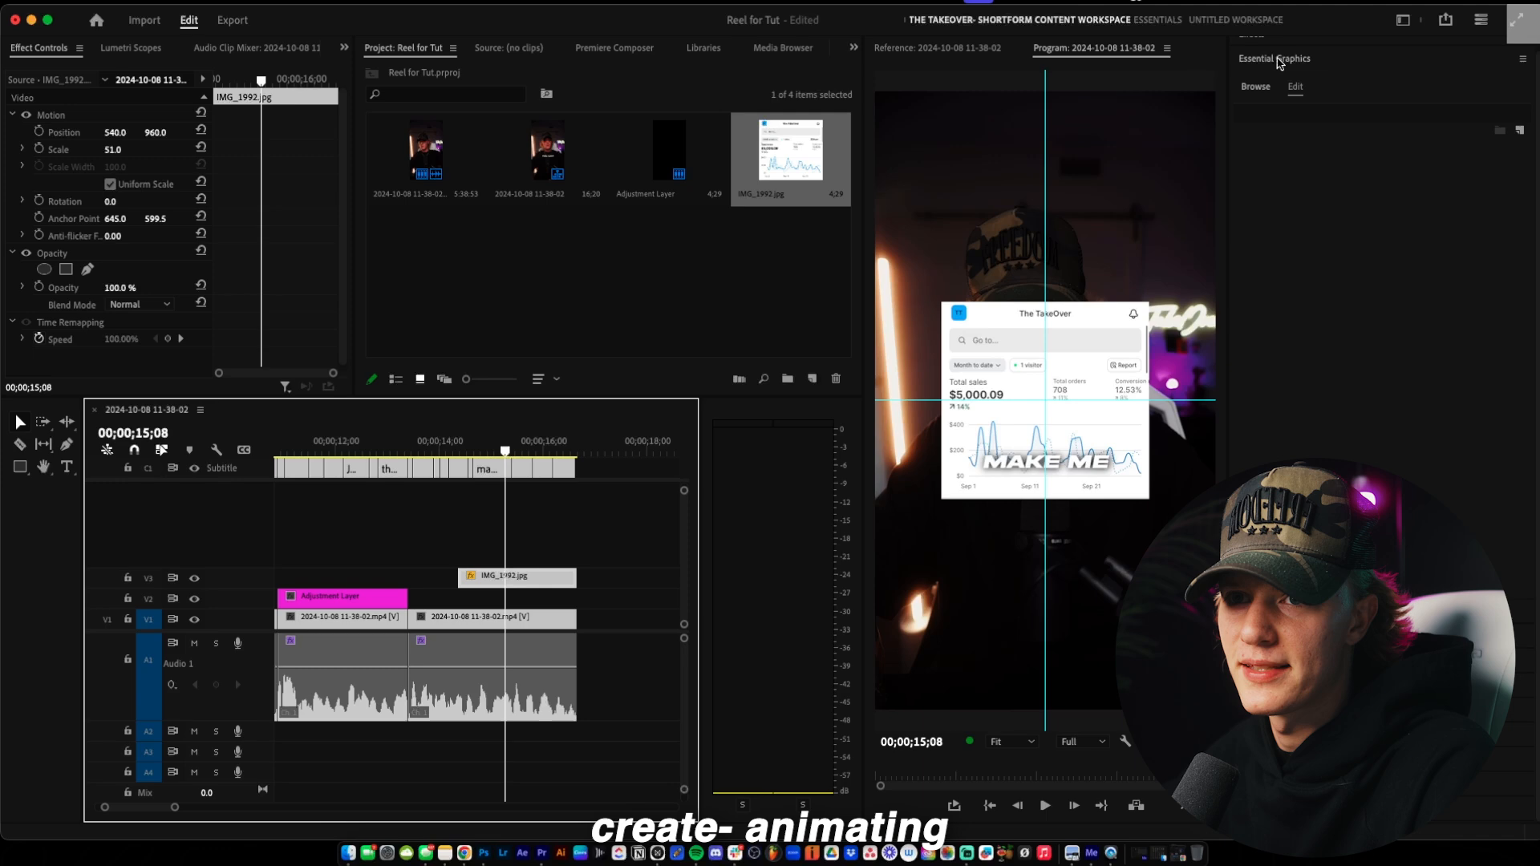
# Apply the Rounded Corners preset to the screenshot and nest it into Nested Sequence 01
pyautogui.click(1250, 46)
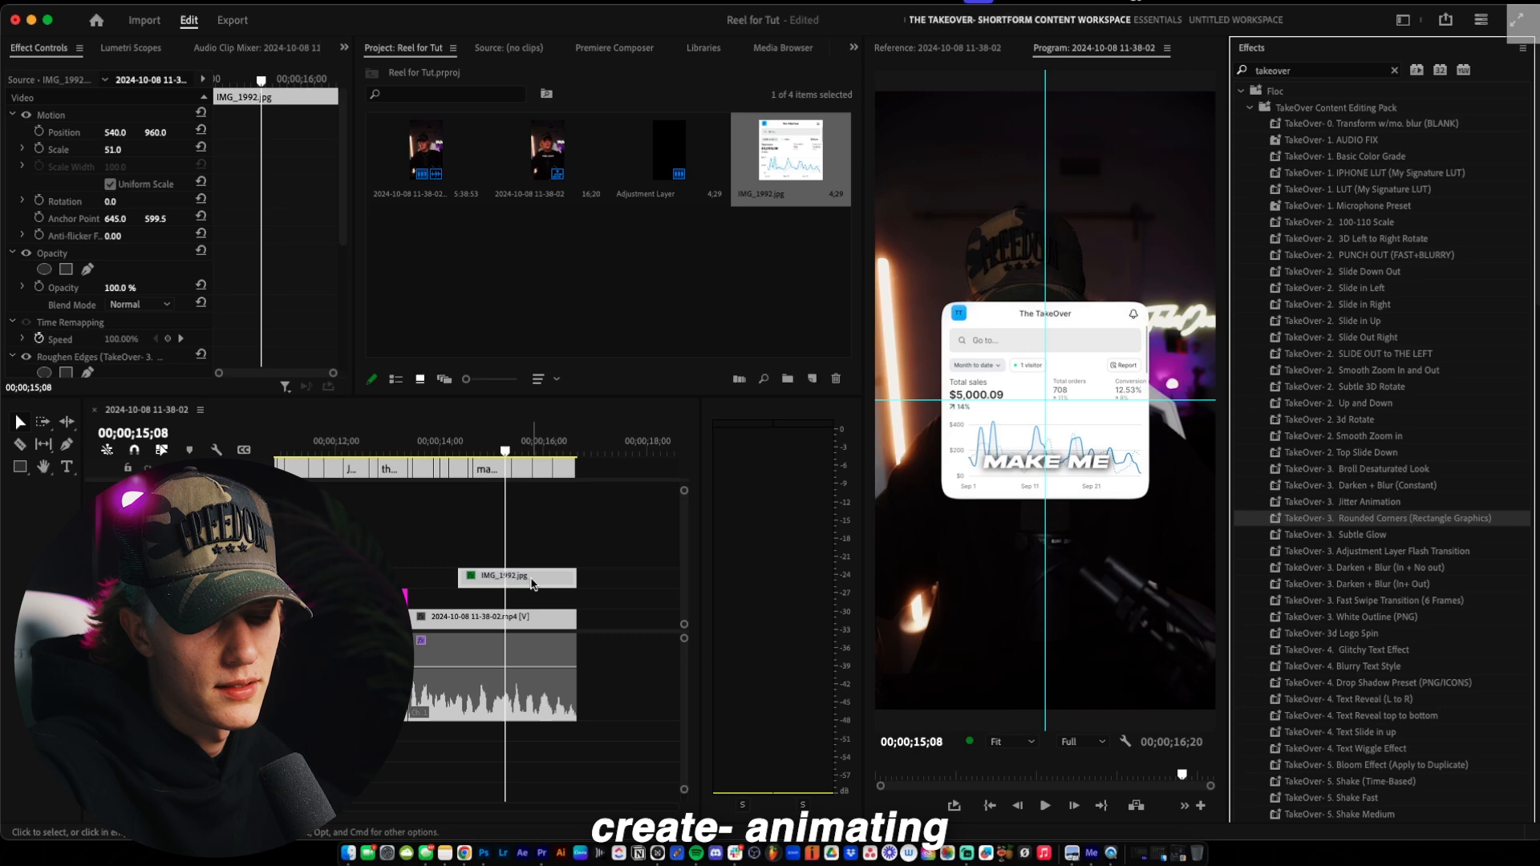
pyautogui.rightClick(504, 575)
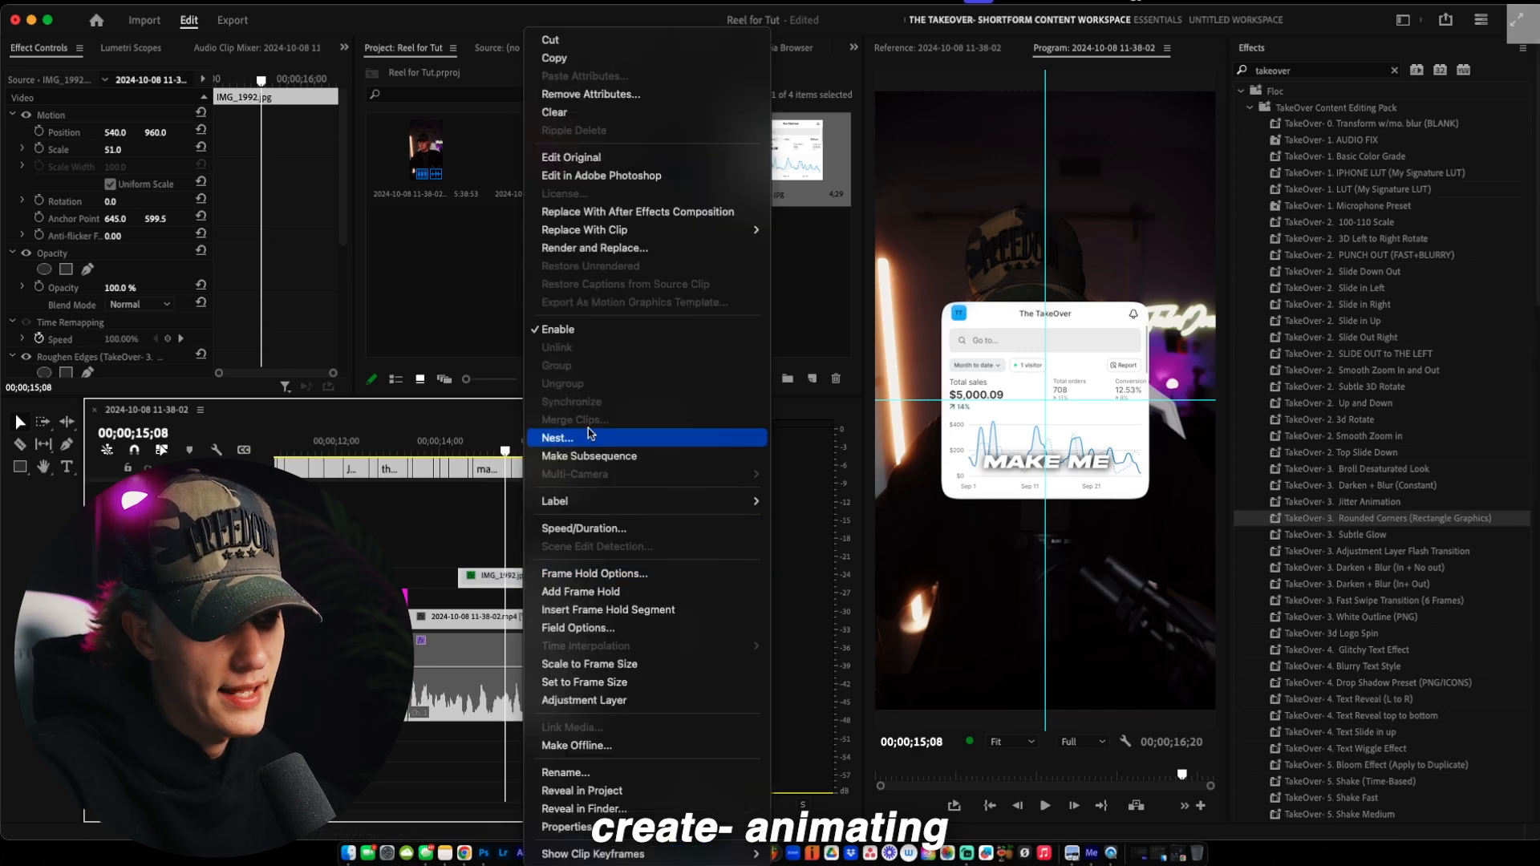
pyautogui.click(557, 436)
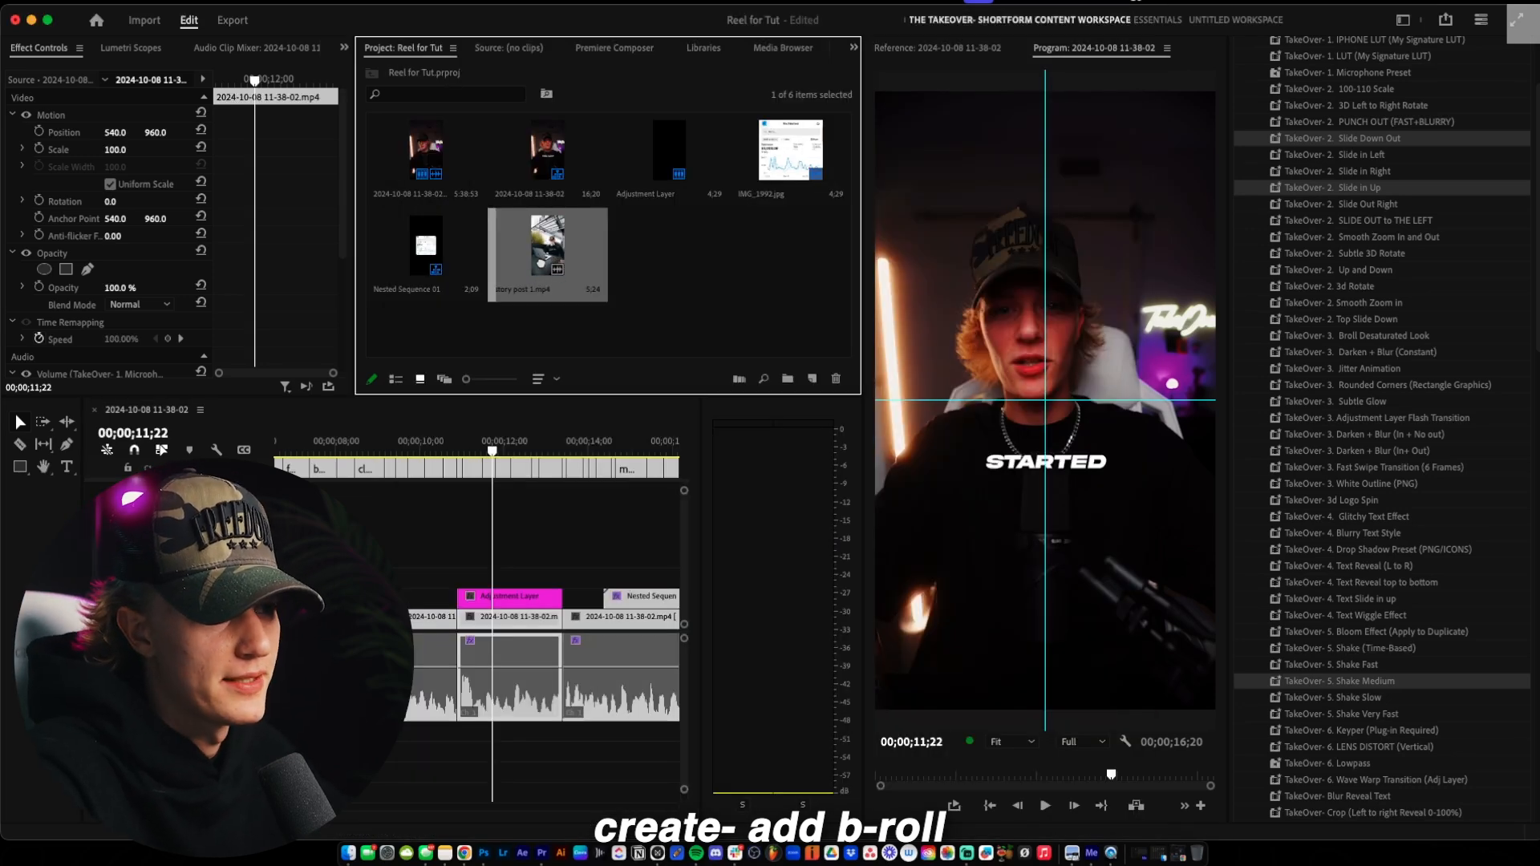
# Preview story post 1.mp4, place it on V3 above the speaker, and start a new media import
pyautogui.doubleClick(545, 244)
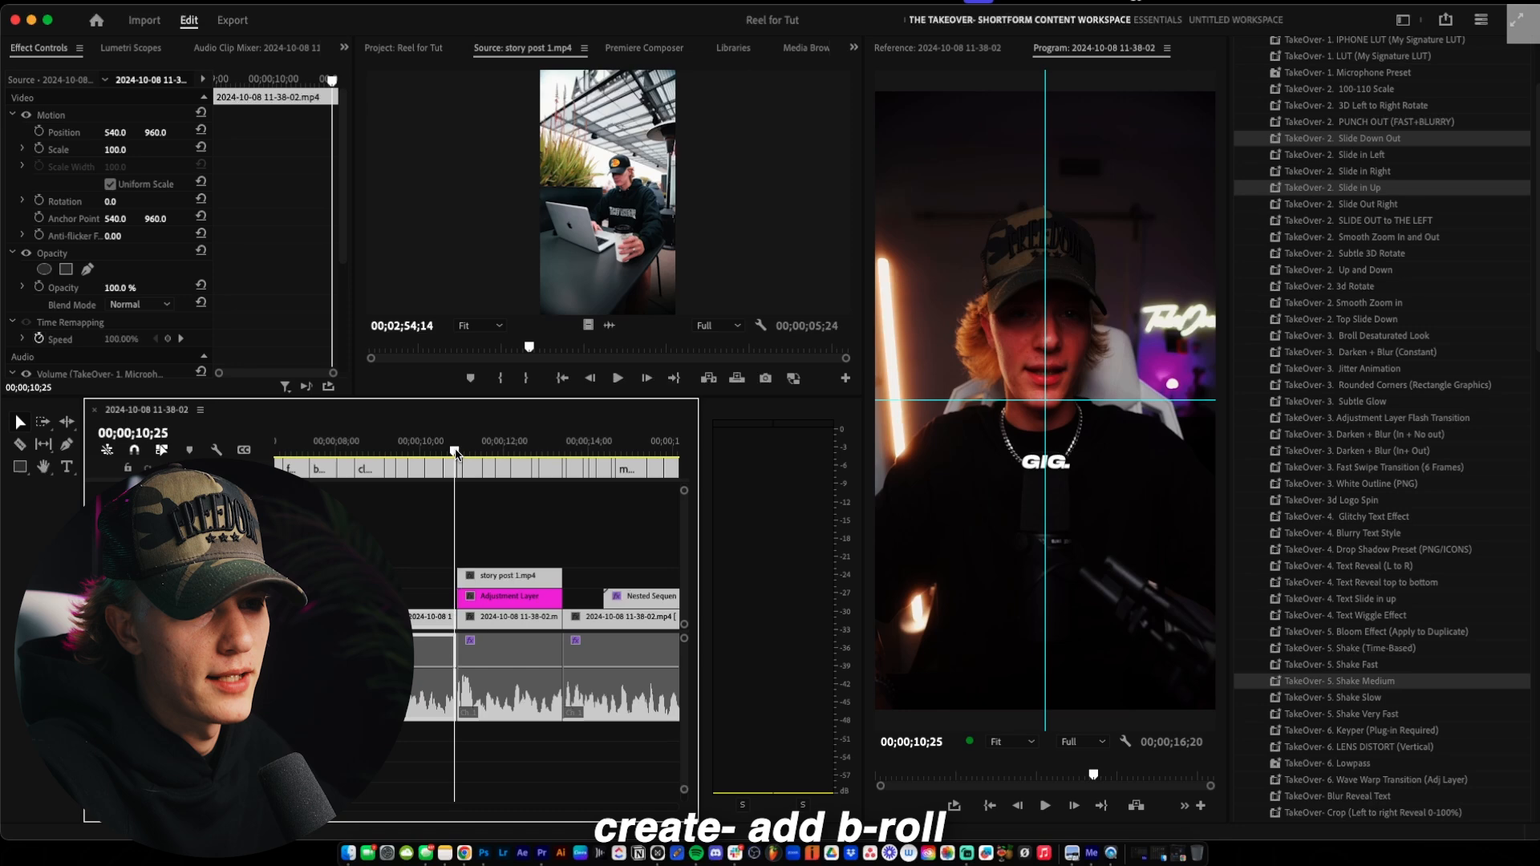
pyautogui.click(404, 46)
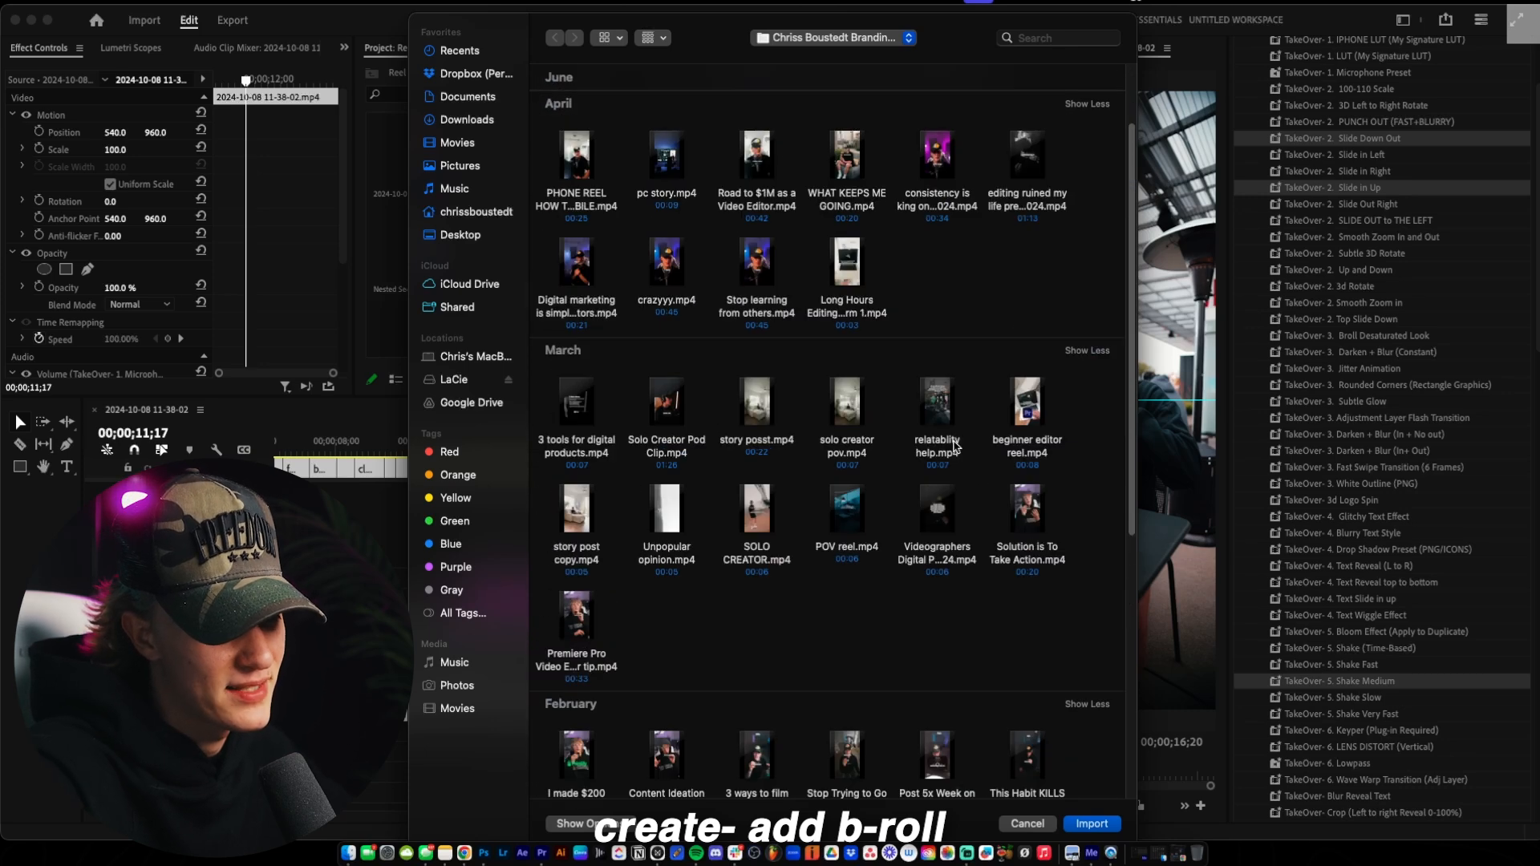
# Search Downloads for 'ig overlay' and import IG OVERLAY.png into the project
pyautogui.scroll(-3)
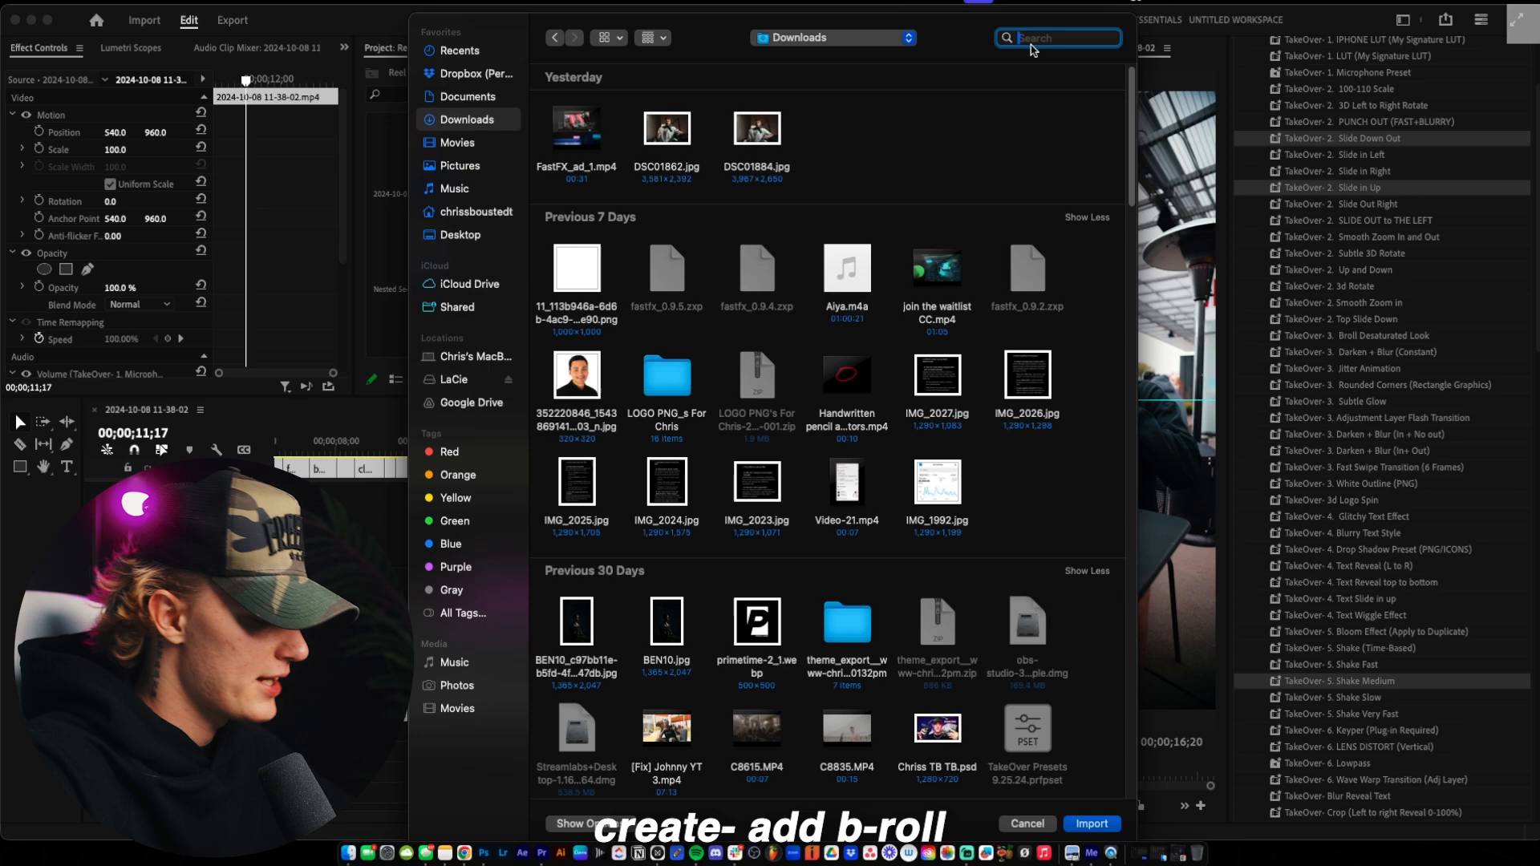
pyautogui.write('ig overlay')
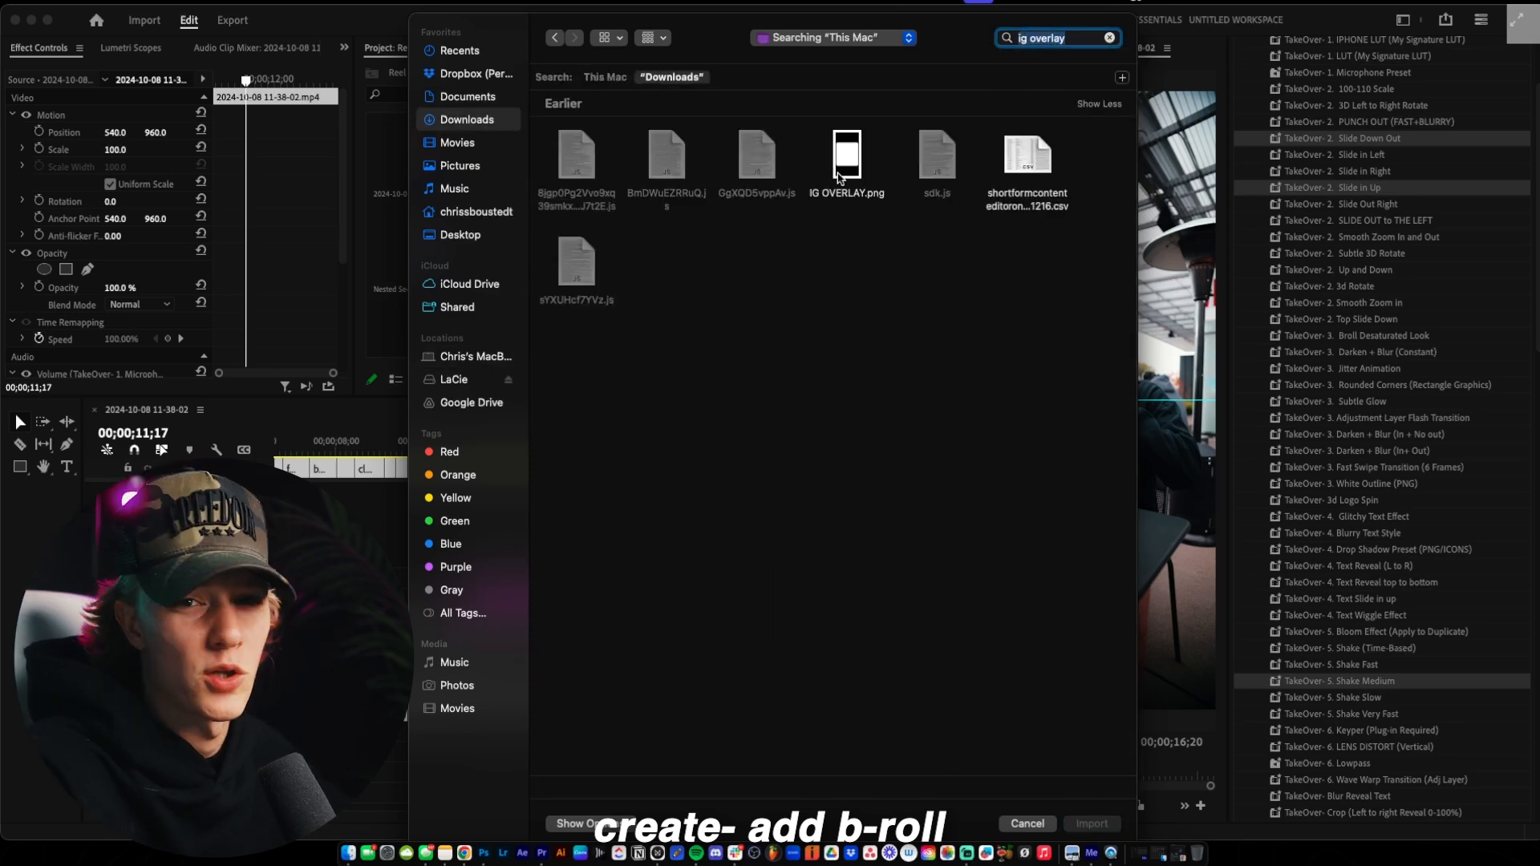
pyautogui.click(1091, 823)
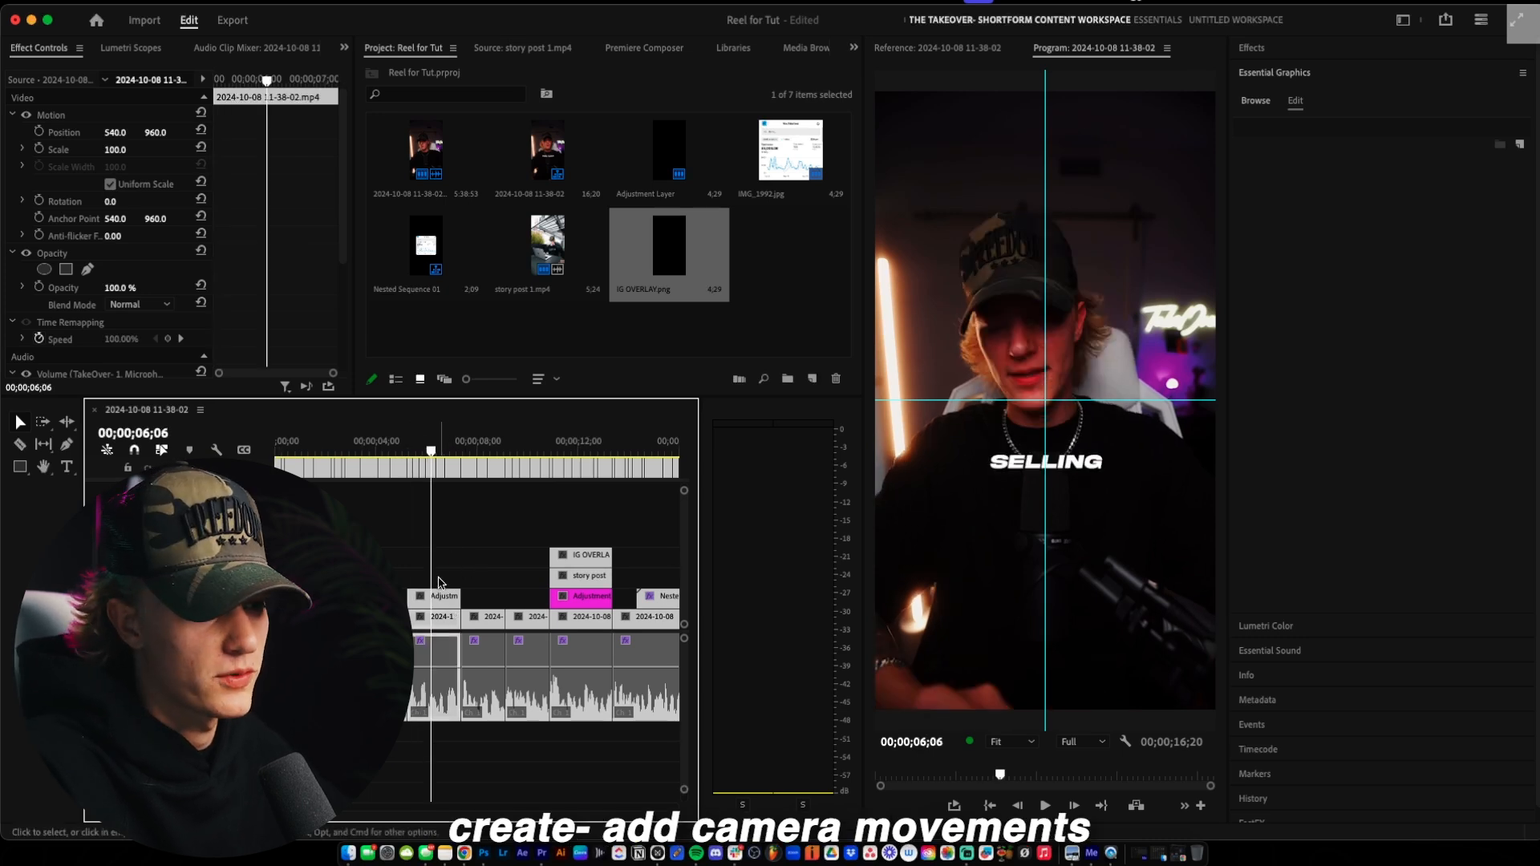
# Select the adjustment layer at the reel's start and search Effects for 'takeover' presets
pyautogui.click(1044, 805)
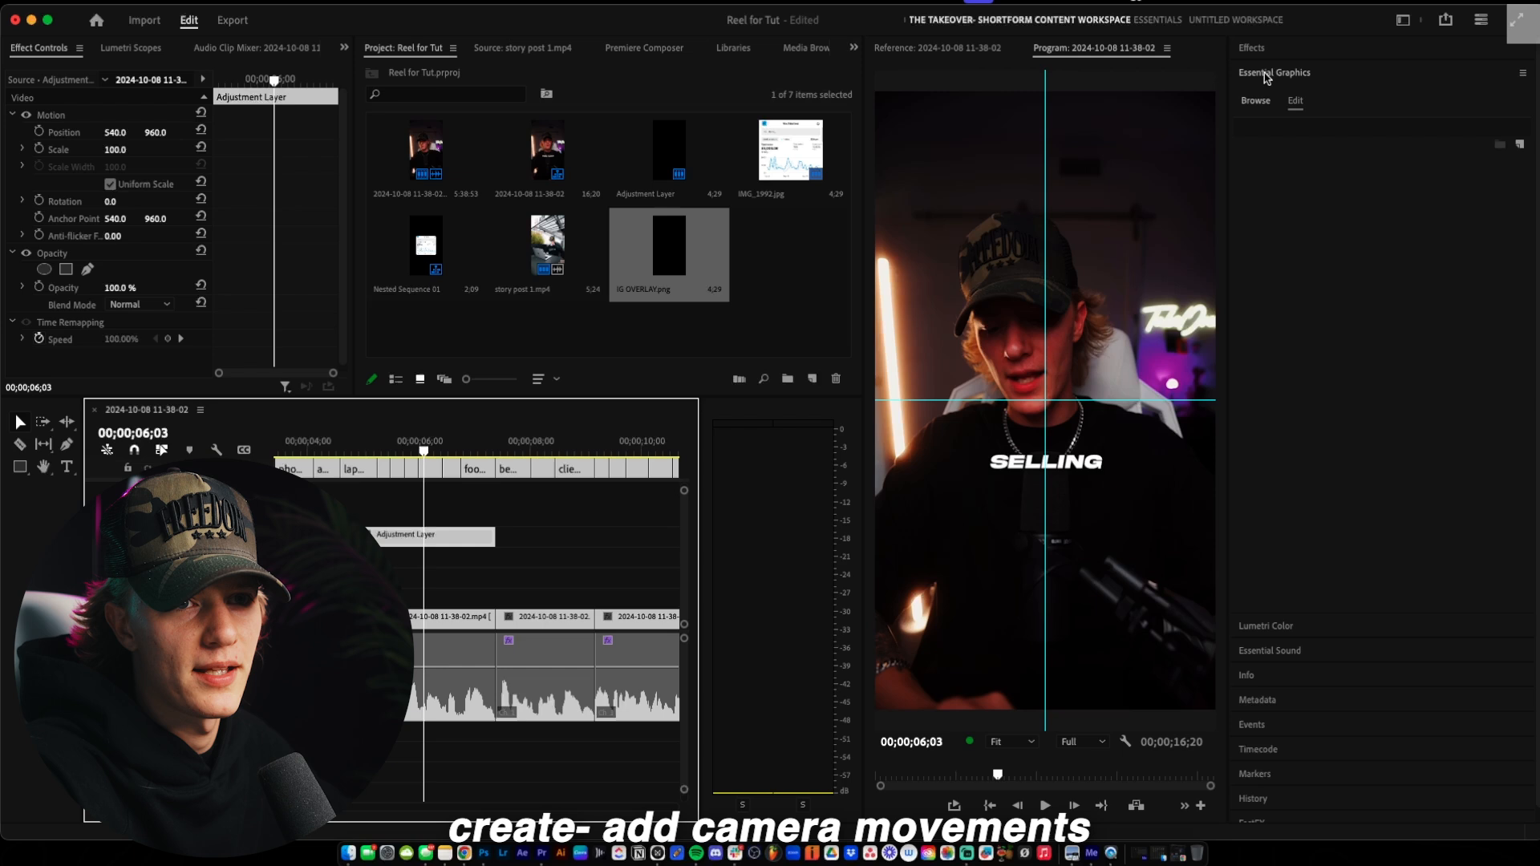
pyautogui.write('takeover')
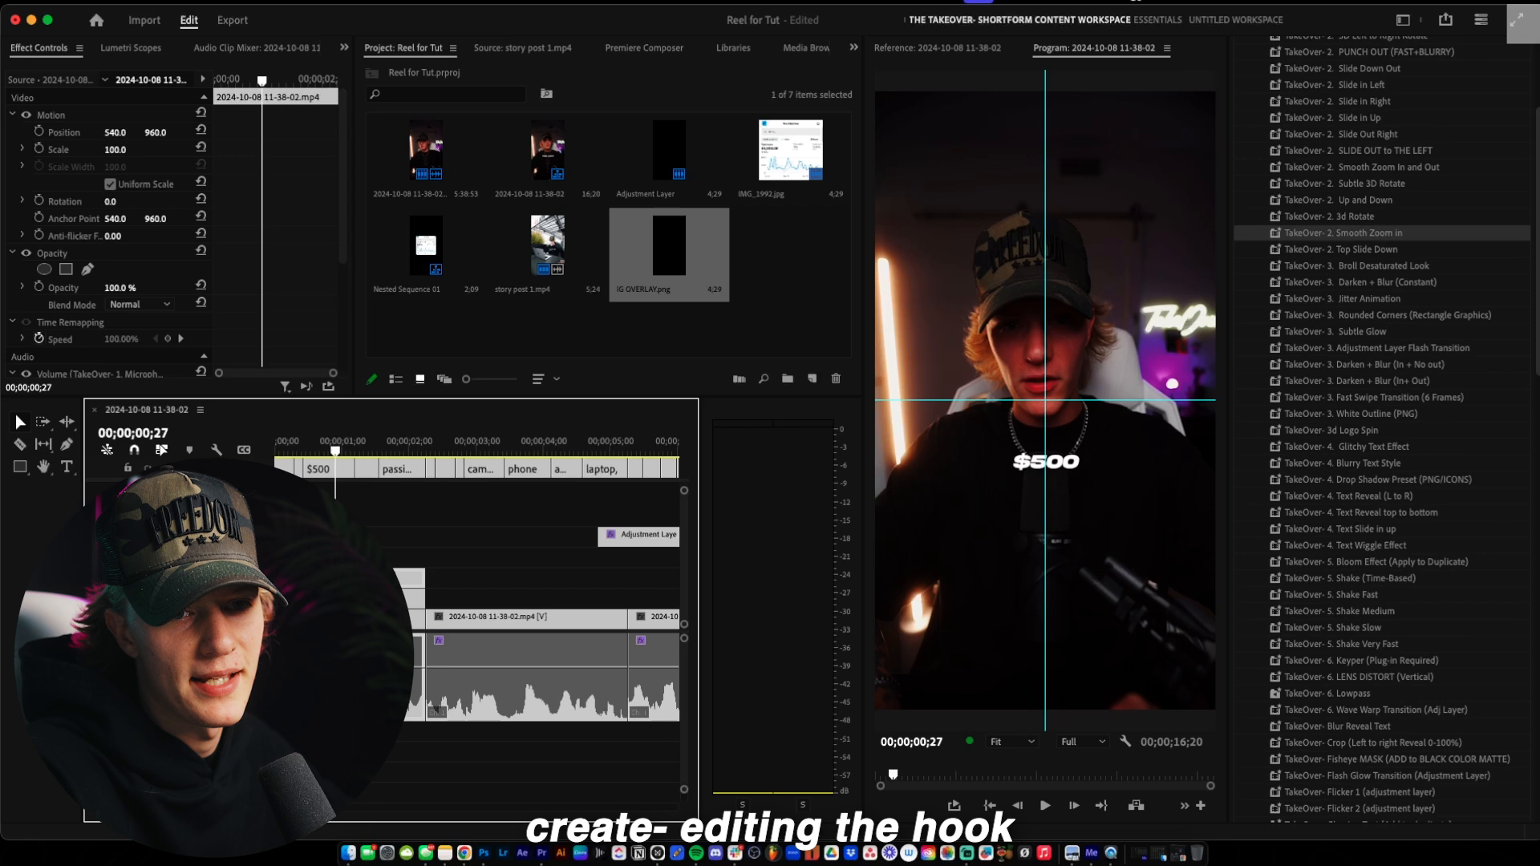
pyautogui.scroll(-3)
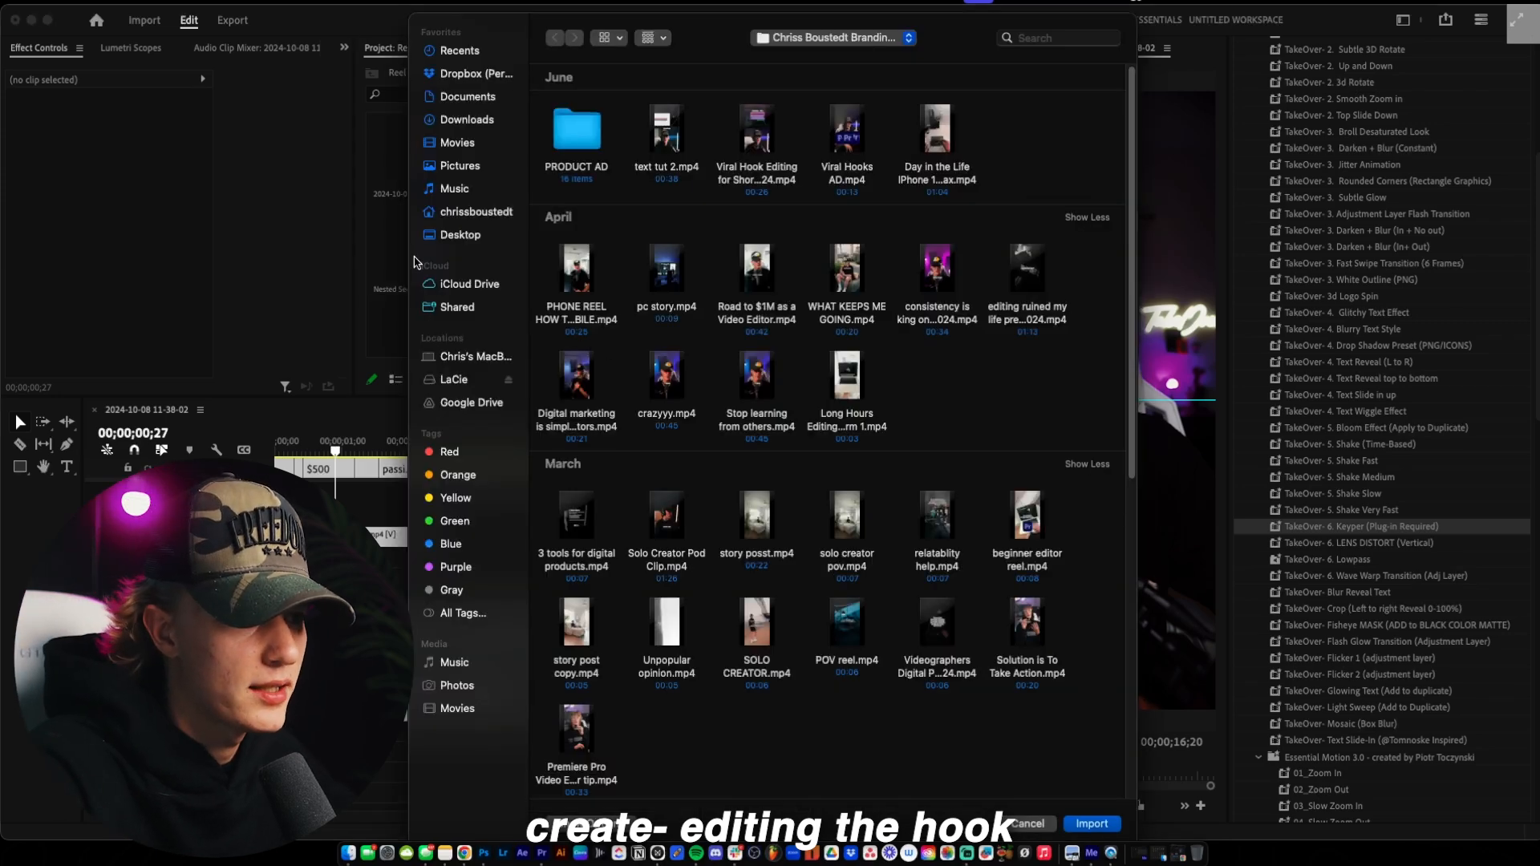
# Browse the Import dialog's sidebar folders to find the Shopify shopping-bag graphic
pyautogui.click(461, 234)
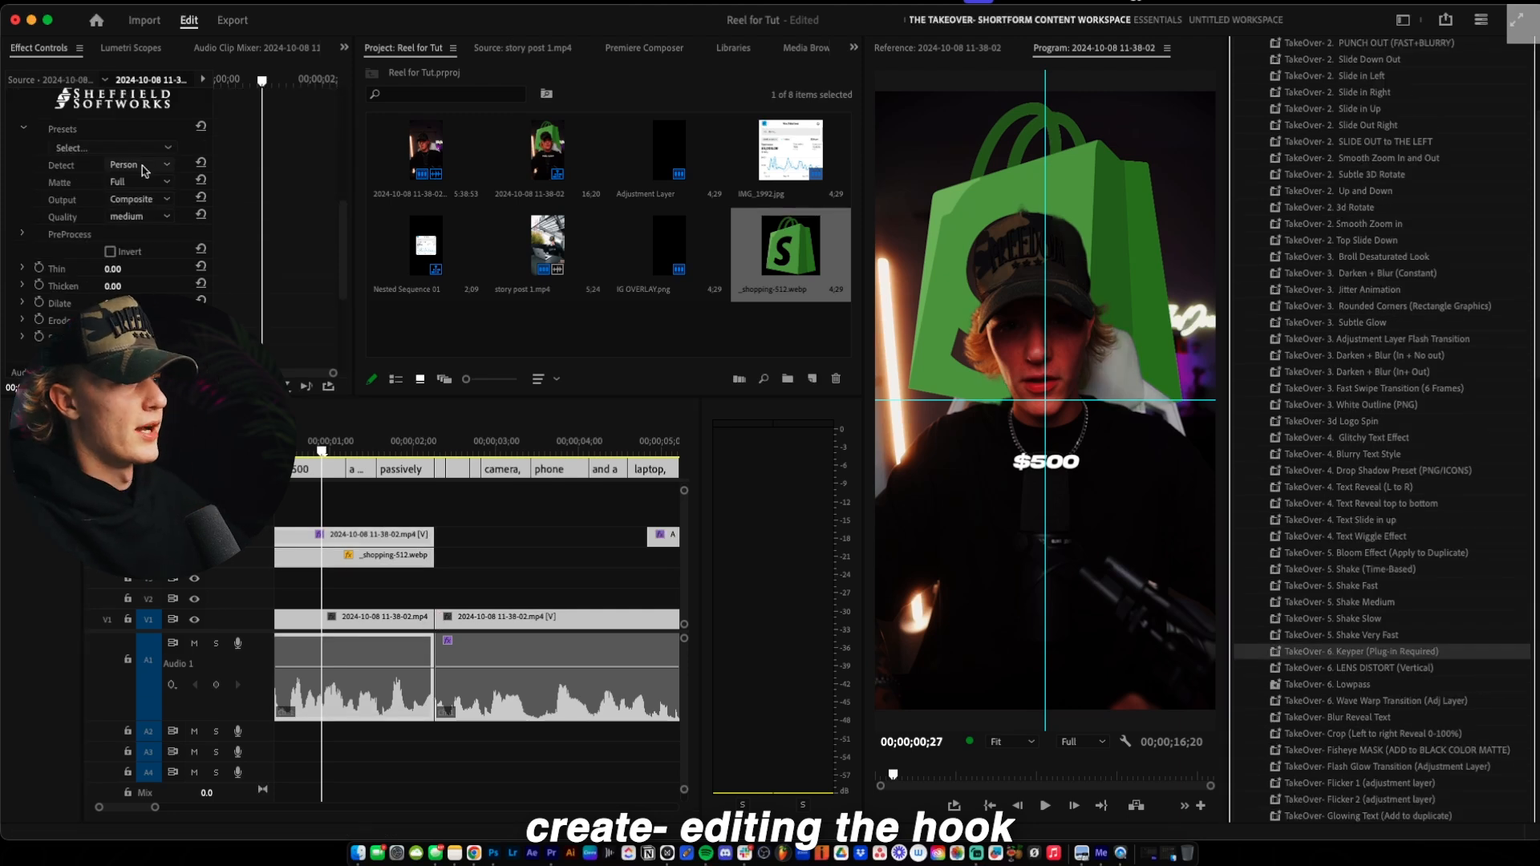
# Change the Keyper effect's Quality from medium to high
pyautogui.click(128, 216)
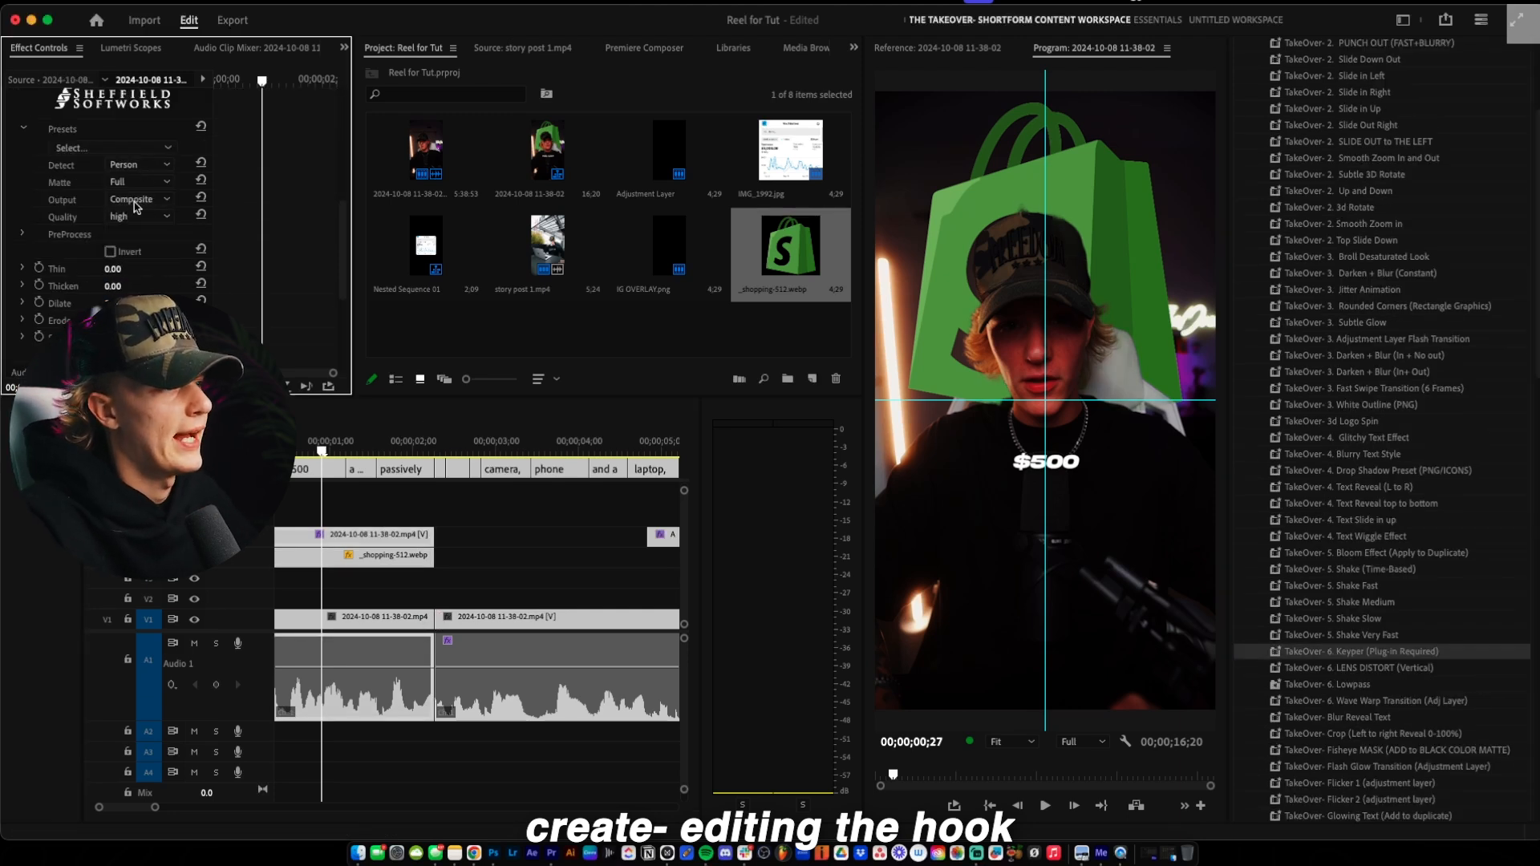
pyautogui.click(138, 164)
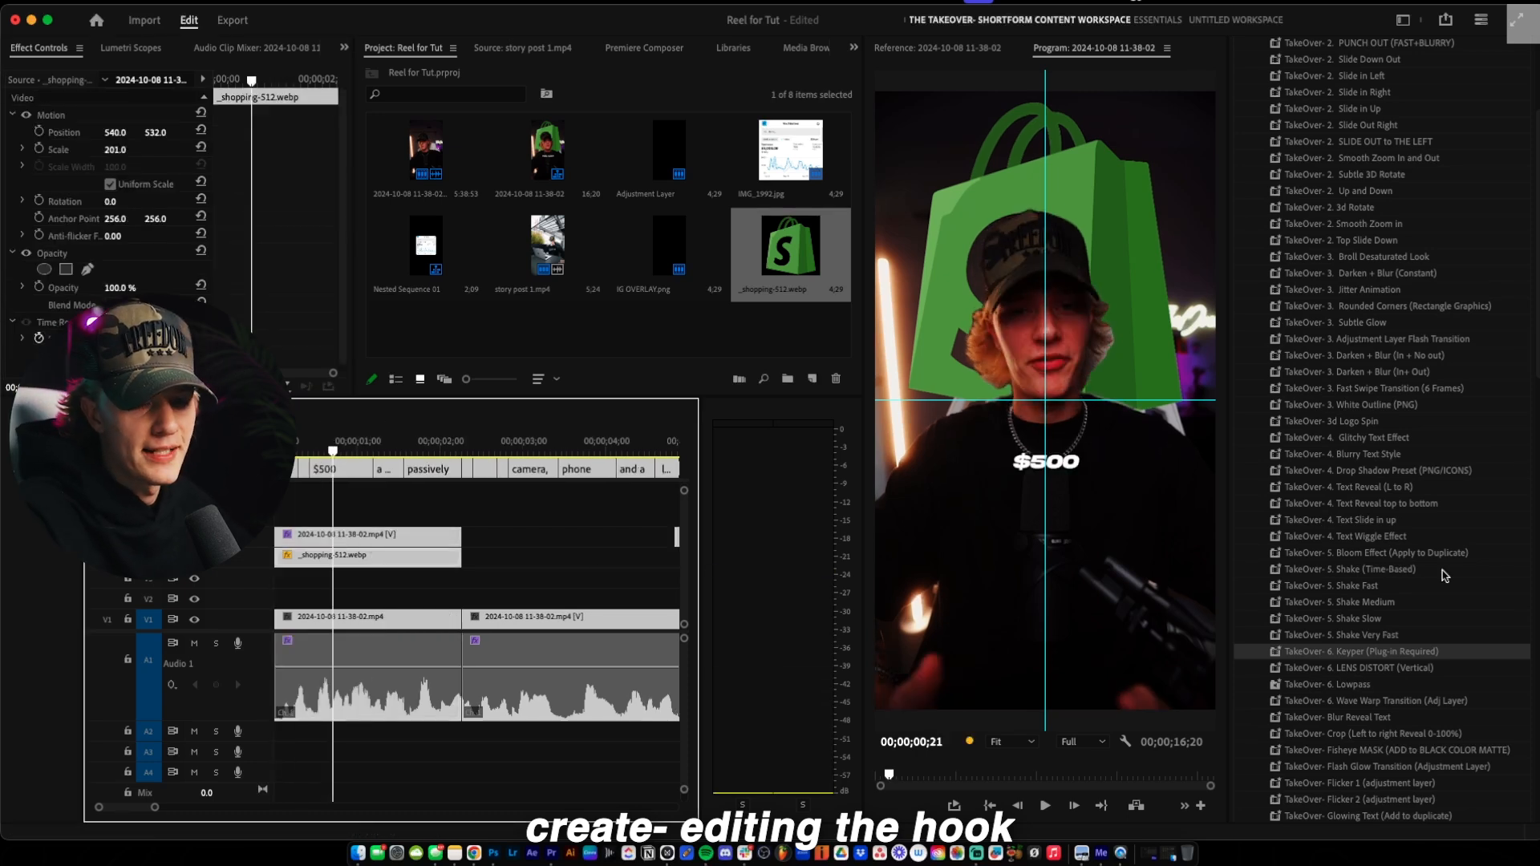
# Scale the shopping-bag graphic to 201 at Y 532 and apply the TakeOver slide-down preset
pyautogui.scroll(-3)
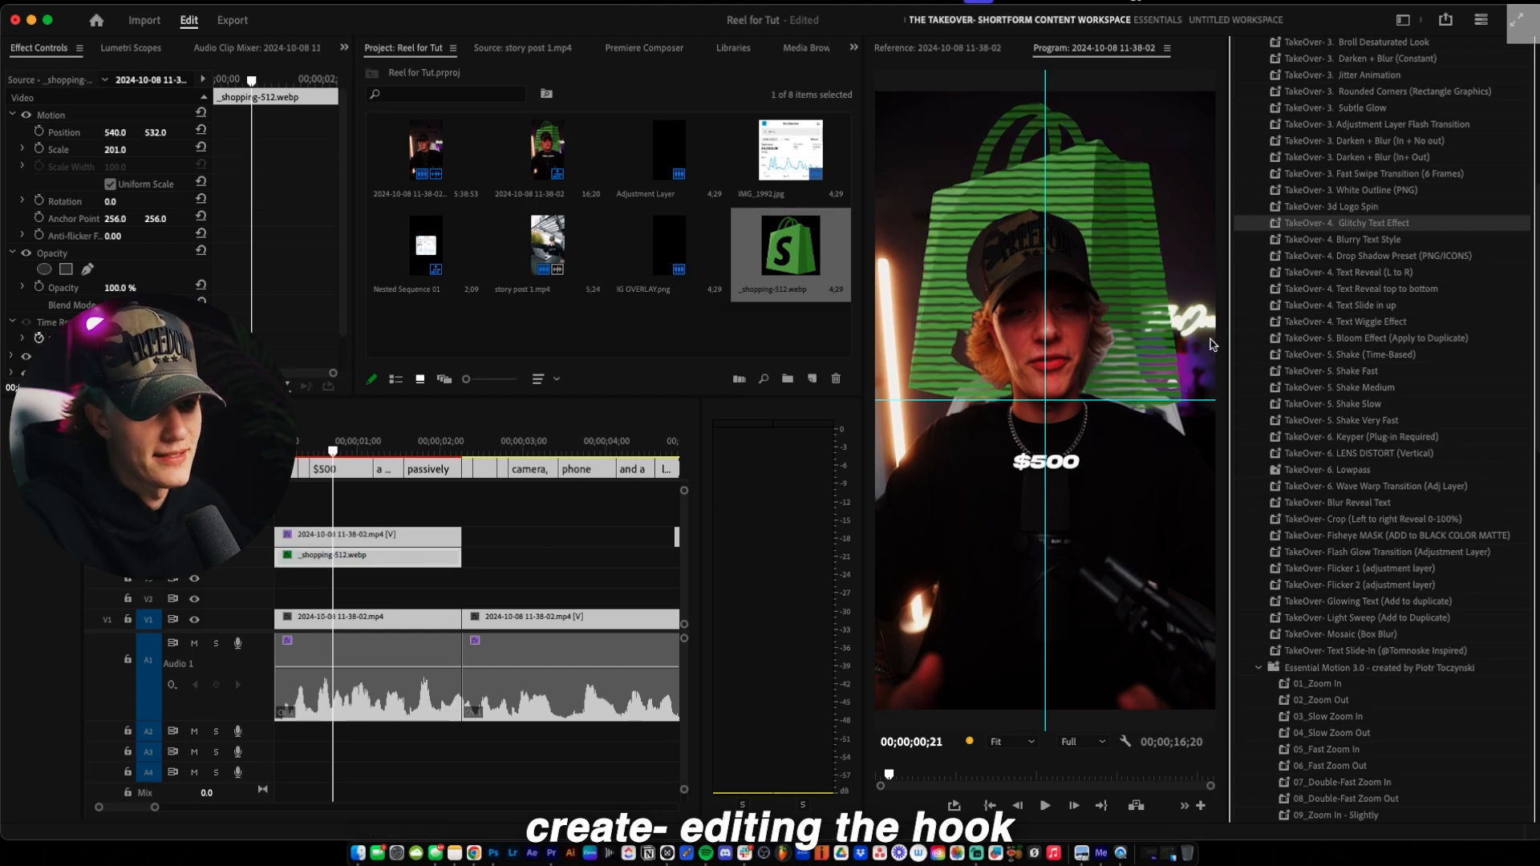
pyautogui.moveTo(1455, 388)
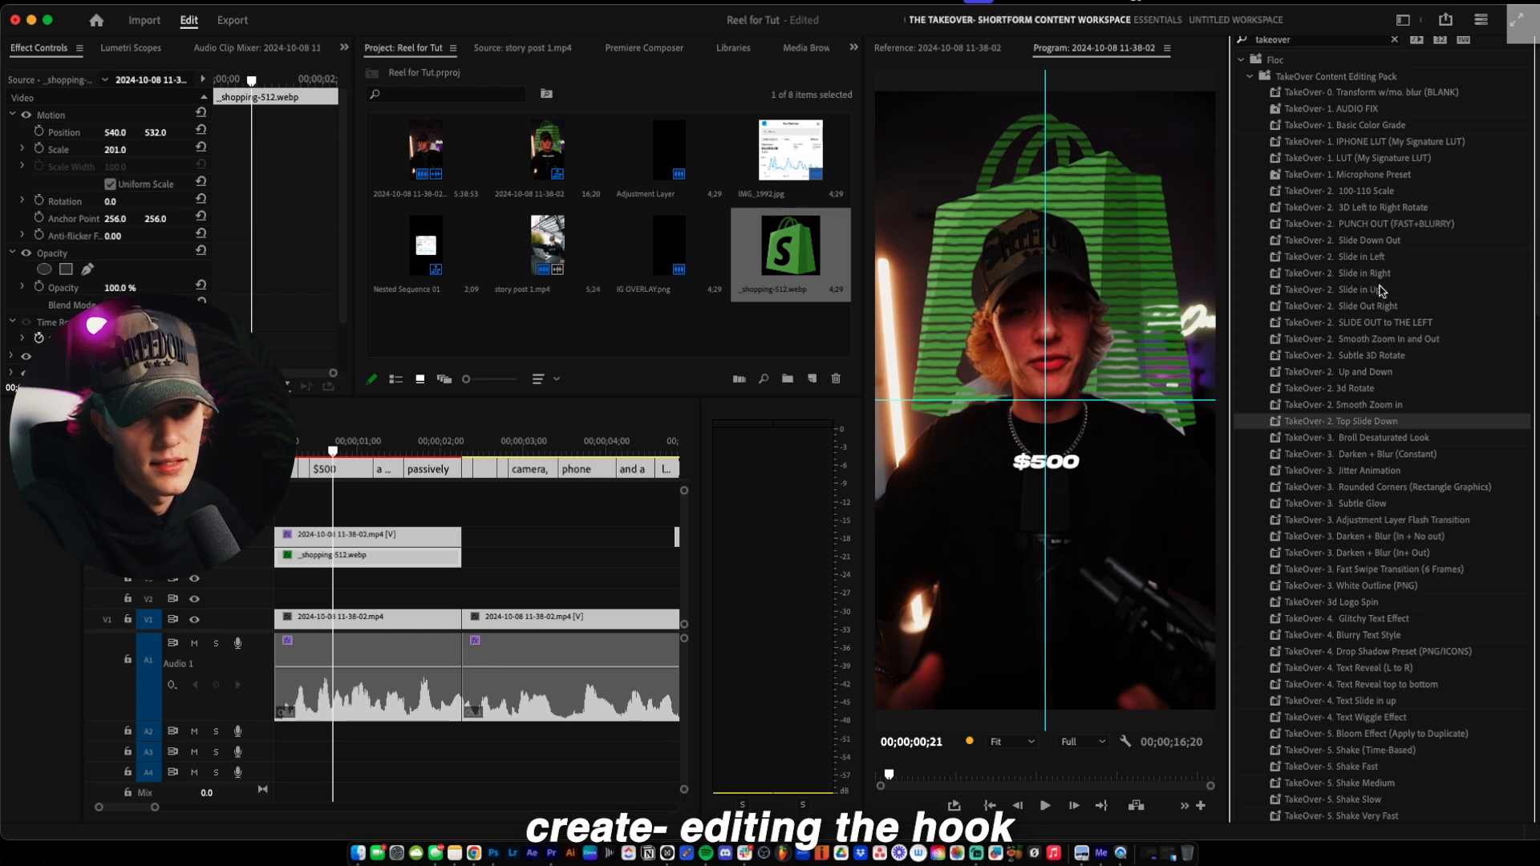
pyautogui.moveTo(1350, 241); pyautogui.dragTo(369, 555)
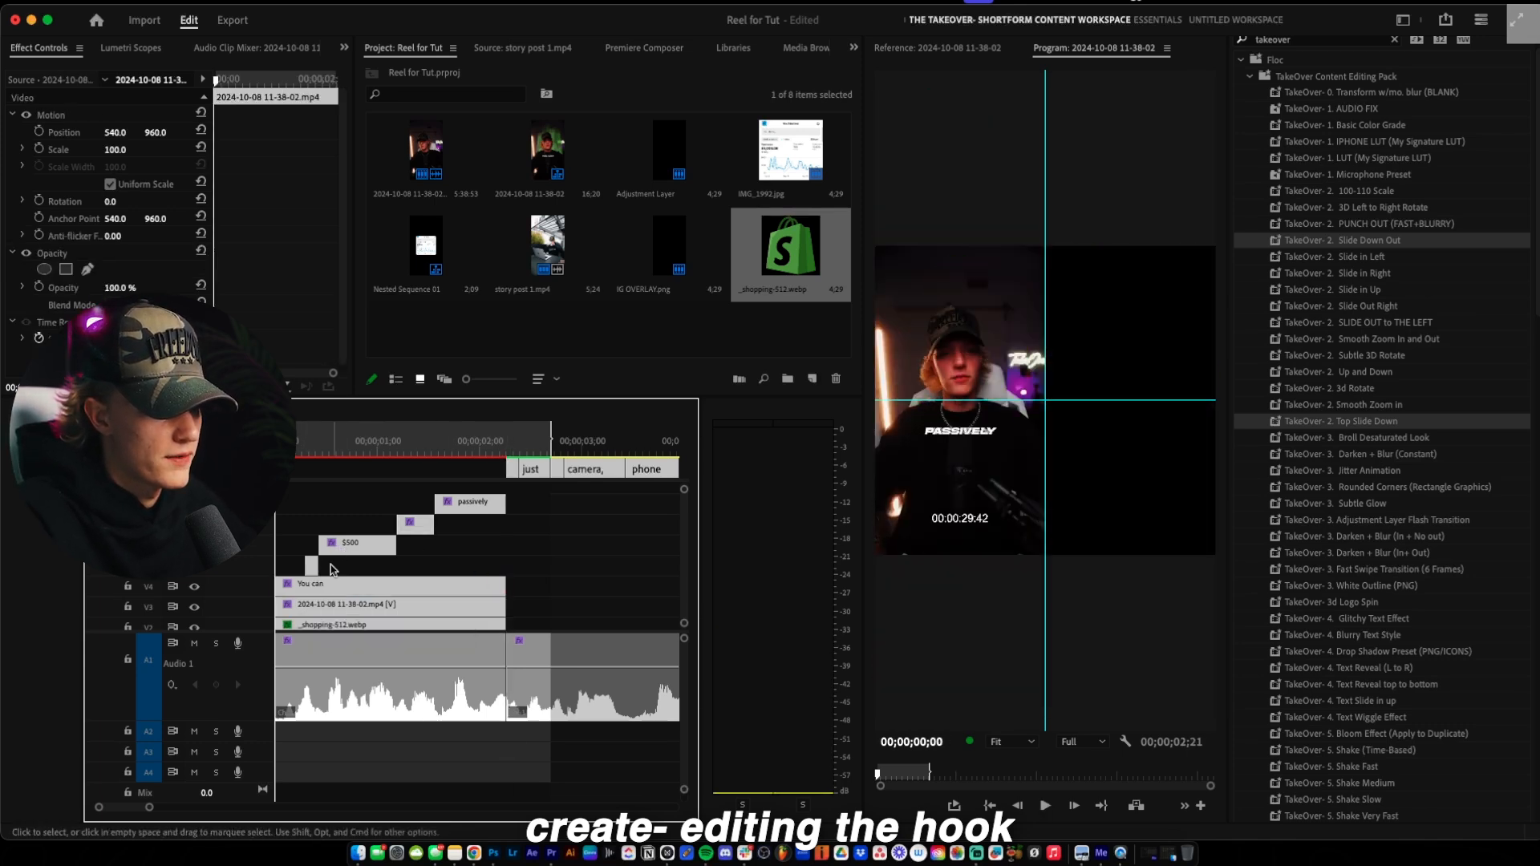
# Extend the hook word clips so 'YOU CAN MAKE $500 A DAY PASSIVELY' stays on screen together
pyautogui.moveTo(314, 565); pyautogui.dragTo(509, 564)
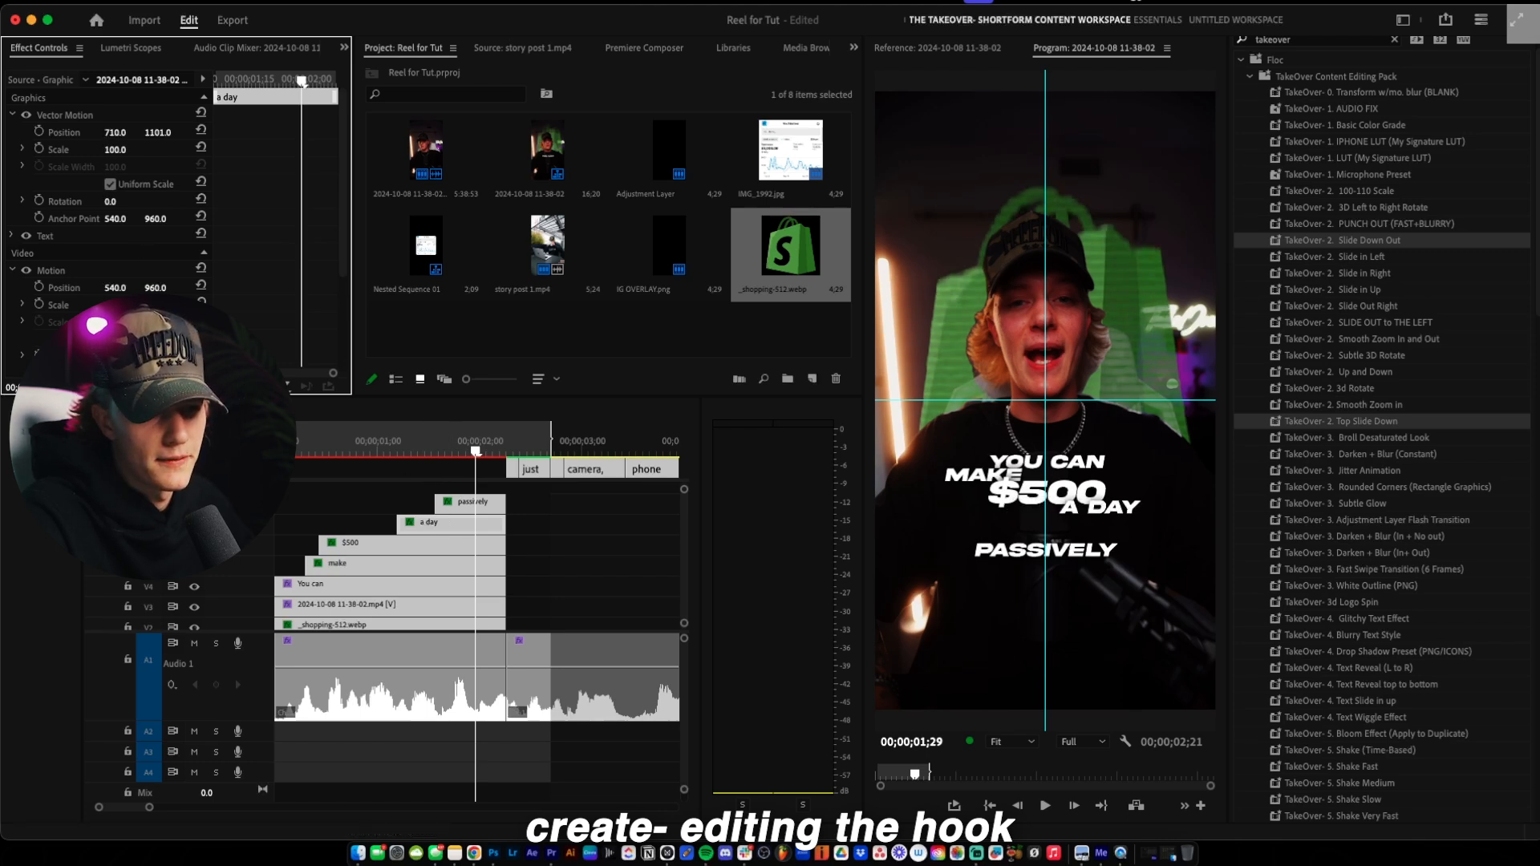
# Enlarge the '$500' caption to 179% and reposition it beneath 'YOU CAN MAKE'
pyautogui.click(470, 502)
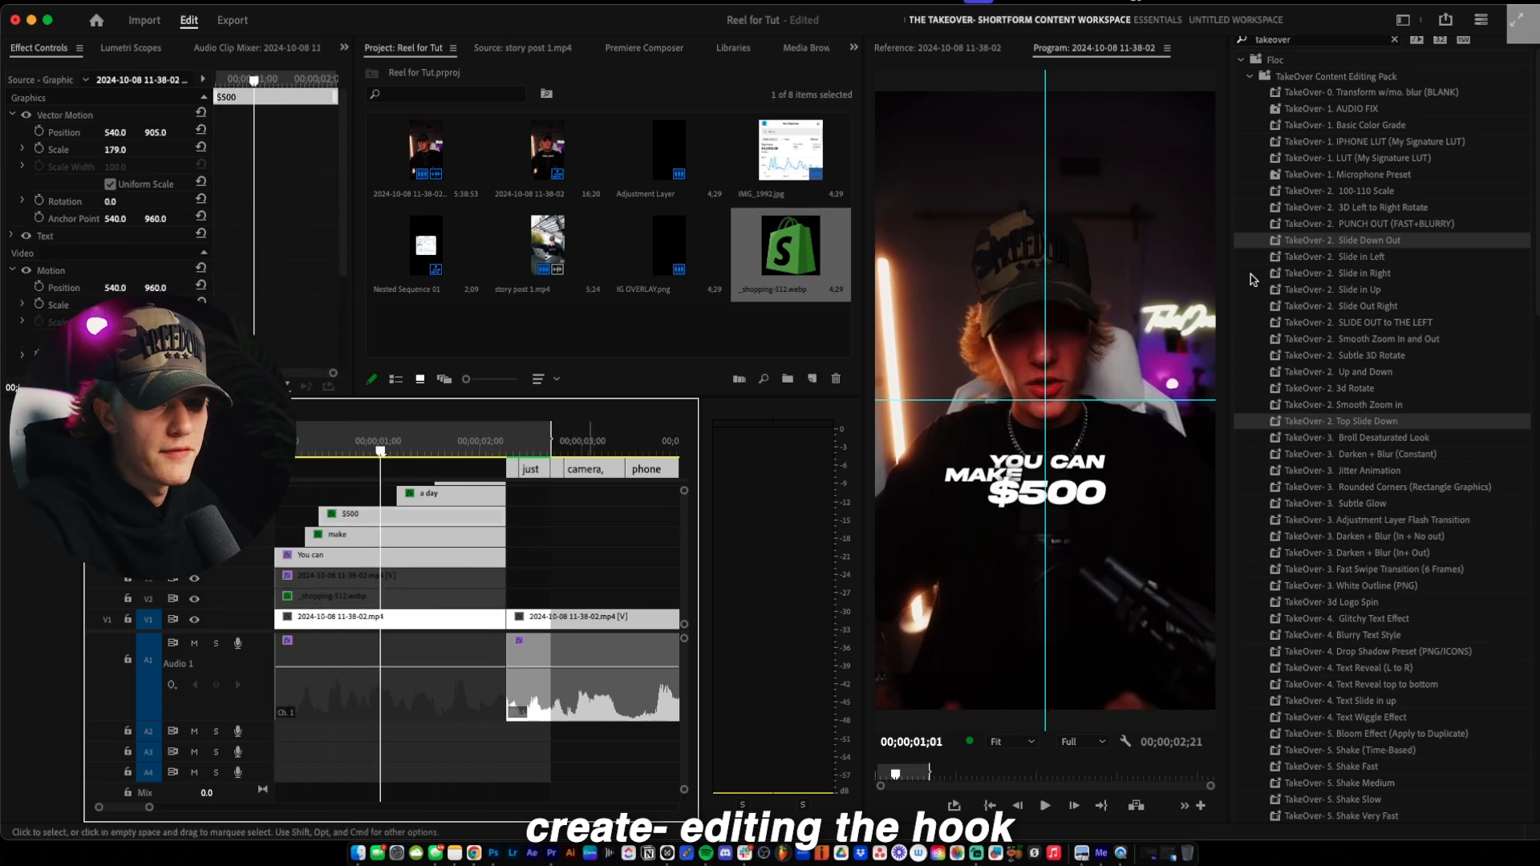
# Nest the stacked hook word clips into Nested Sequence 02 above the speaker
pyautogui.scroll(-3)
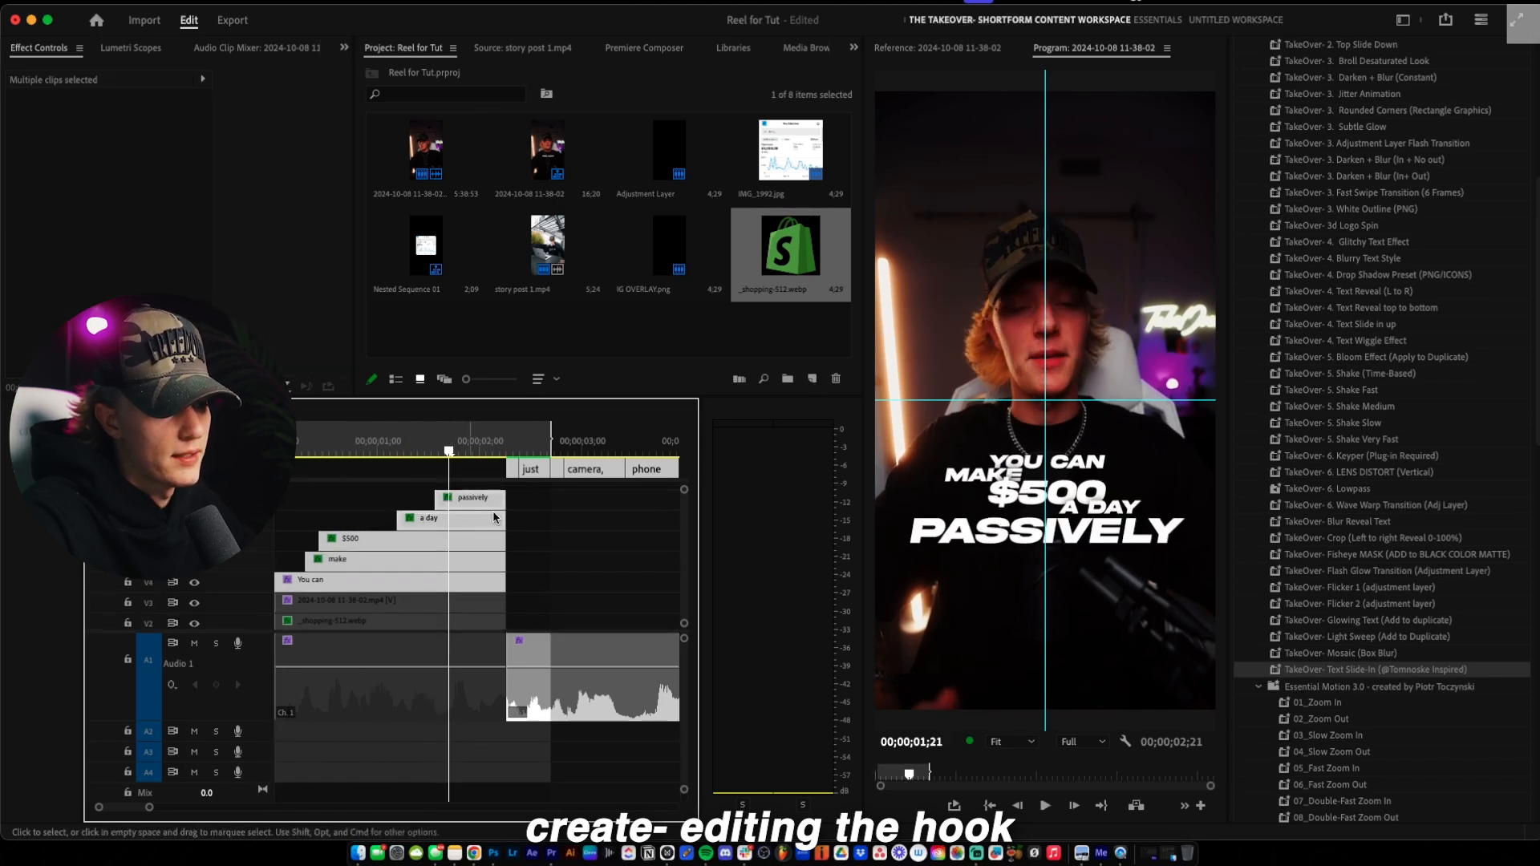
pyautogui.click(538, 505)
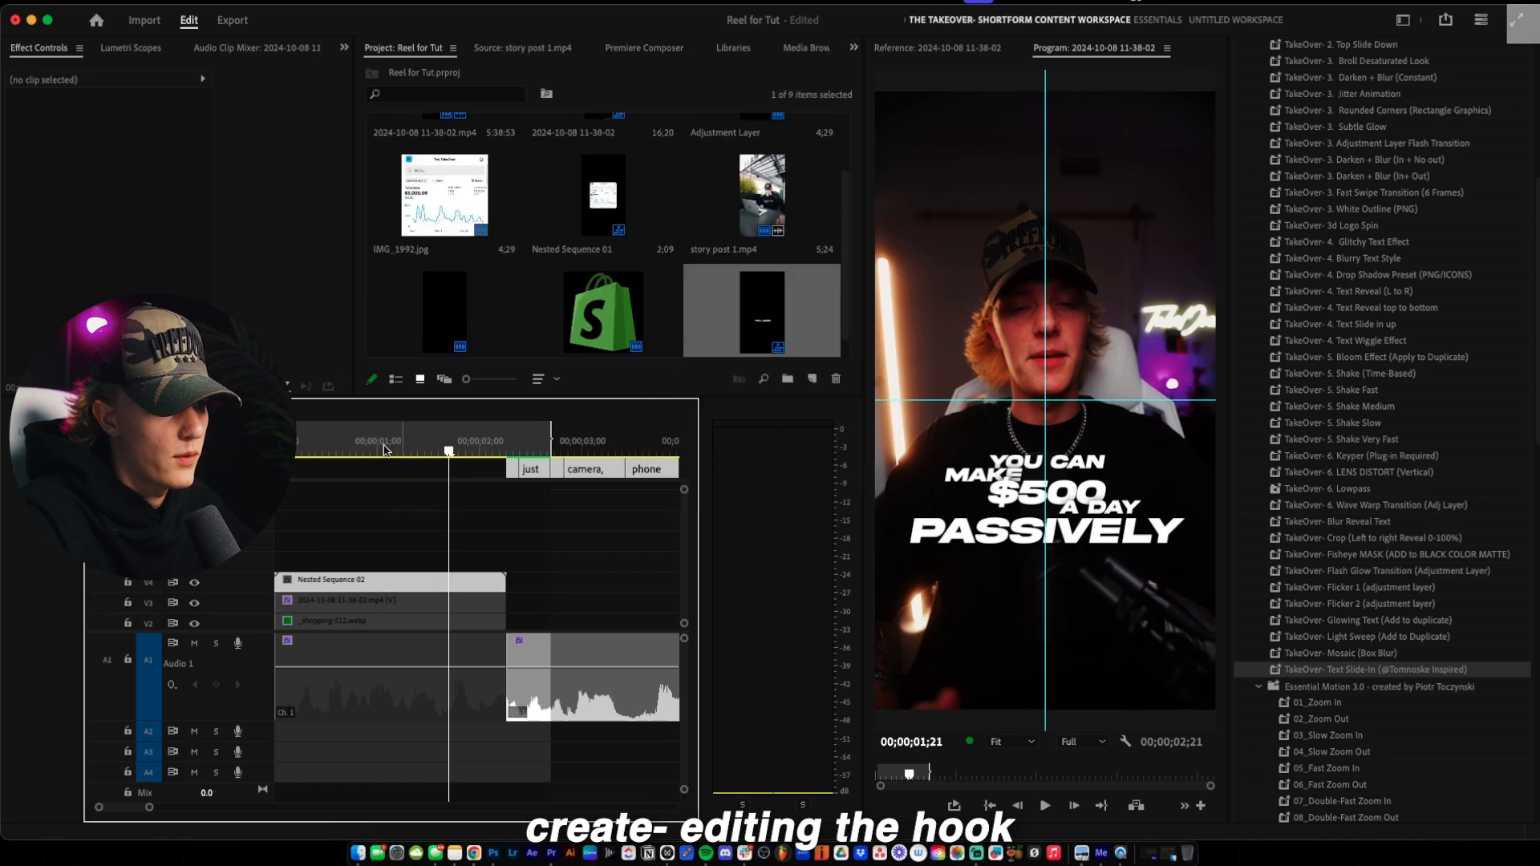
# Move the playhead within the hook to begin adding overlays and adjustment layers after it
pyautogui.click(388, 579)
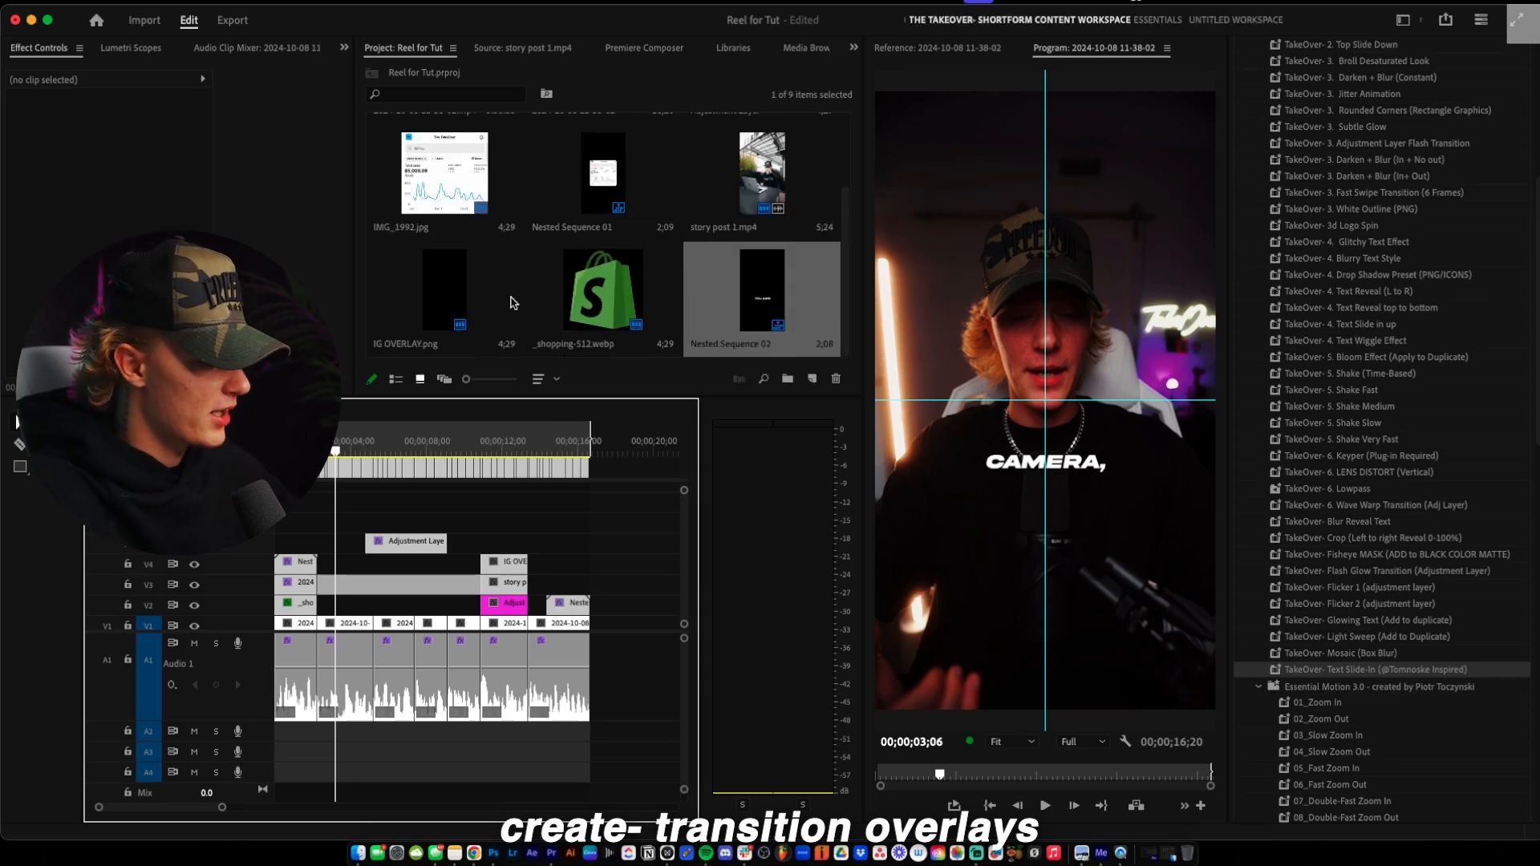
# Show the OVERLAYS folder clips in the Premiere Composer User library
pyautogui.click(644, 47)
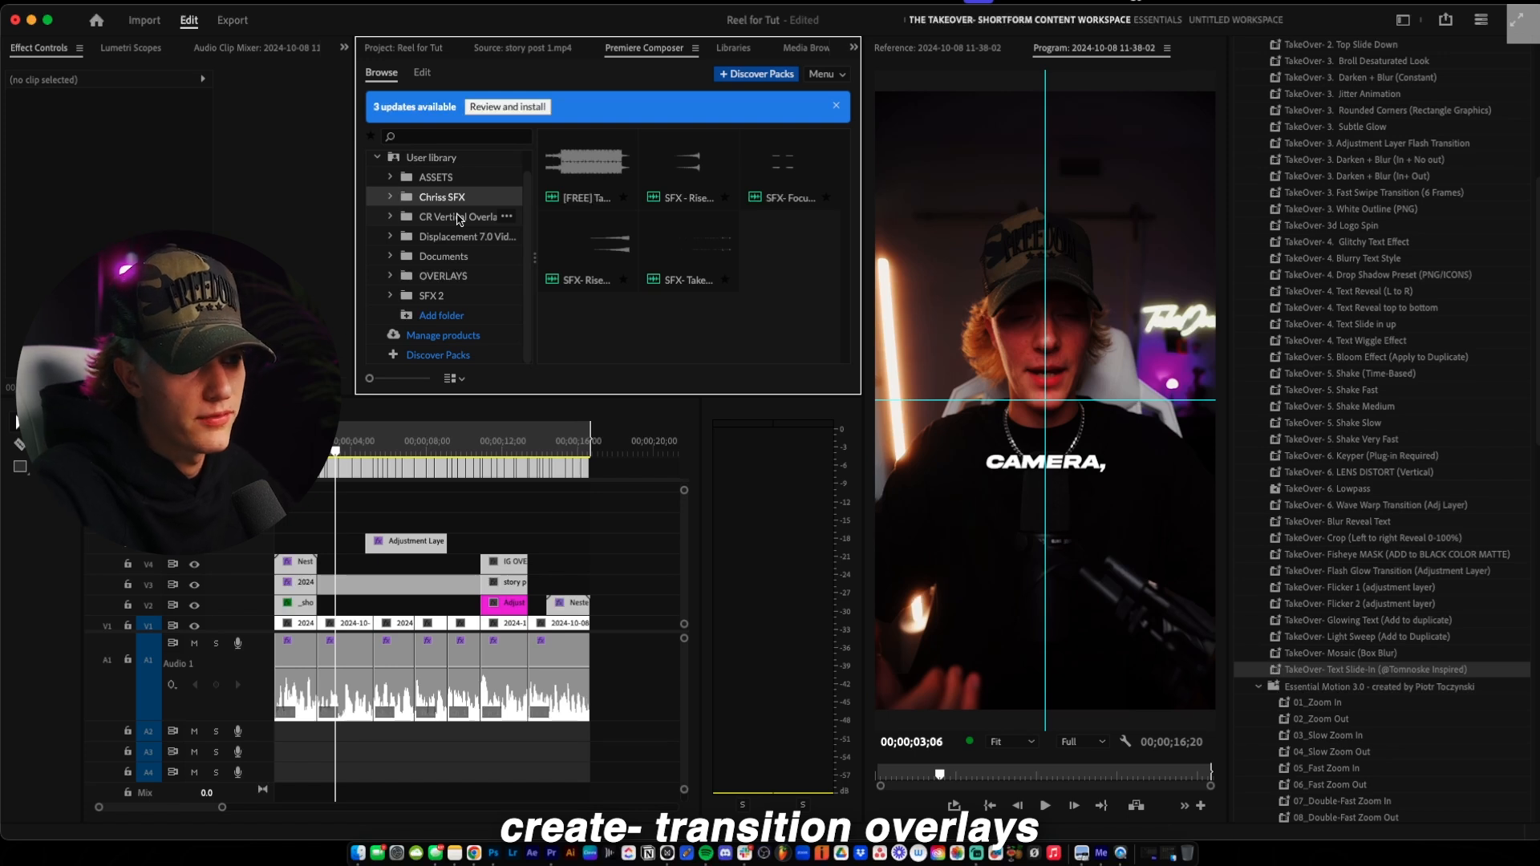
pyautogui.click(443, 276)
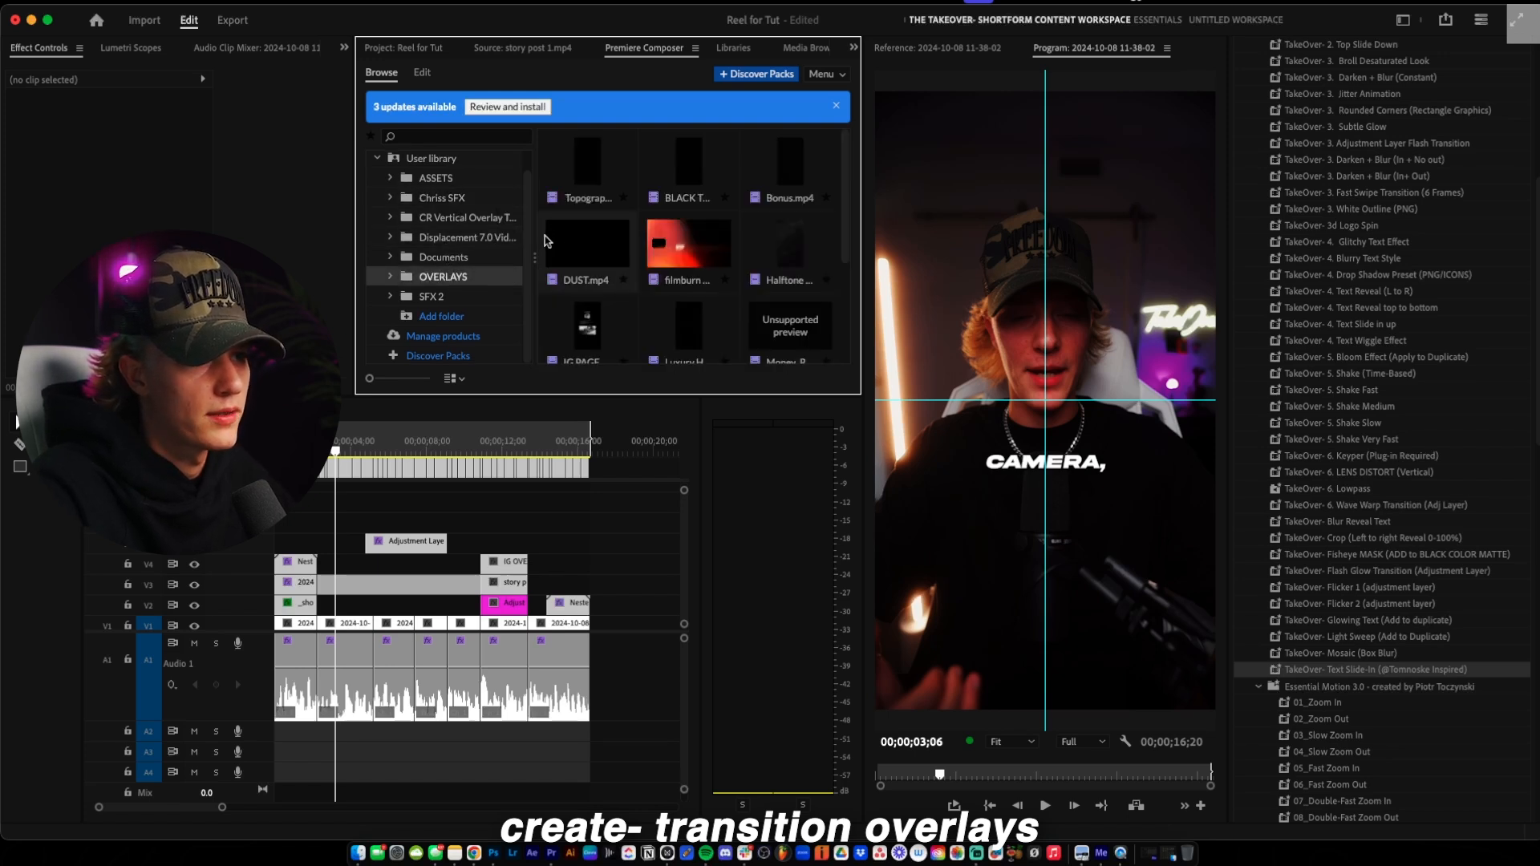
pyautogui.scroll(-3)
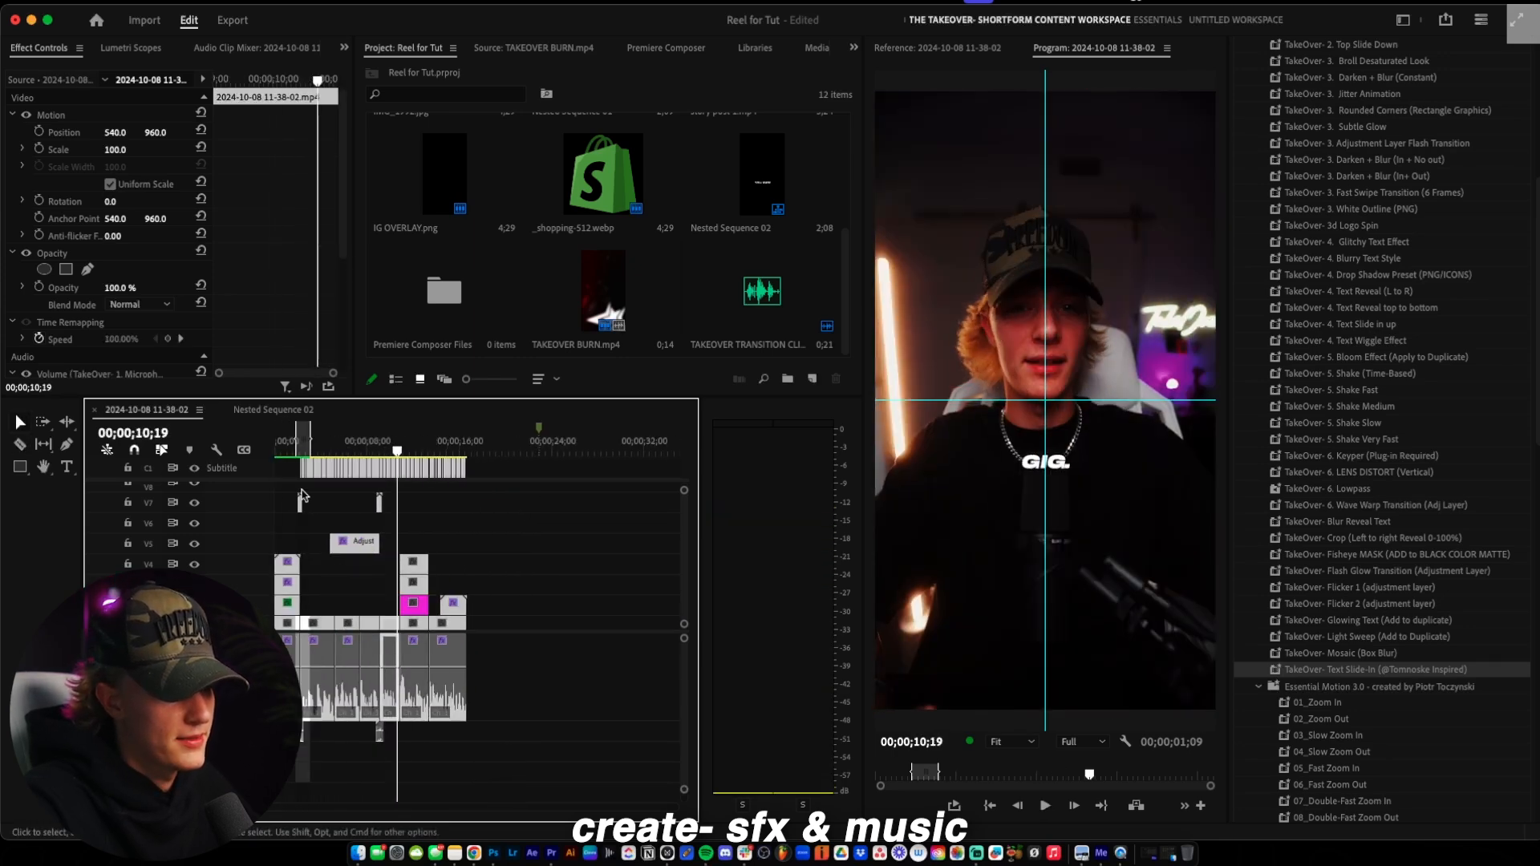
# Trim the end of the TAKEOVER BURN overlay clip placed at the first cut
pyautogui.press('home')
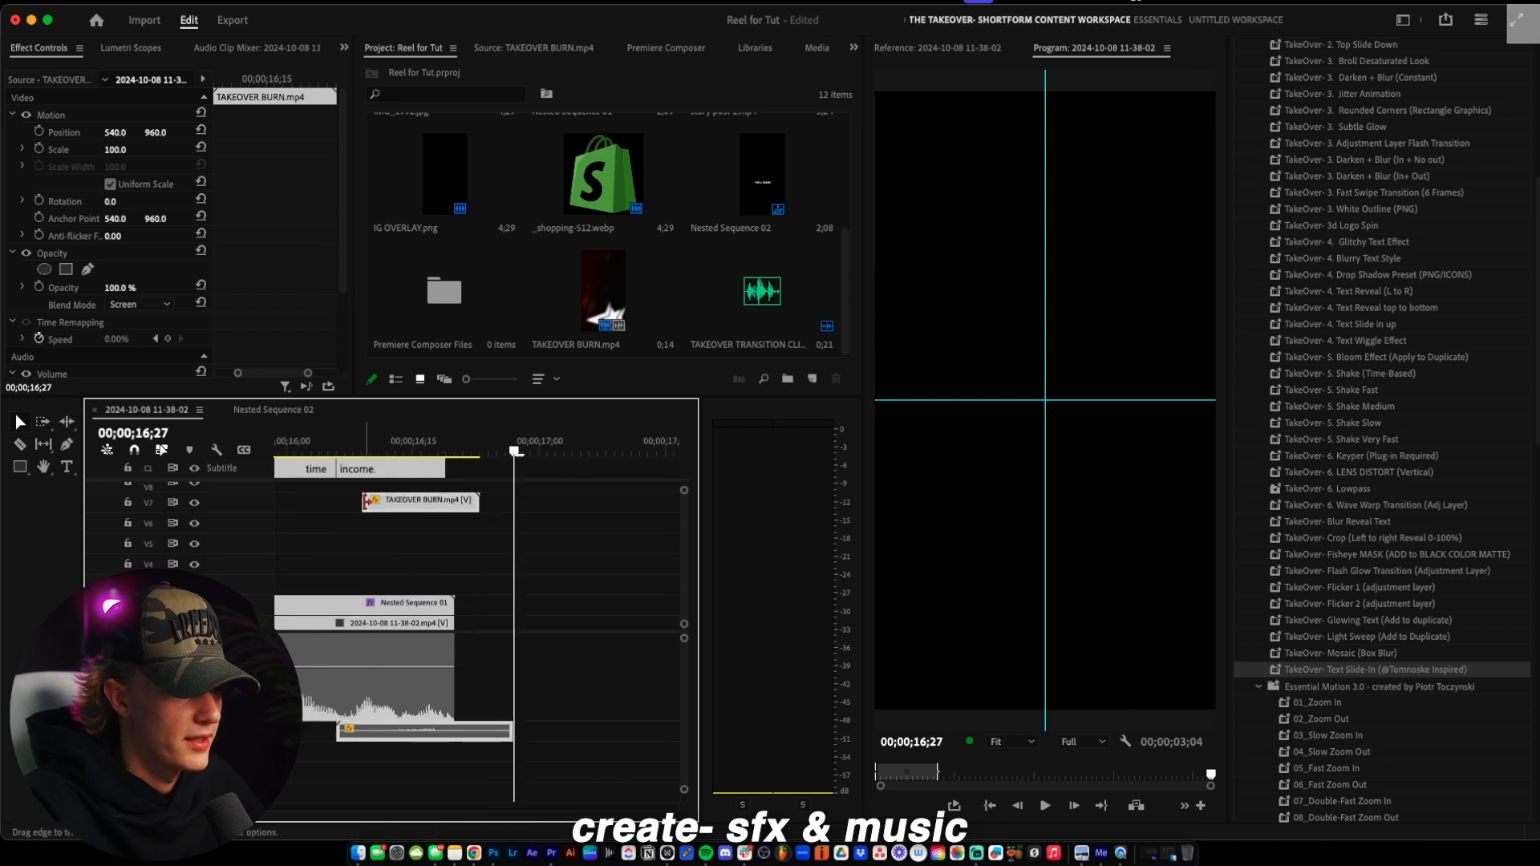
pyautogui.moveTo(421, 500); pyautogui.dragTo(510, 513)
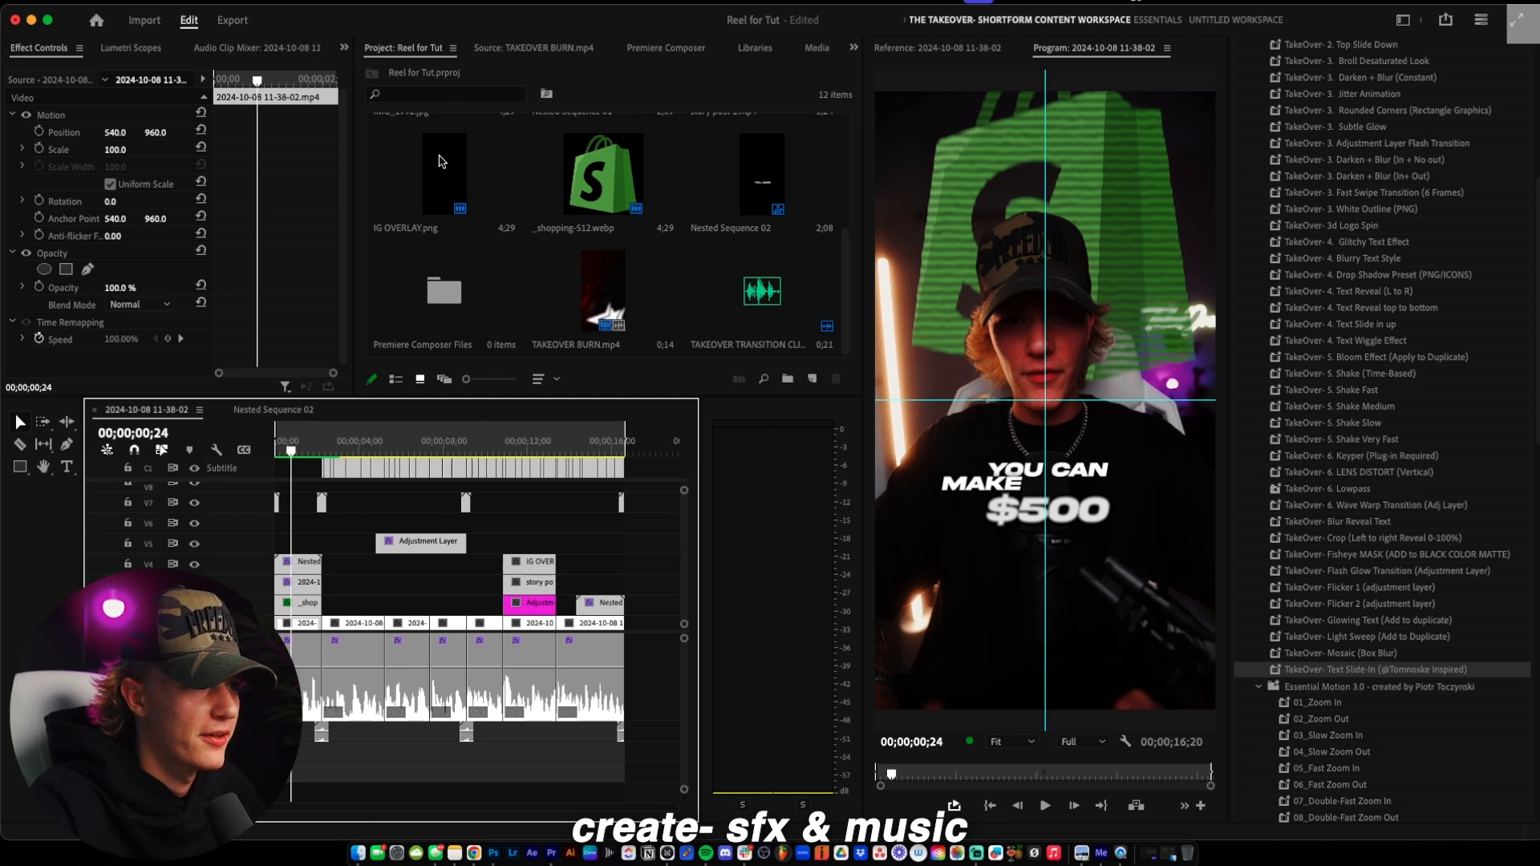
# Add the music track from Premiere Composer's sound folder and select it on the timeline
pyautogui.click(664, 47)
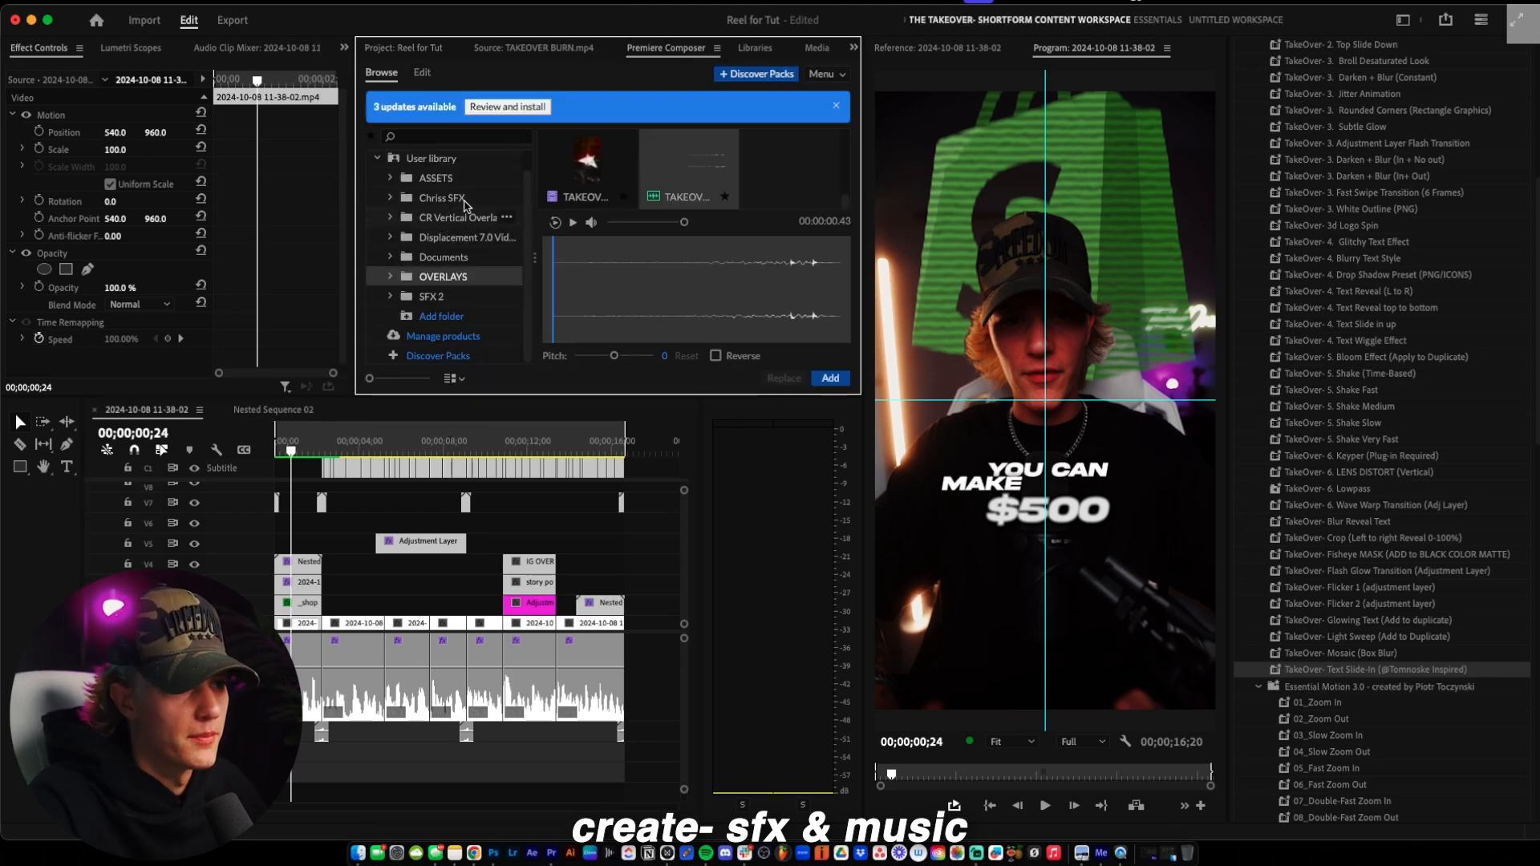
pyautogui.click(404, 47)
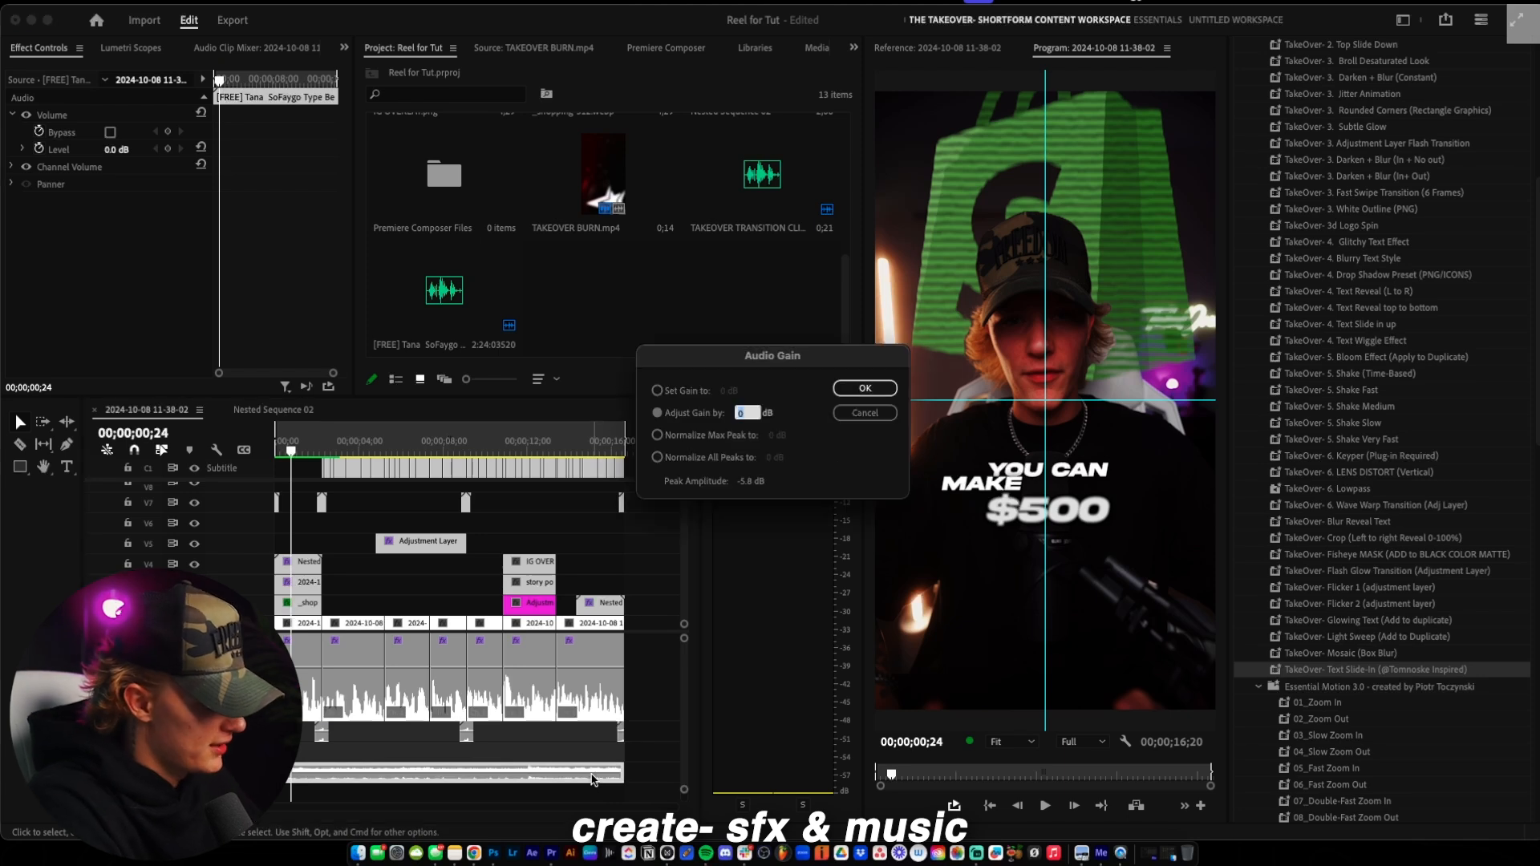
pyautogui.click(863, 388)
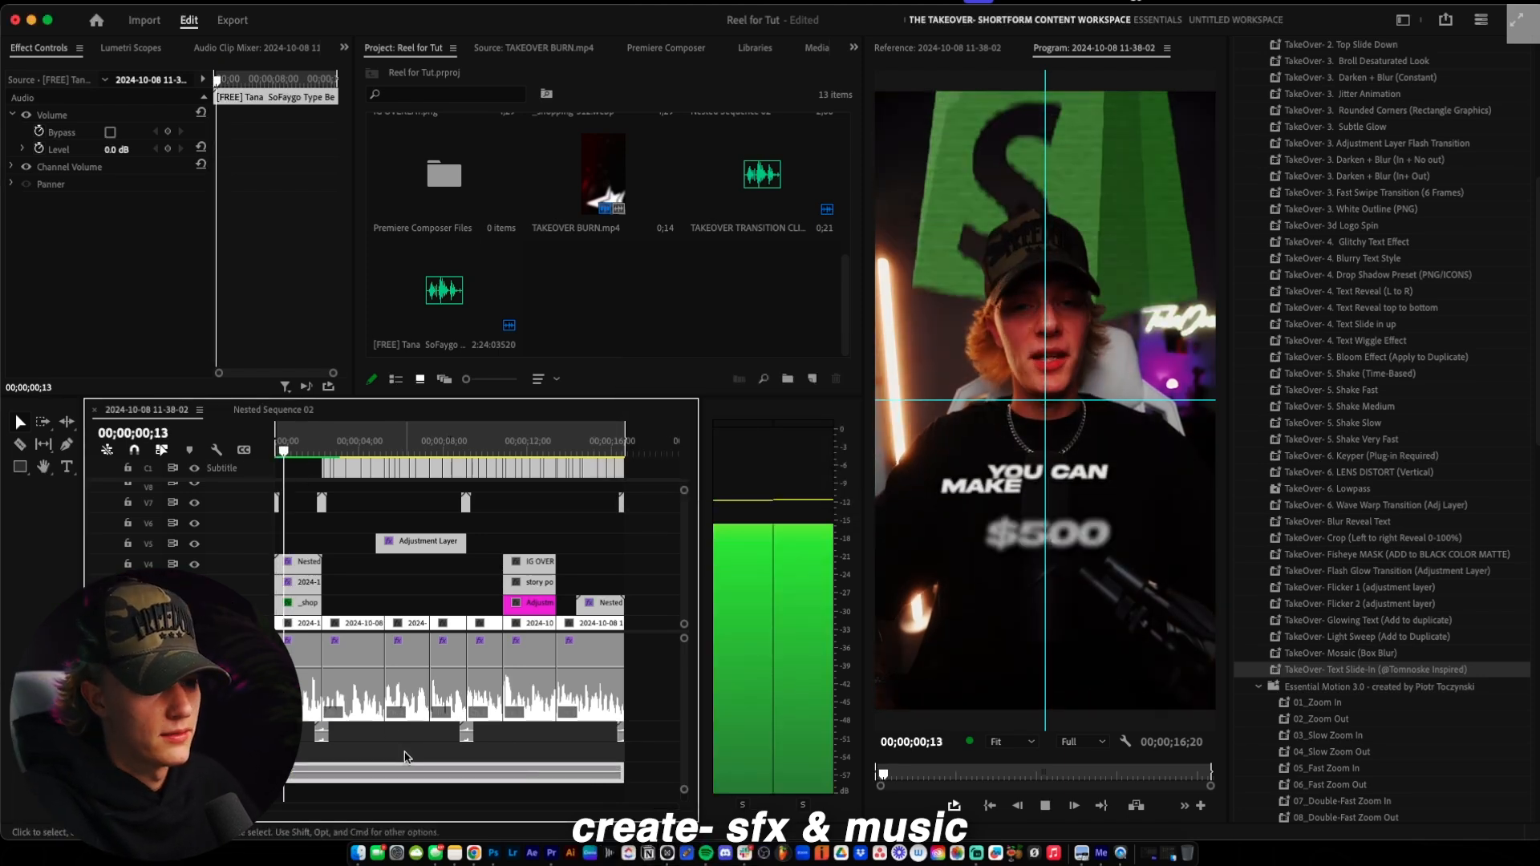
pyautogui.click(231, 20)
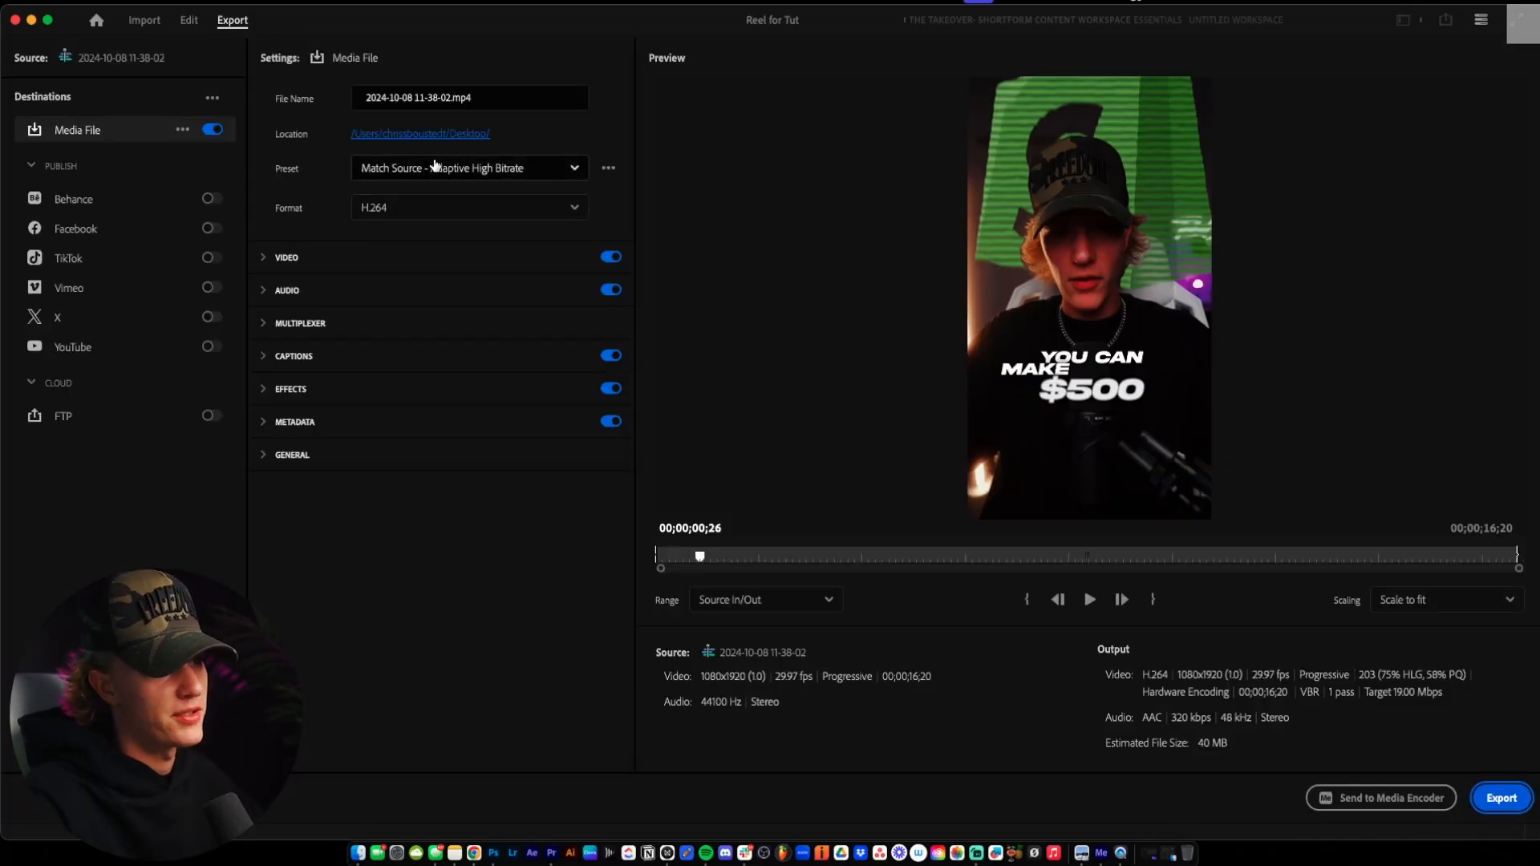
# Expand the export Video settings and raise the target bitrate to 37.4 Mbps
pyautogui.click(263, 257)
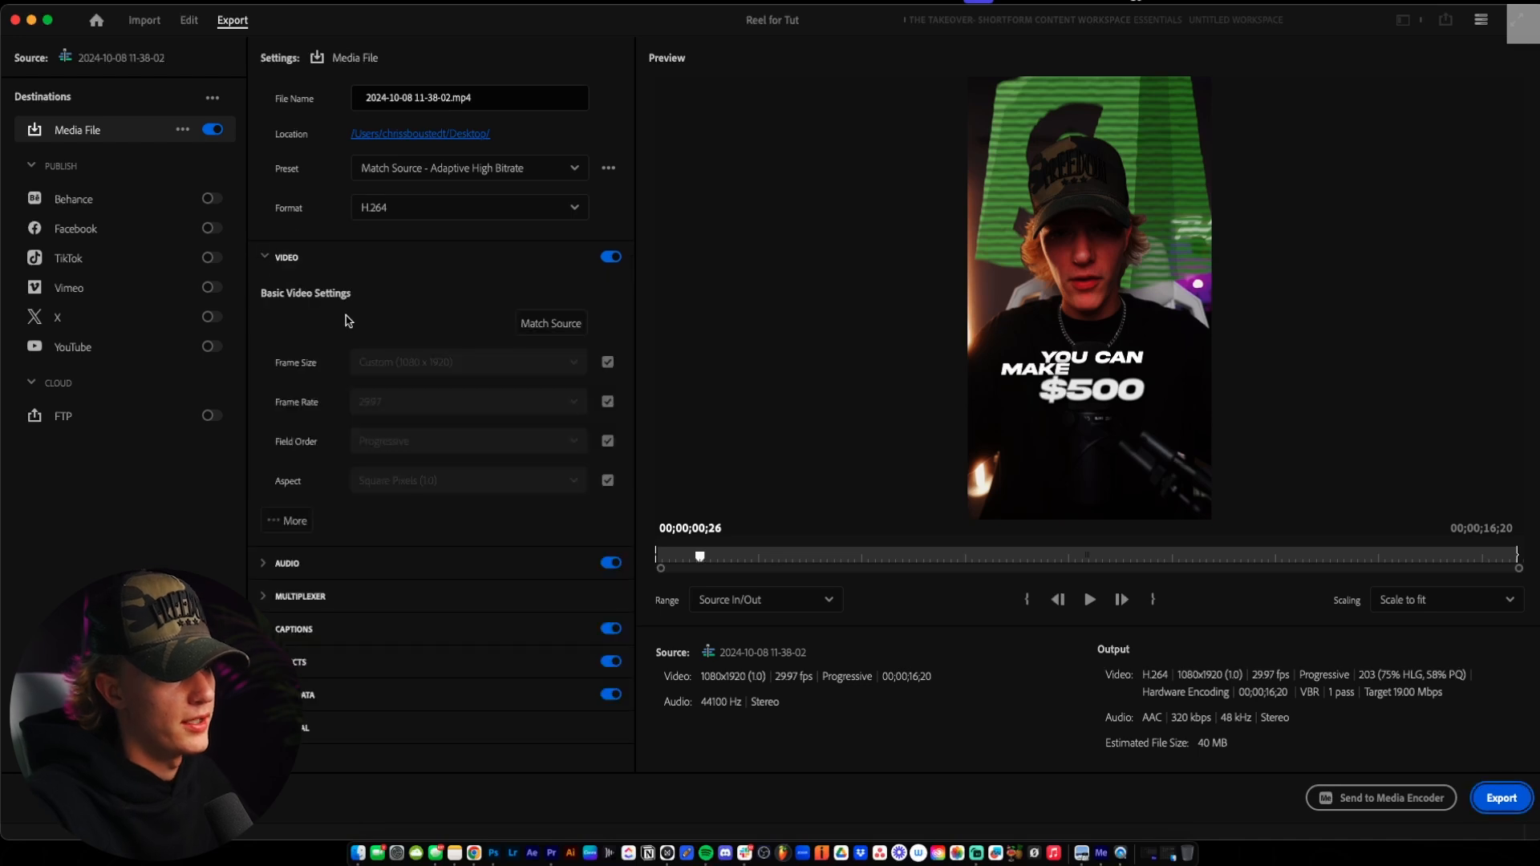
pyautogui.click(287, 519)
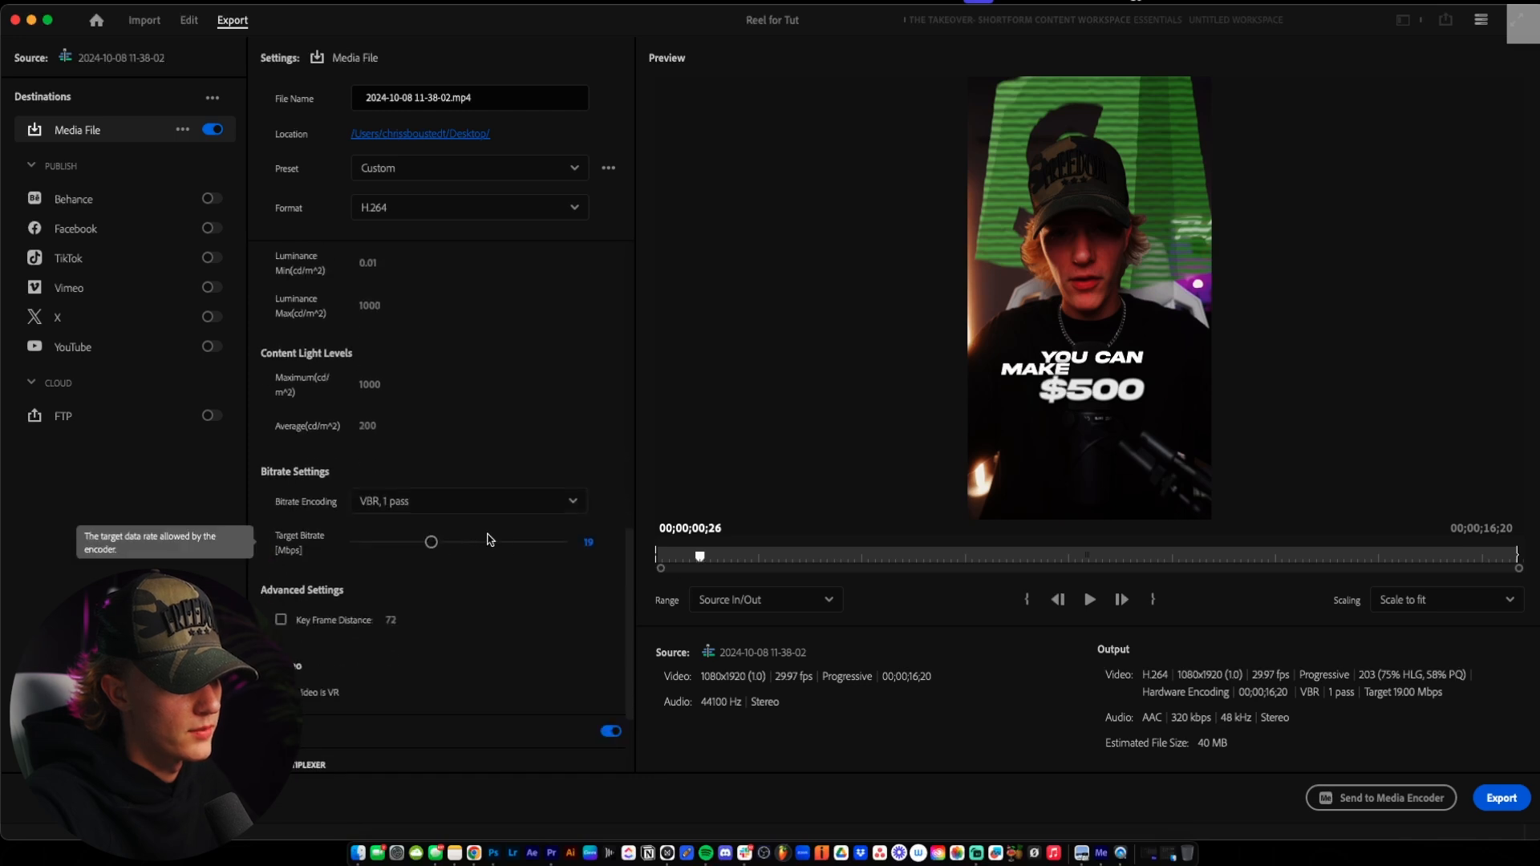
pyautogui.moveTo(430, 540); pyautogui.dragTo(508, 540)
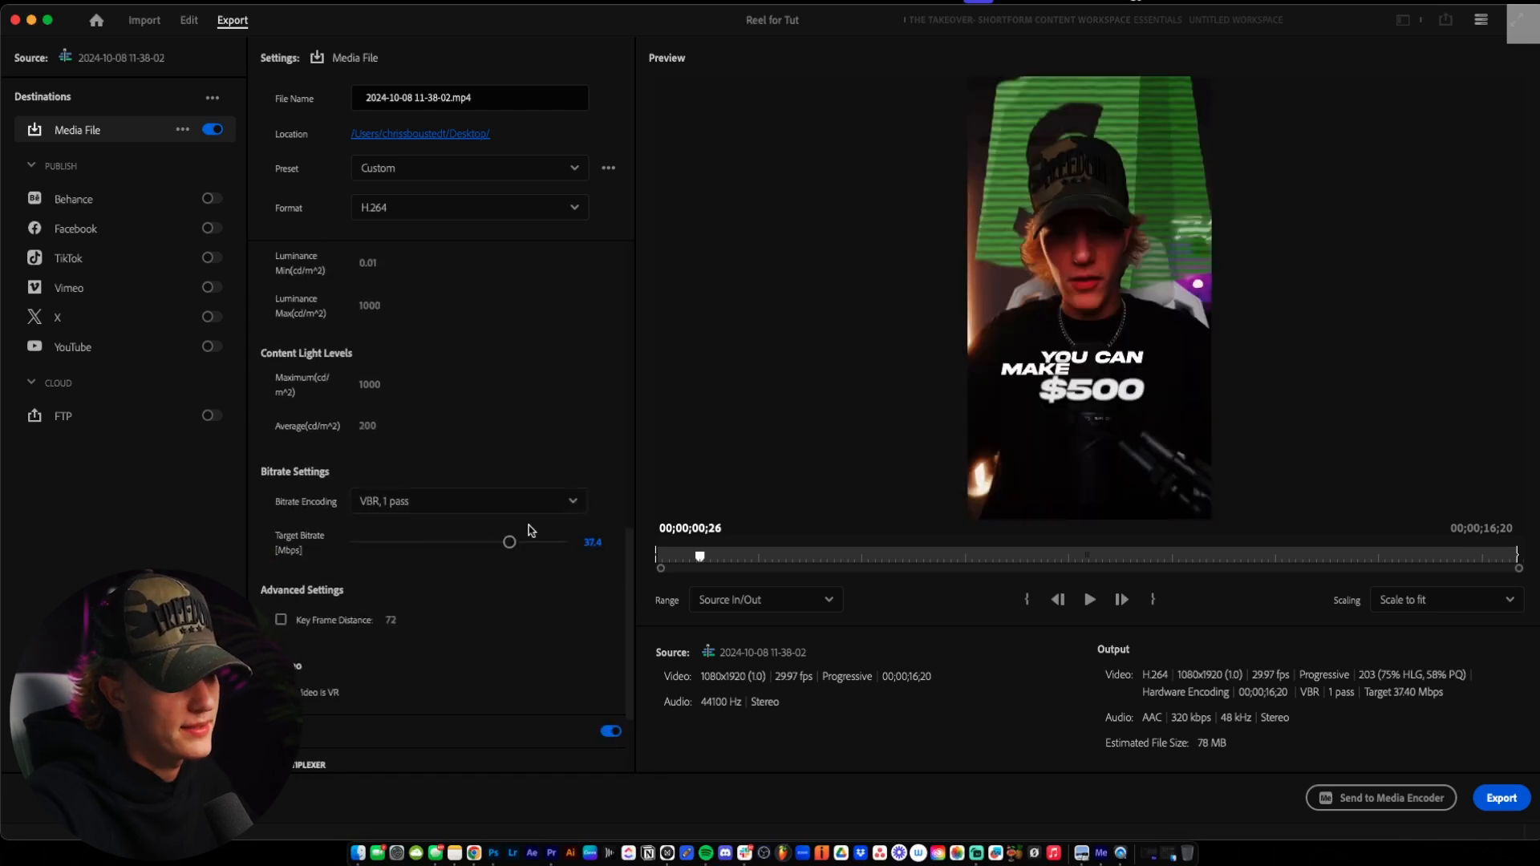
pyautogui.scroll(-3)
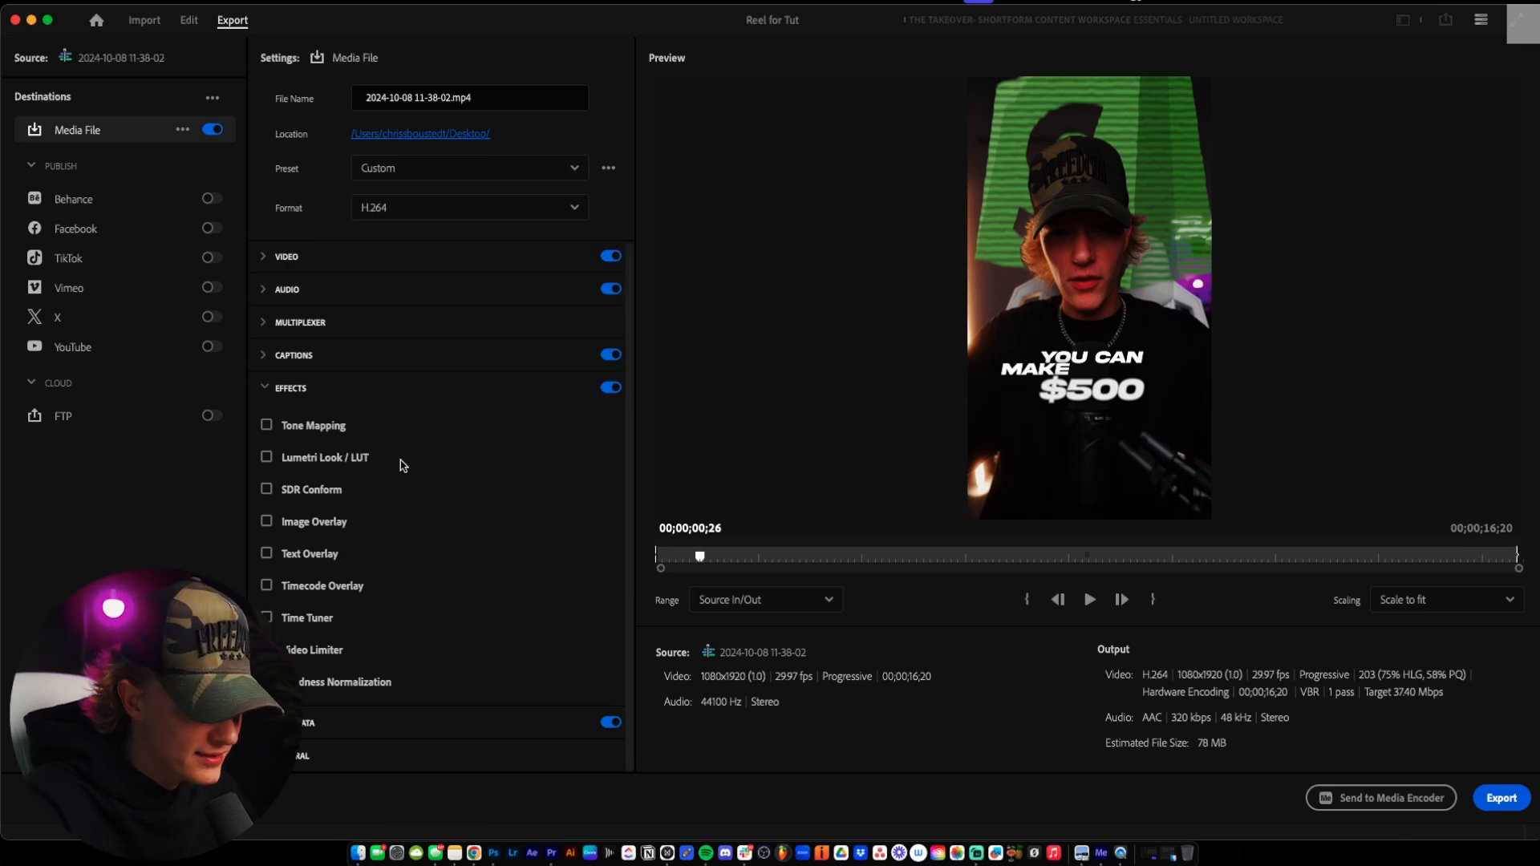
# Enable Lumetri Look/LUT and load QT+Gamma+Compensation.cube found by searching 'gamma qt'
pyautogui.click(267, 458)
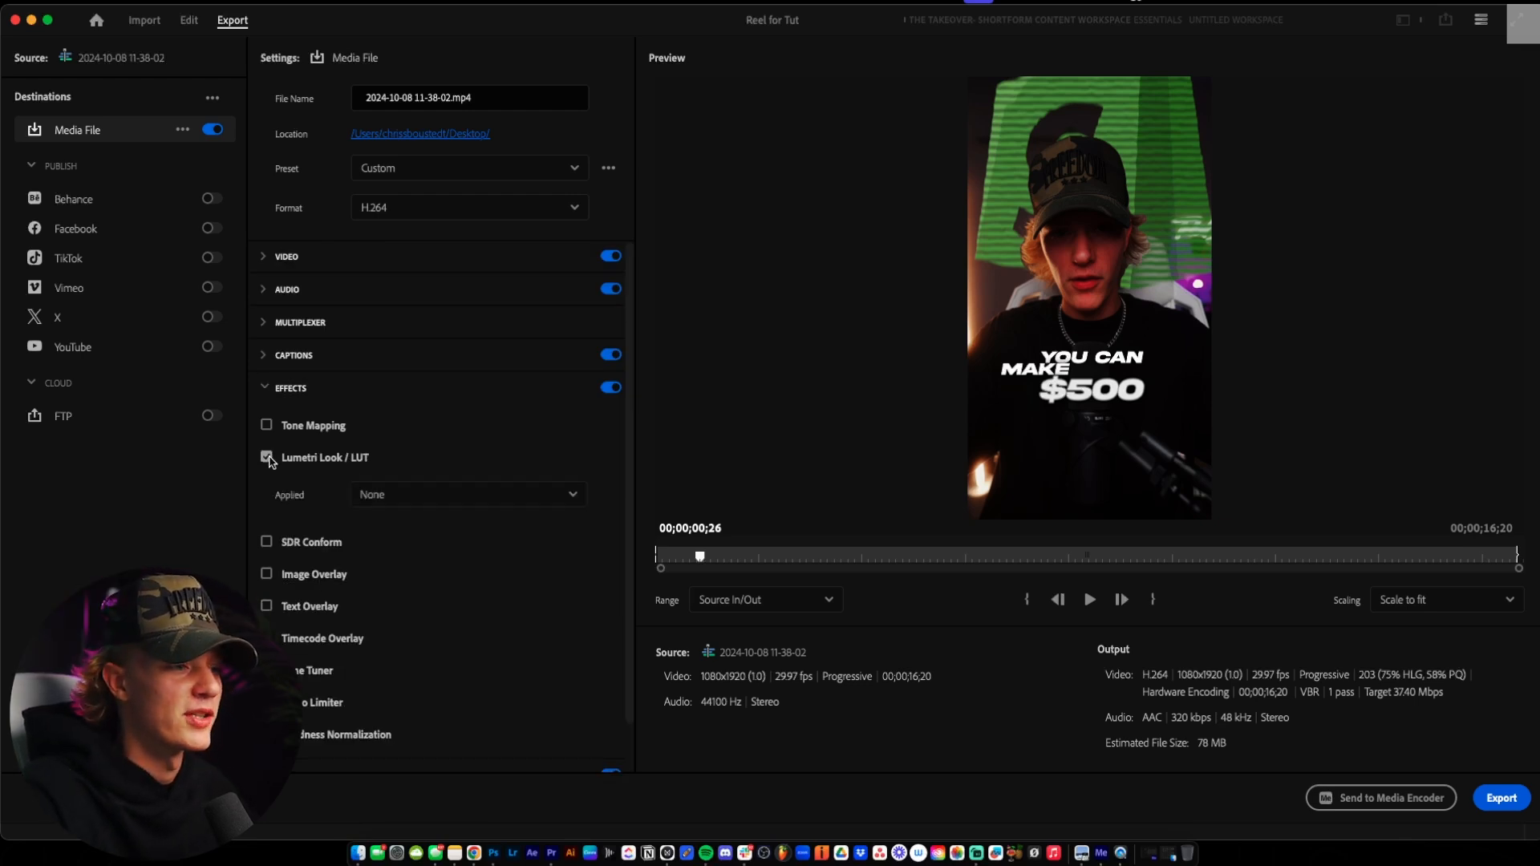
pyautogui.click(266, 457)
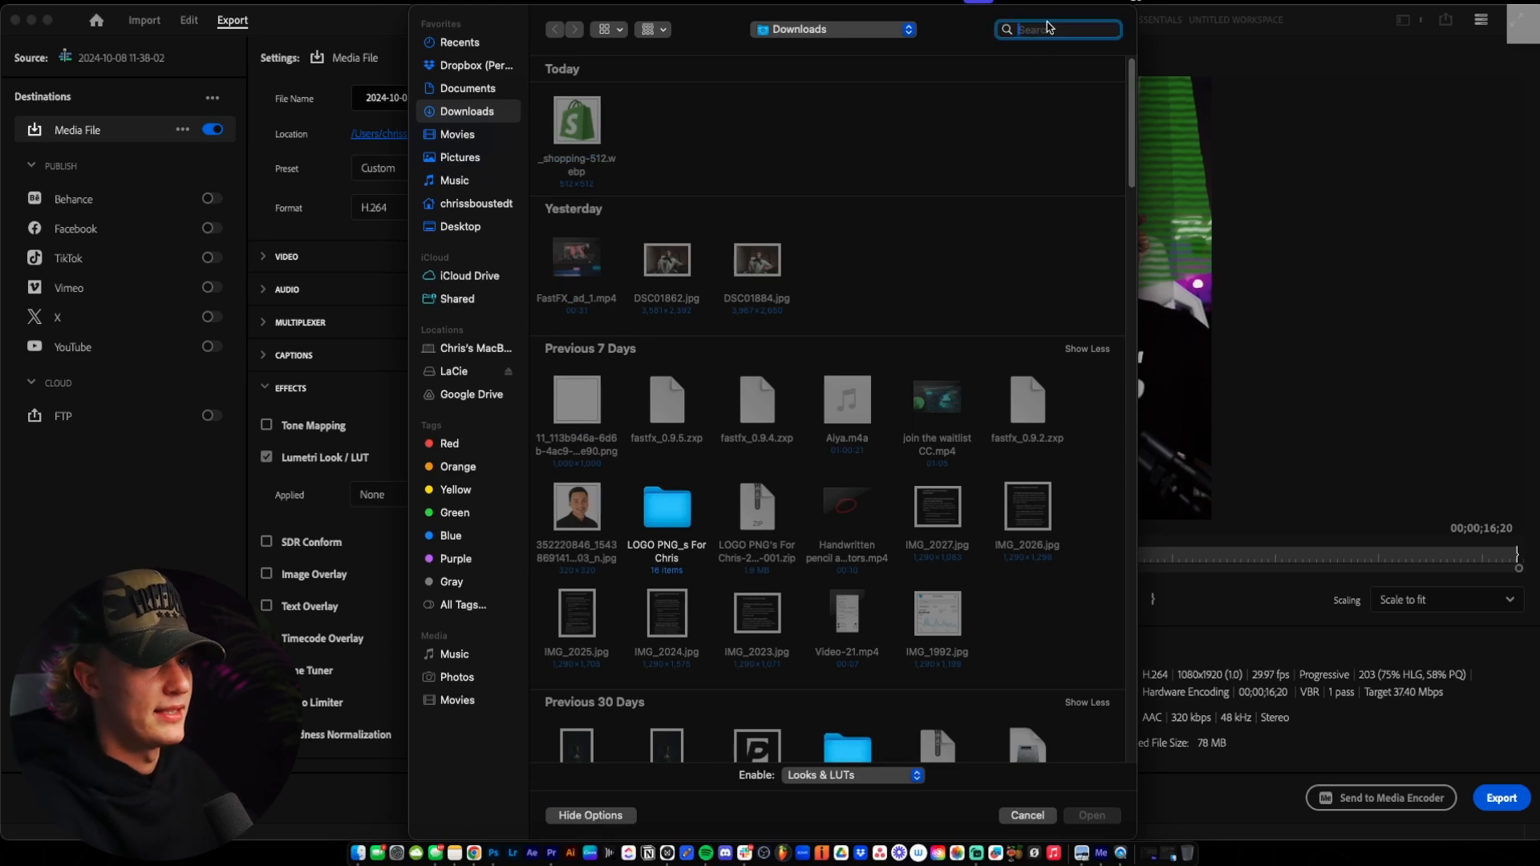
pyautogui.write('gamma qt')
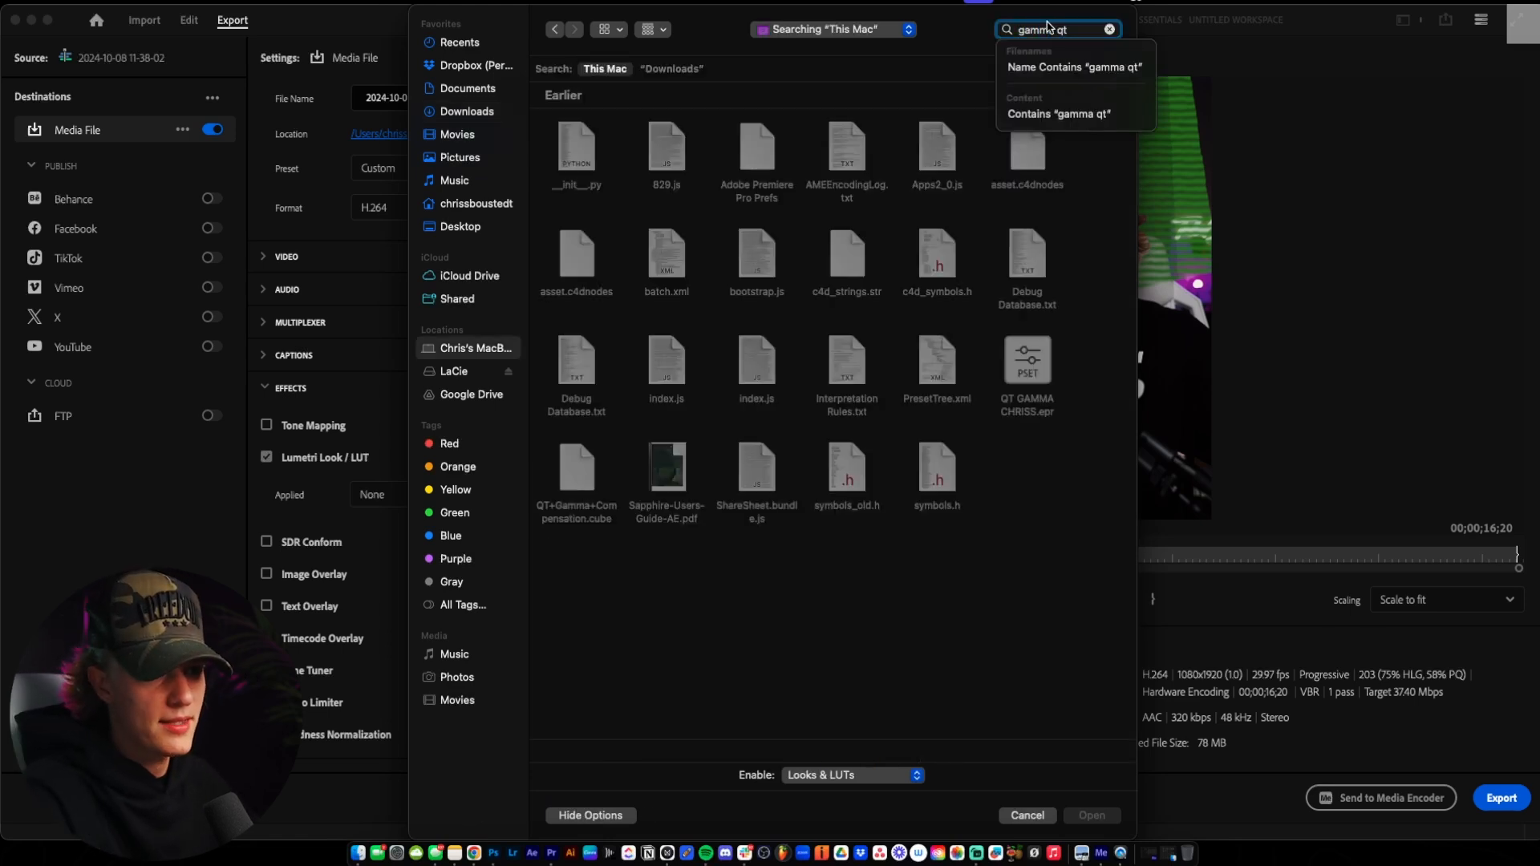
pyautogui.click(576, 470)
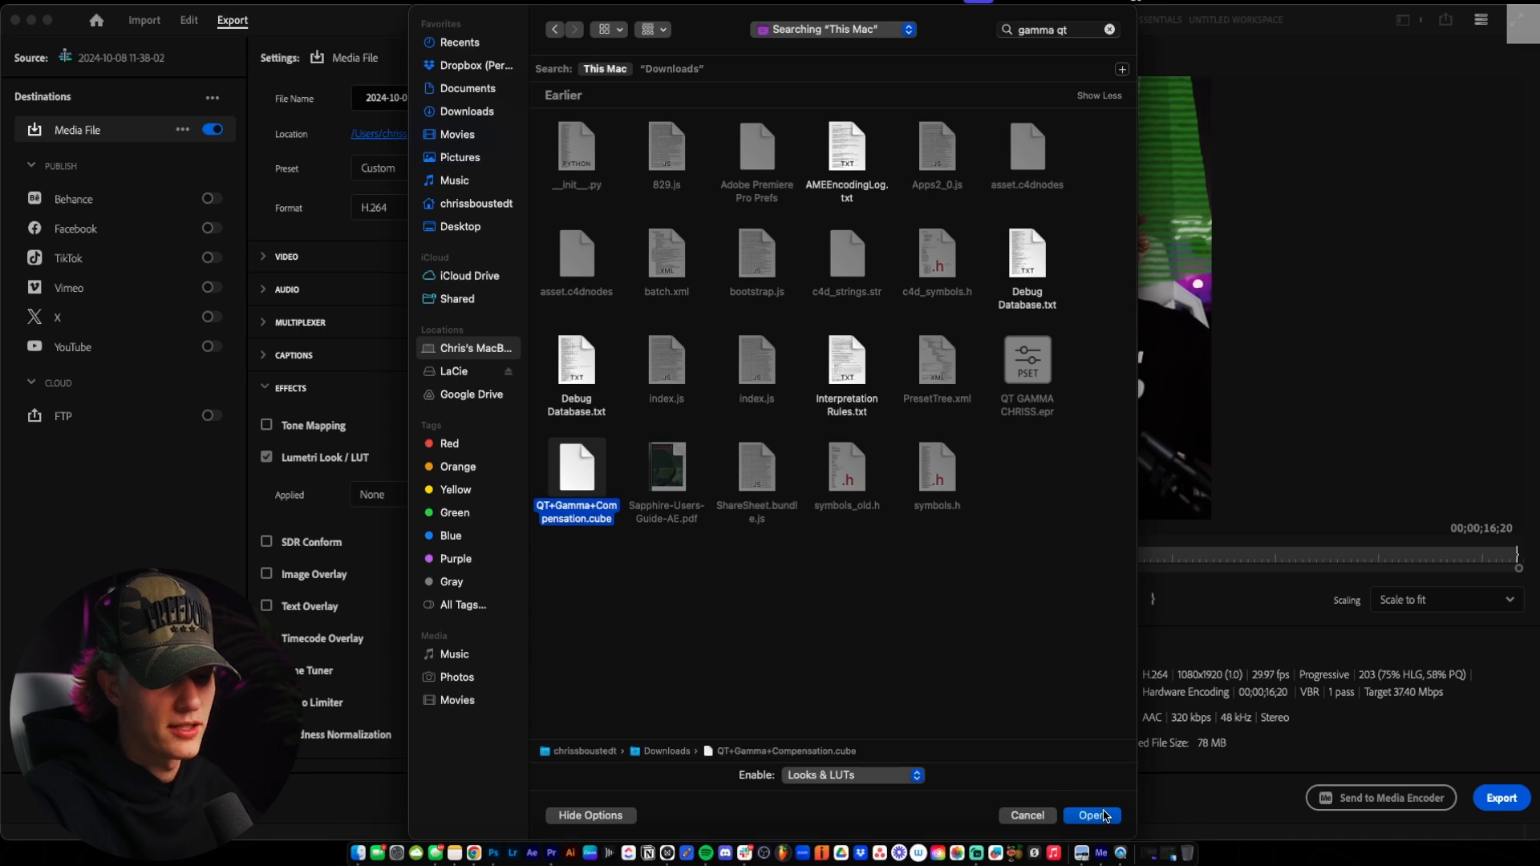
pyautogui.moveTo(1101, 815)
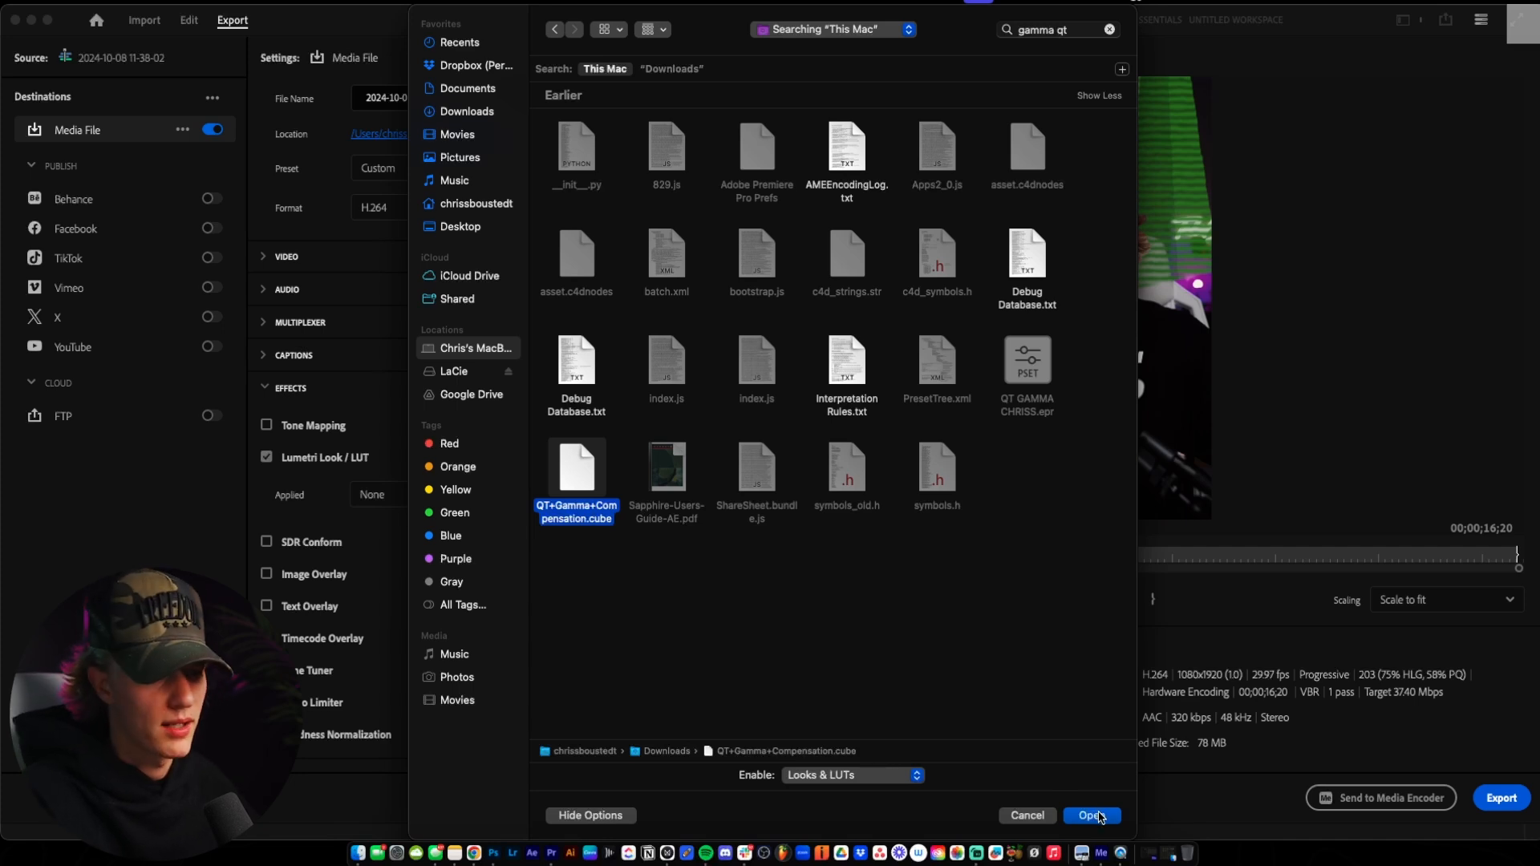
pyautogui.click(1091, 815)
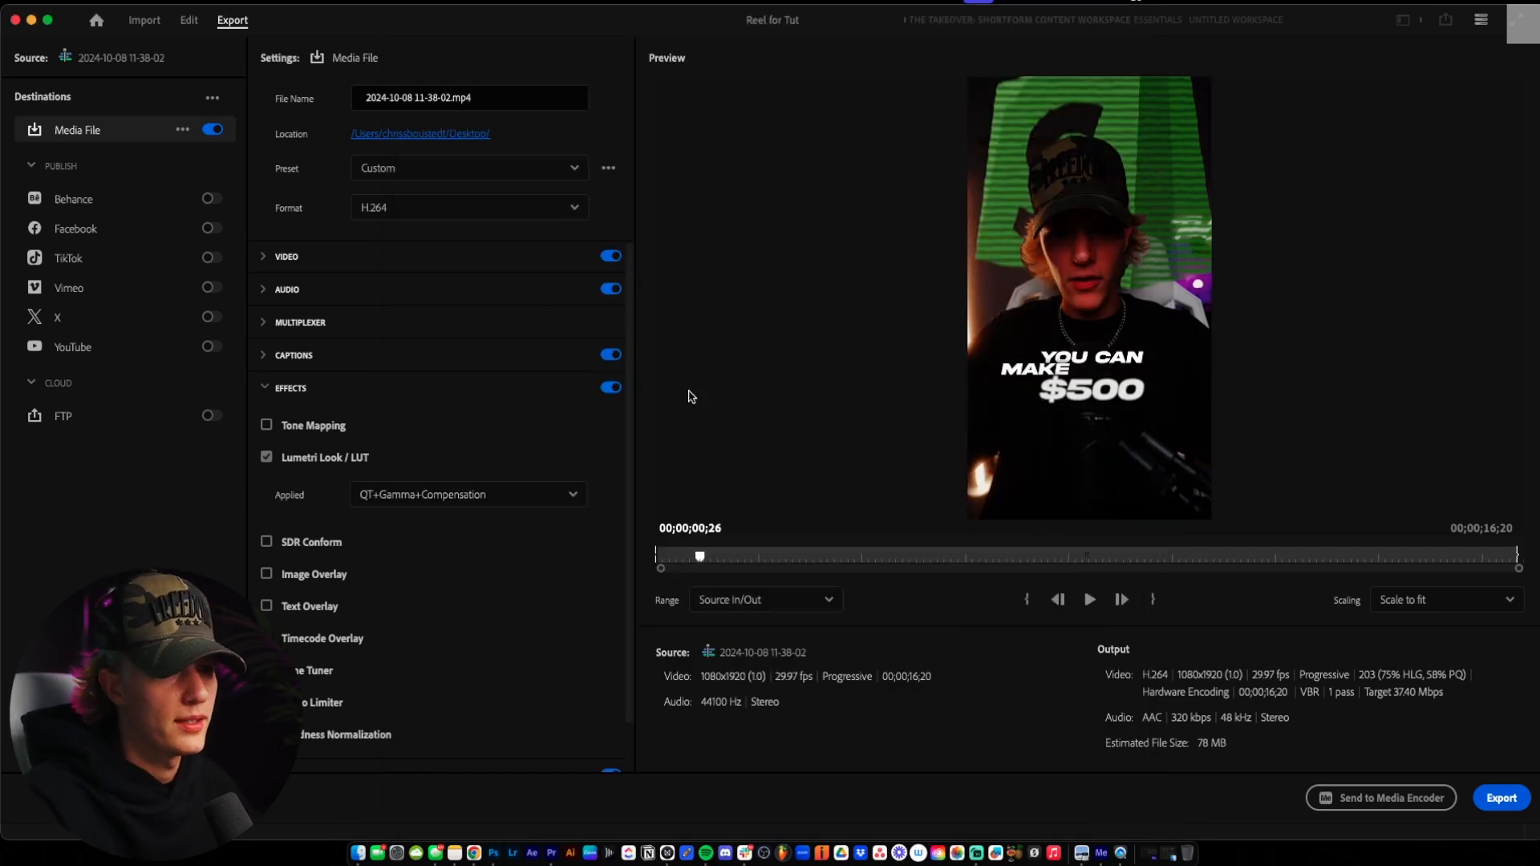